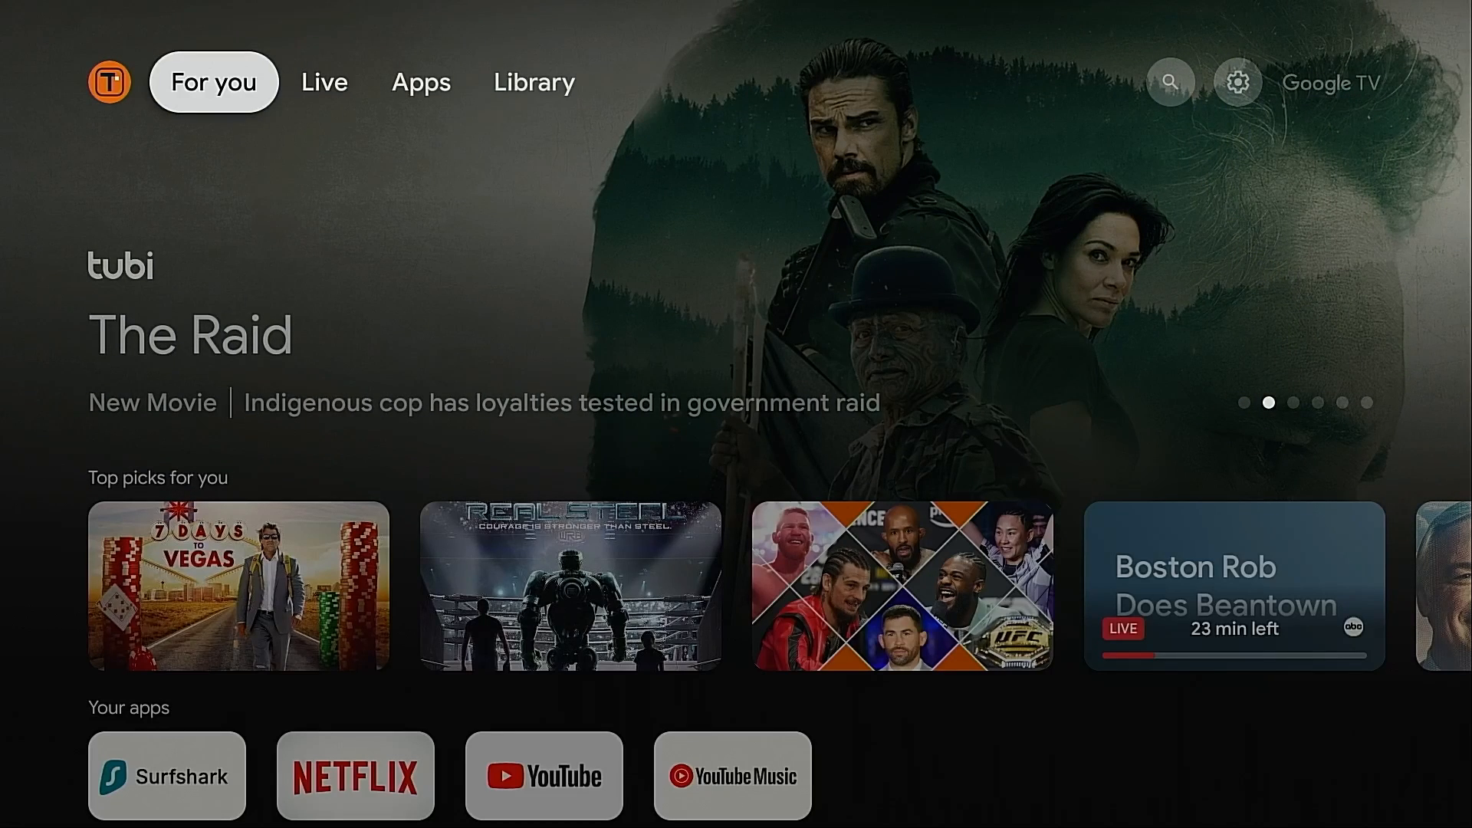
From the Apps tab, enter 'jiopage' as the query in the app search.
{"action": "left_click", "coordinate": [420, 81]}
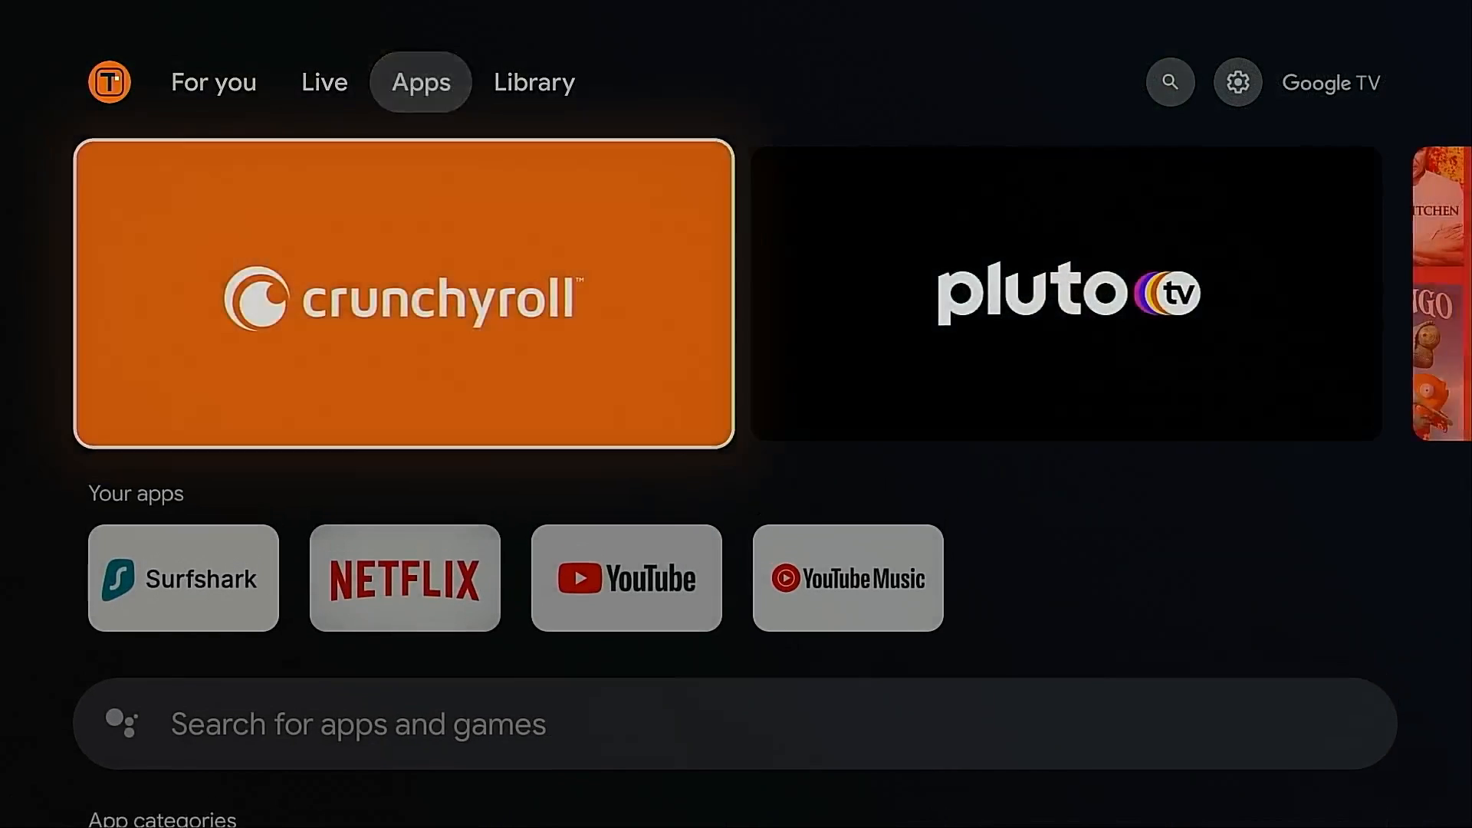
{"action": "scroll", "scroll_direction": "down", "scroll_amount": 3}
{"action": "type", "text": "ji"}
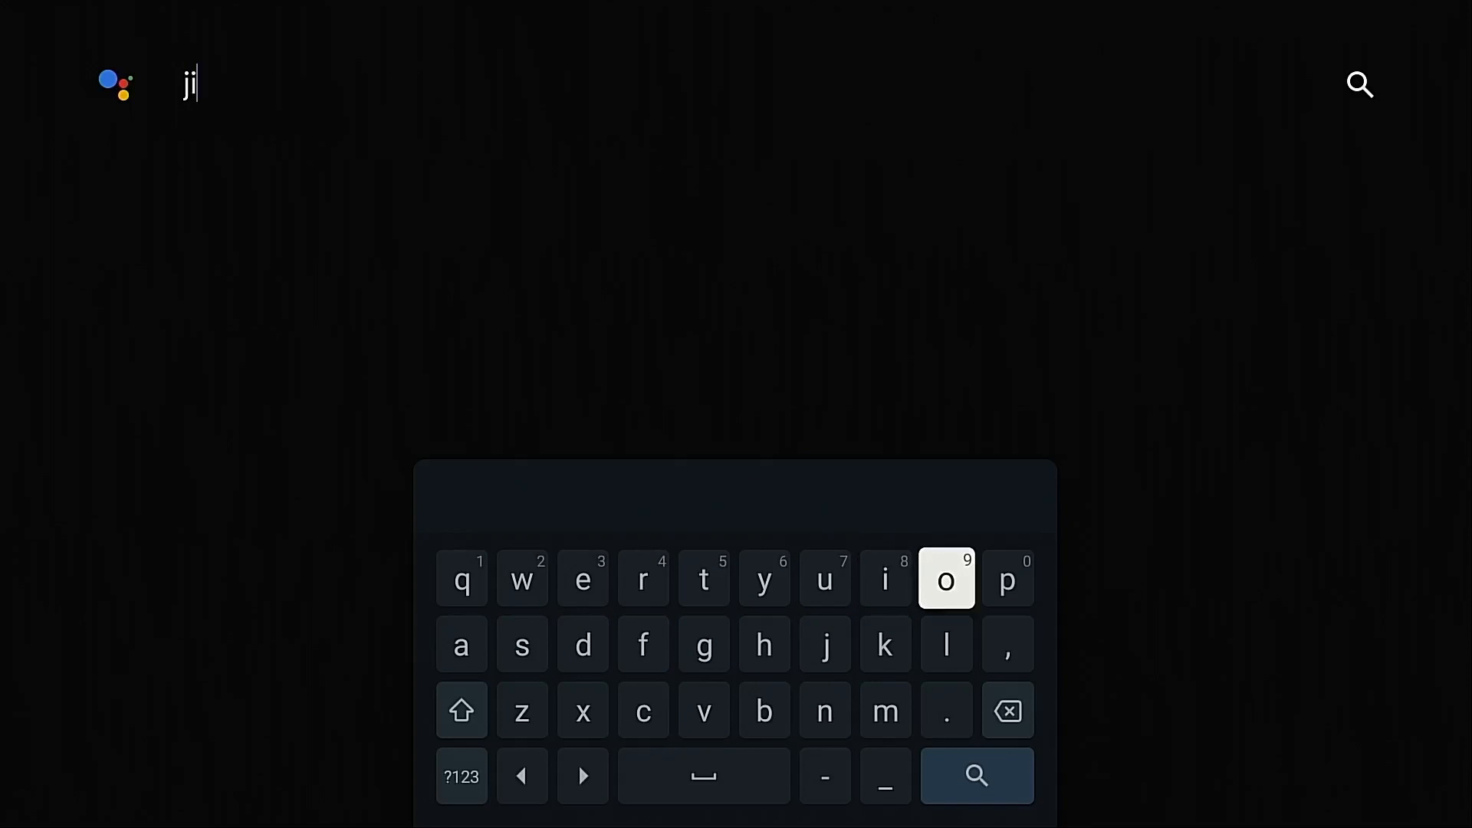
{"action": "left_click", "coordinate": [946, 578]}
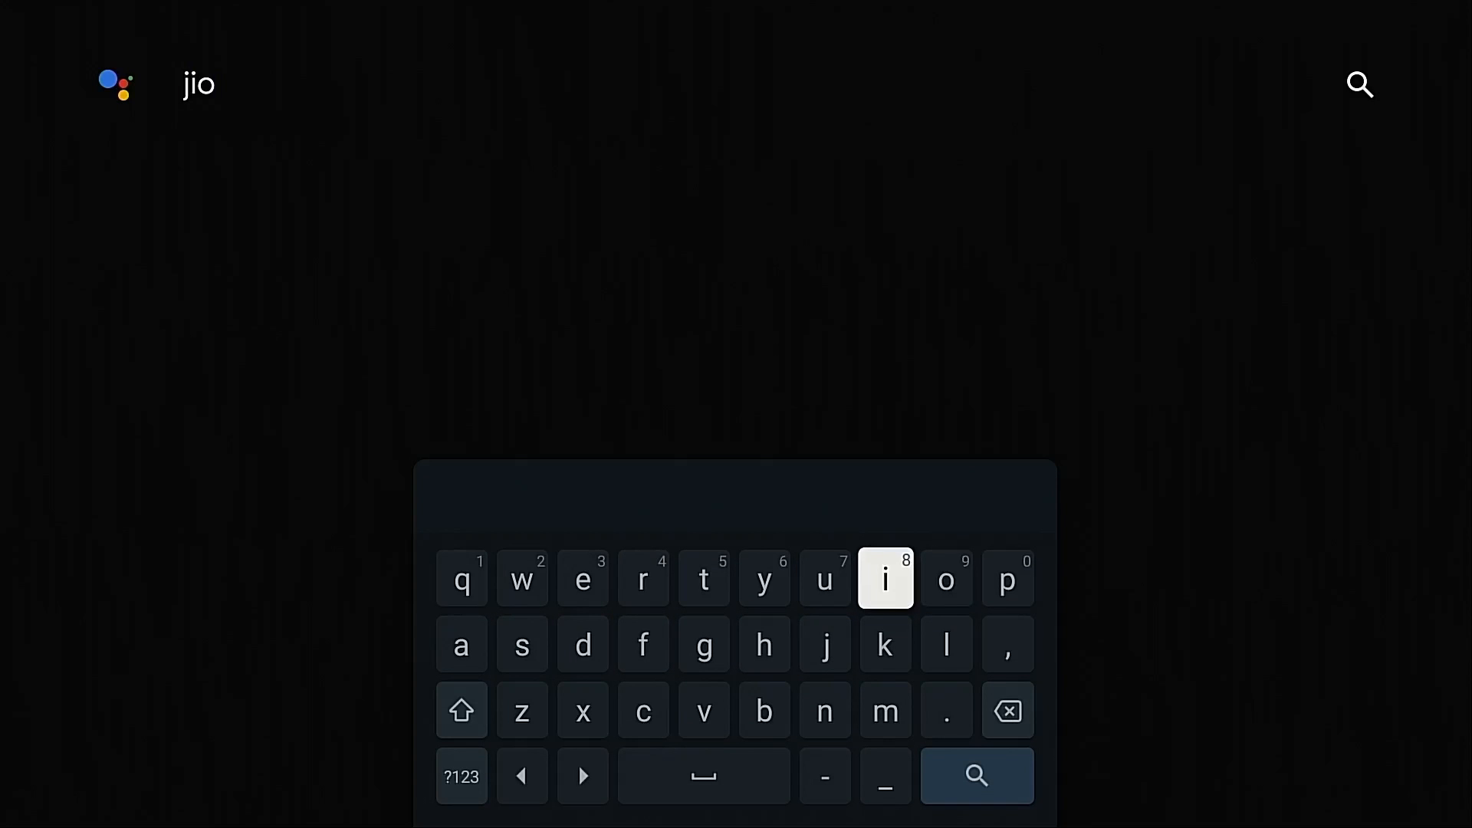
{"action": "left_click", "coordinate": [1006, 580]}
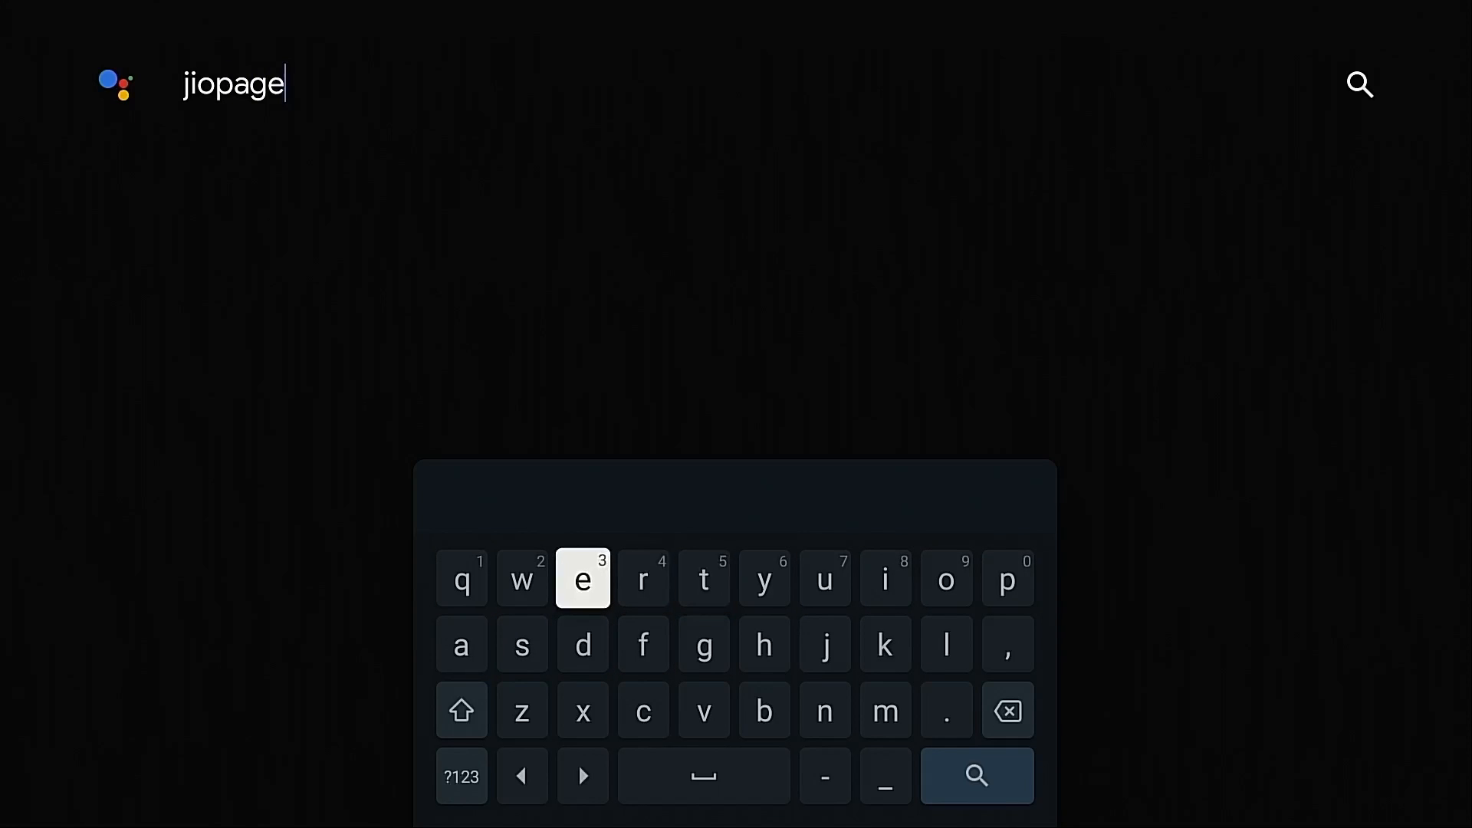
{"action": "left_click", "coordinate": [976, 776]}
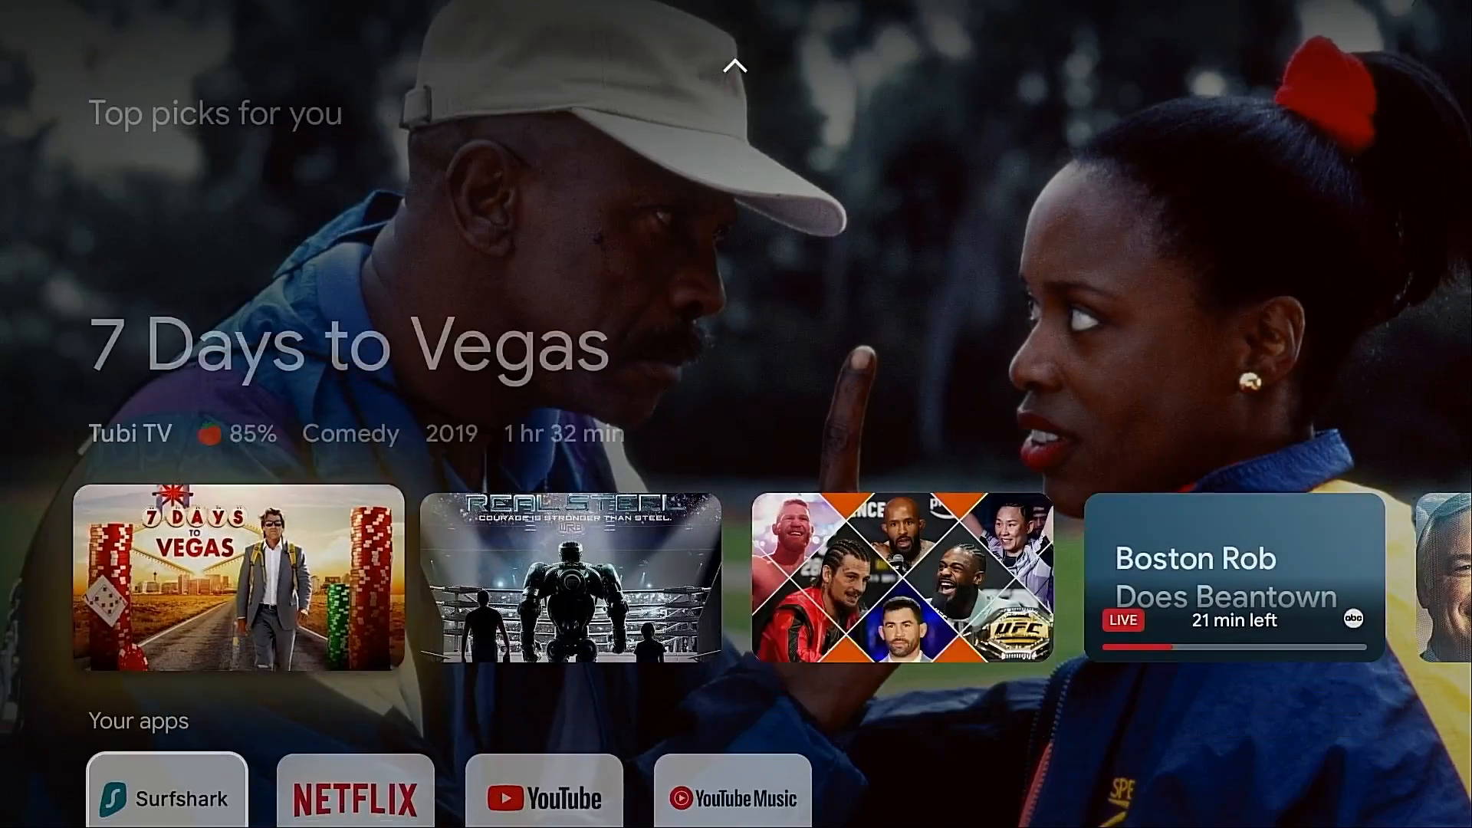
Move to the top bar and switch to the Live tab showing the free channel guide.
{"action": "scroll", "scroll_direction": "down", "scroll_amount": 3}
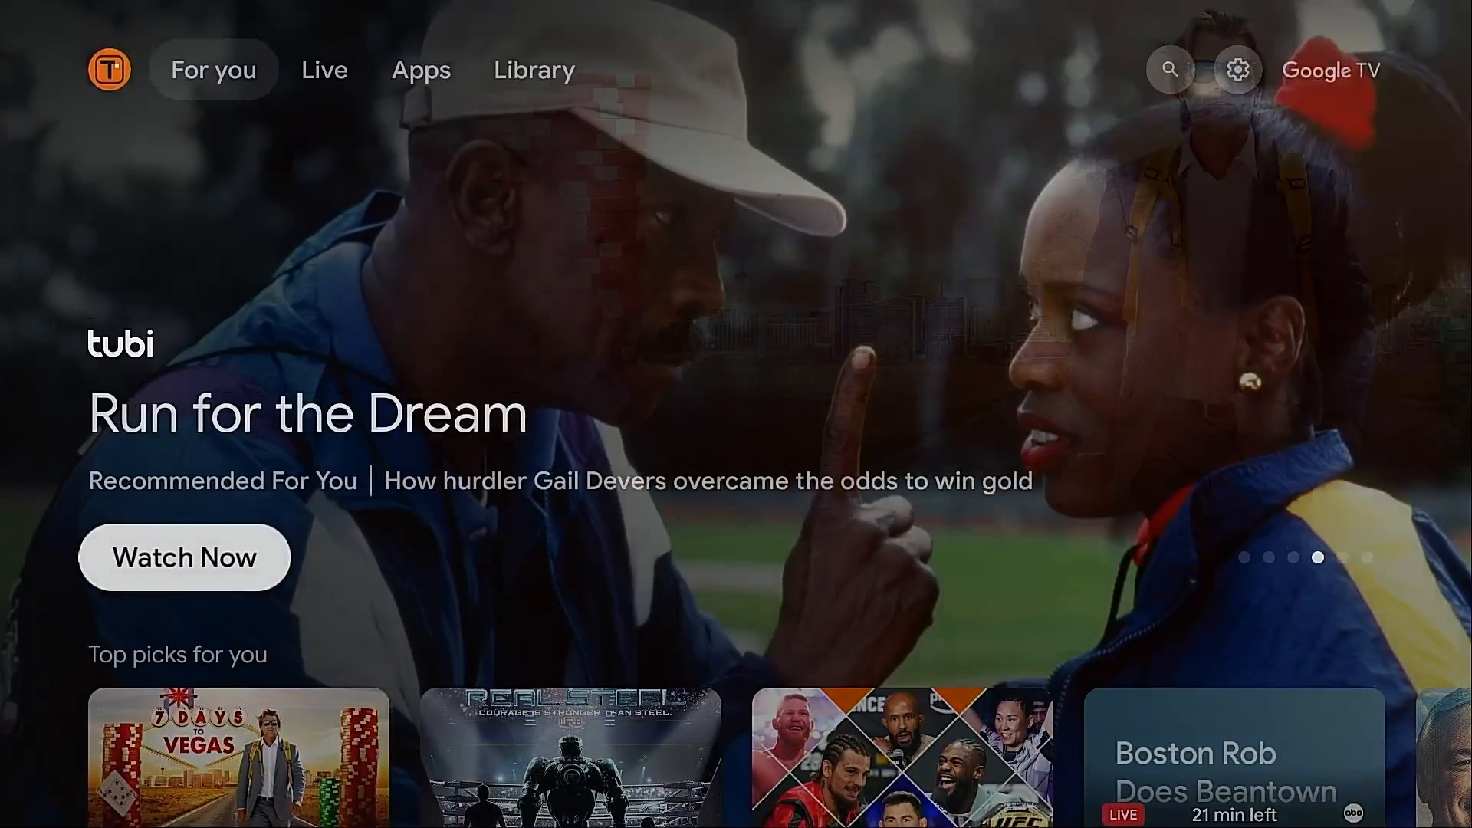
{"action": "left_click", "coordinate": [324, 69]}
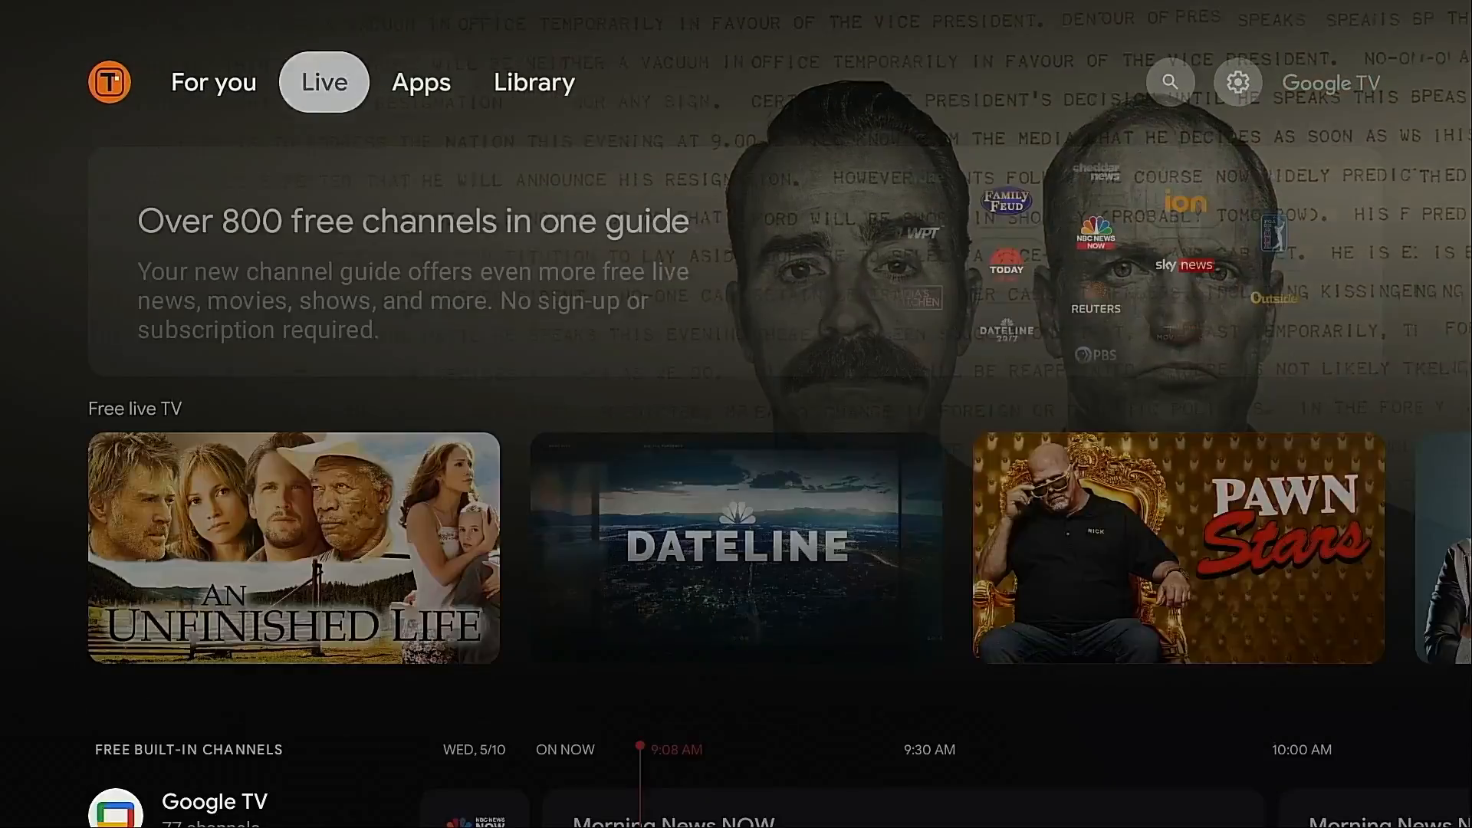
{"action": "left_click", "coordinate": [421, 82]}
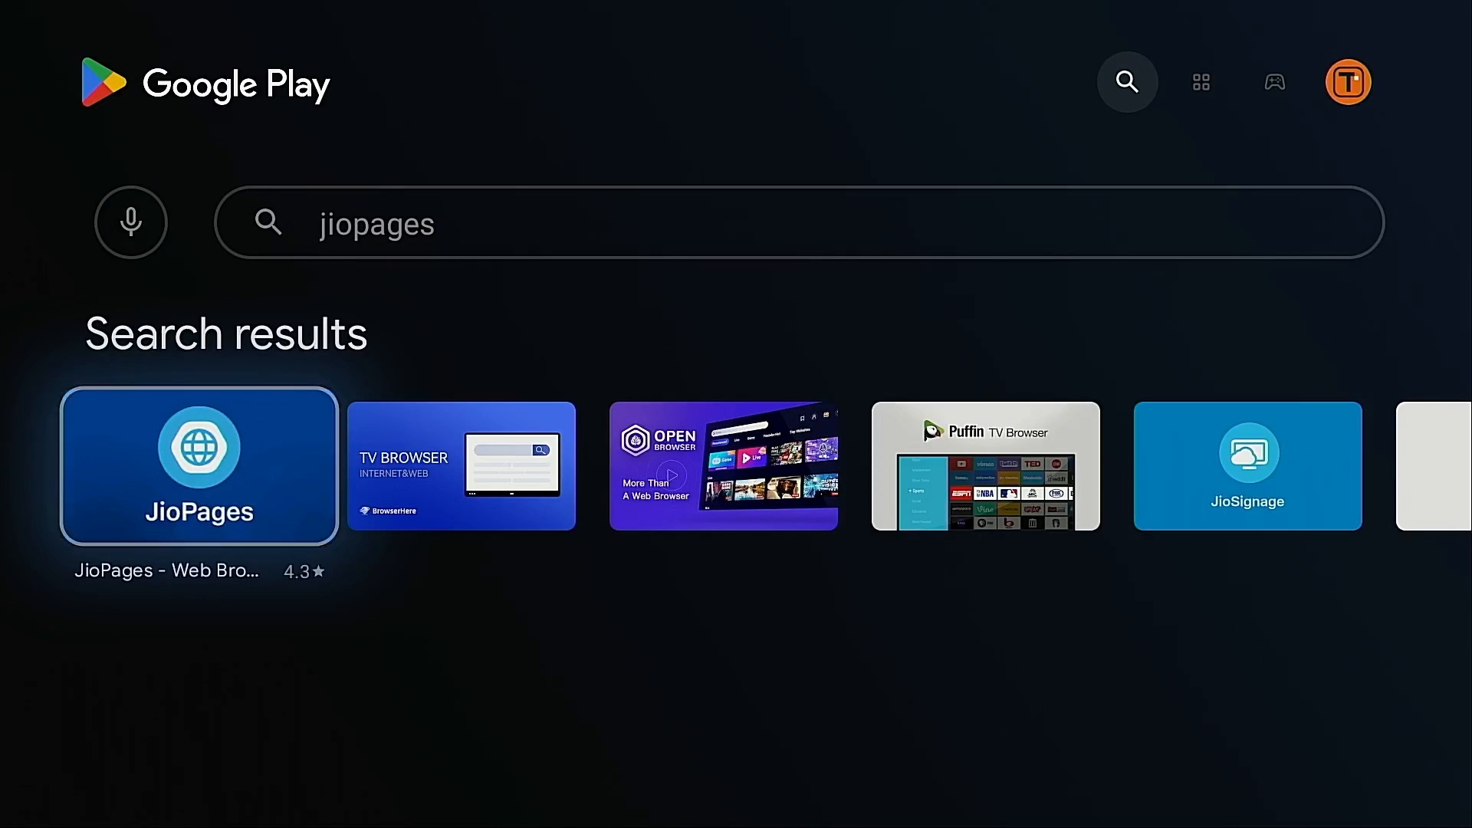
Select the JioPages tile in the Play Store results for 'jiopages'.
{"action": "left_click", "coordinate": [198, 464]}
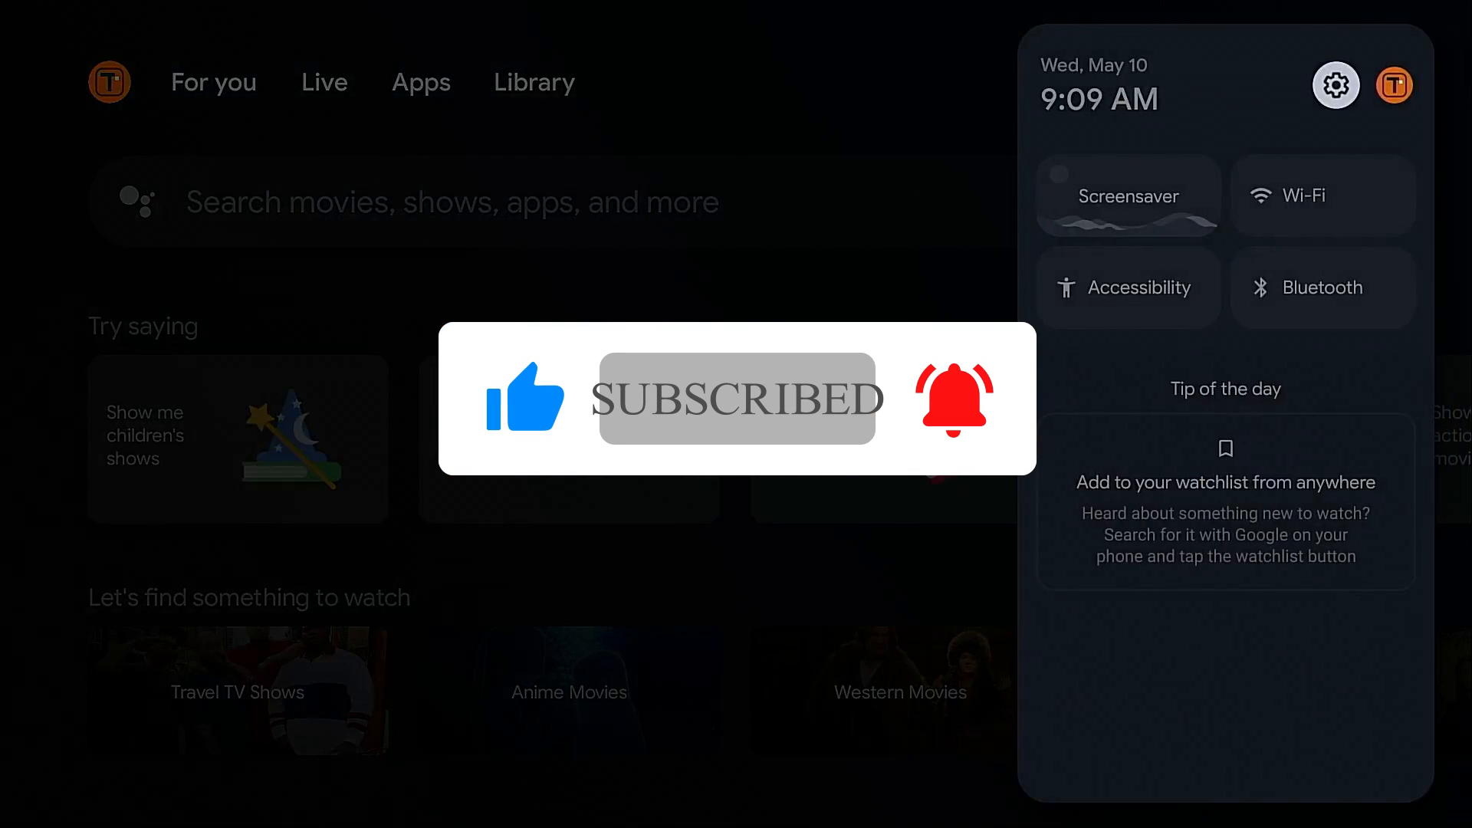
From Settings > Apps > All apps, open Google Play Store's details and launch it.
{"action": "left_click", "coordinate": [1336, 84]}
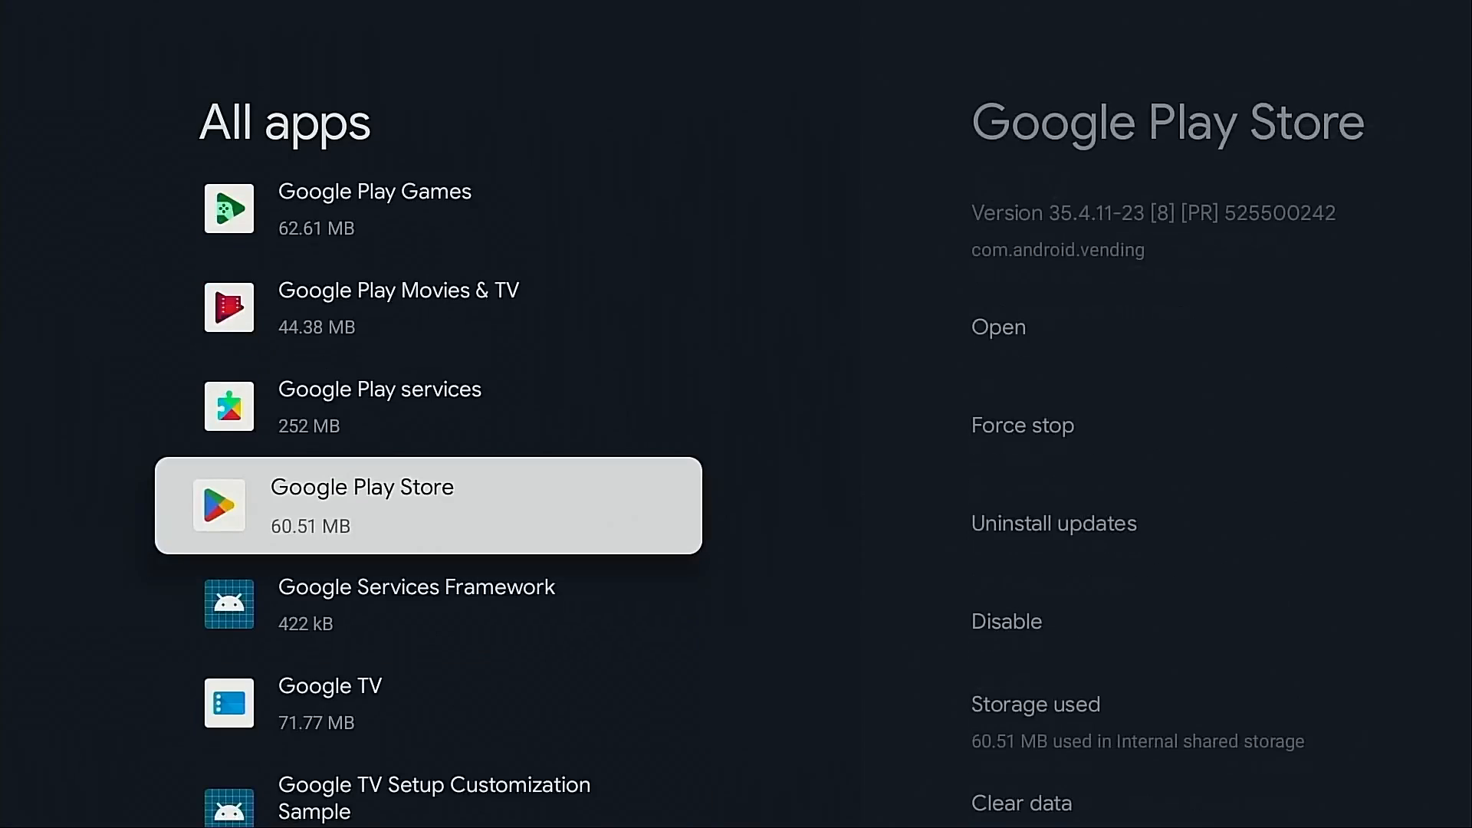
{"action": "left_click", "coordinate": [362, 505]}
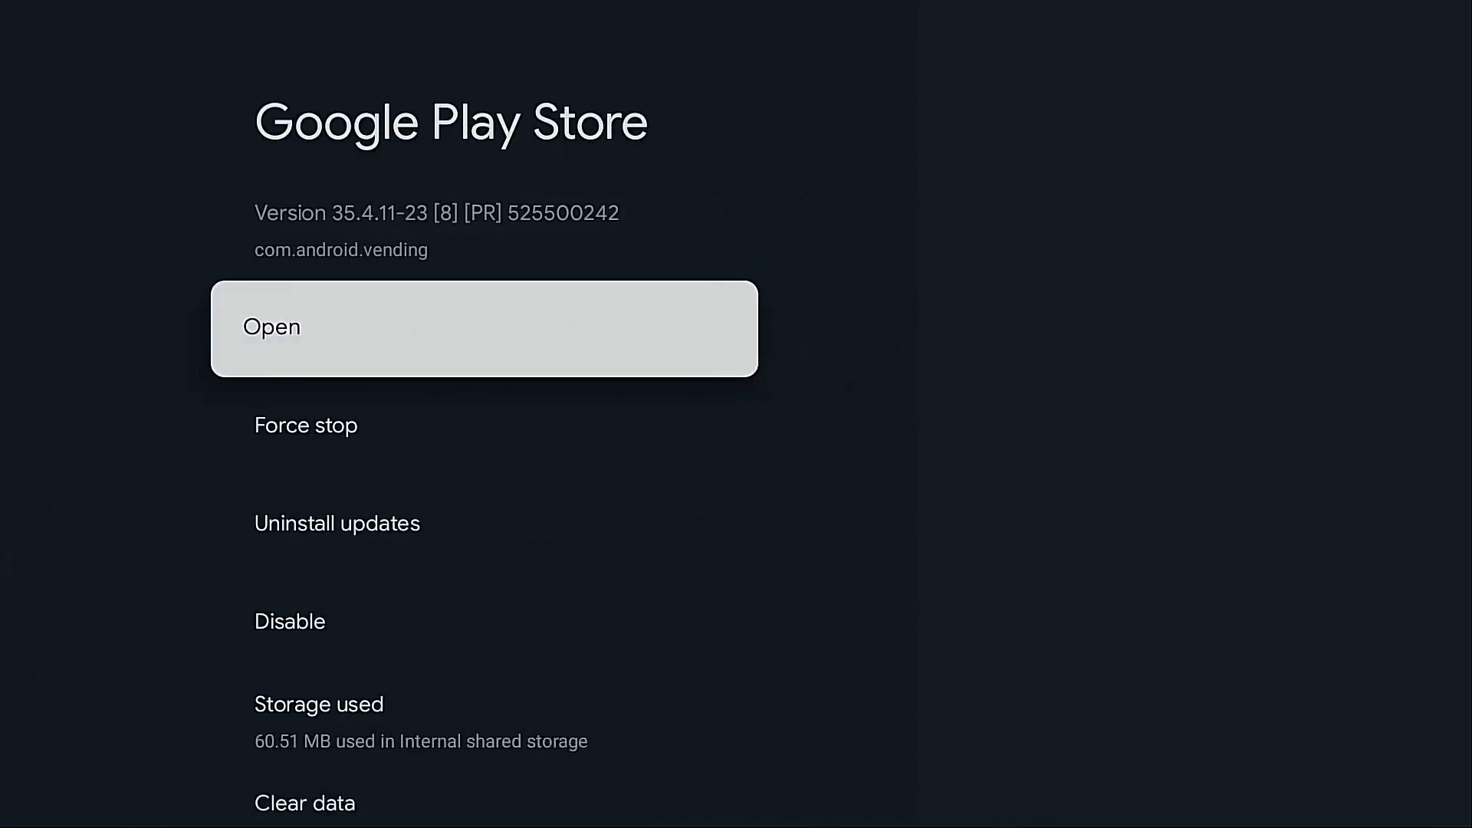
{"action": "left_click", "coordinate": [483, 328]}
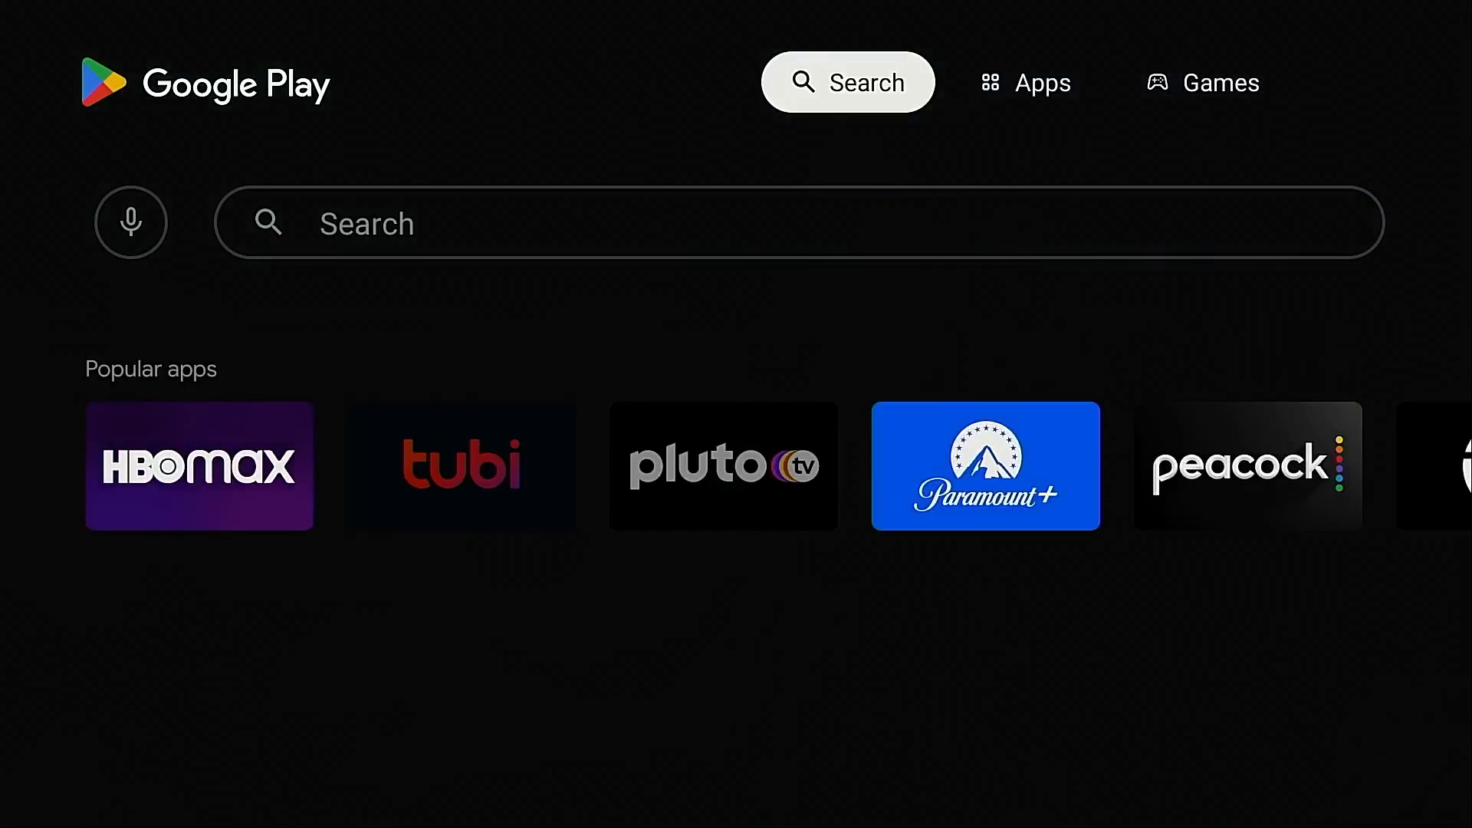
Search 'do', install Downloader by AFTVnews and launch it.
{"action": "left_click", "coordinate": [846, 81]}
{"action": "type", "text": "do"}
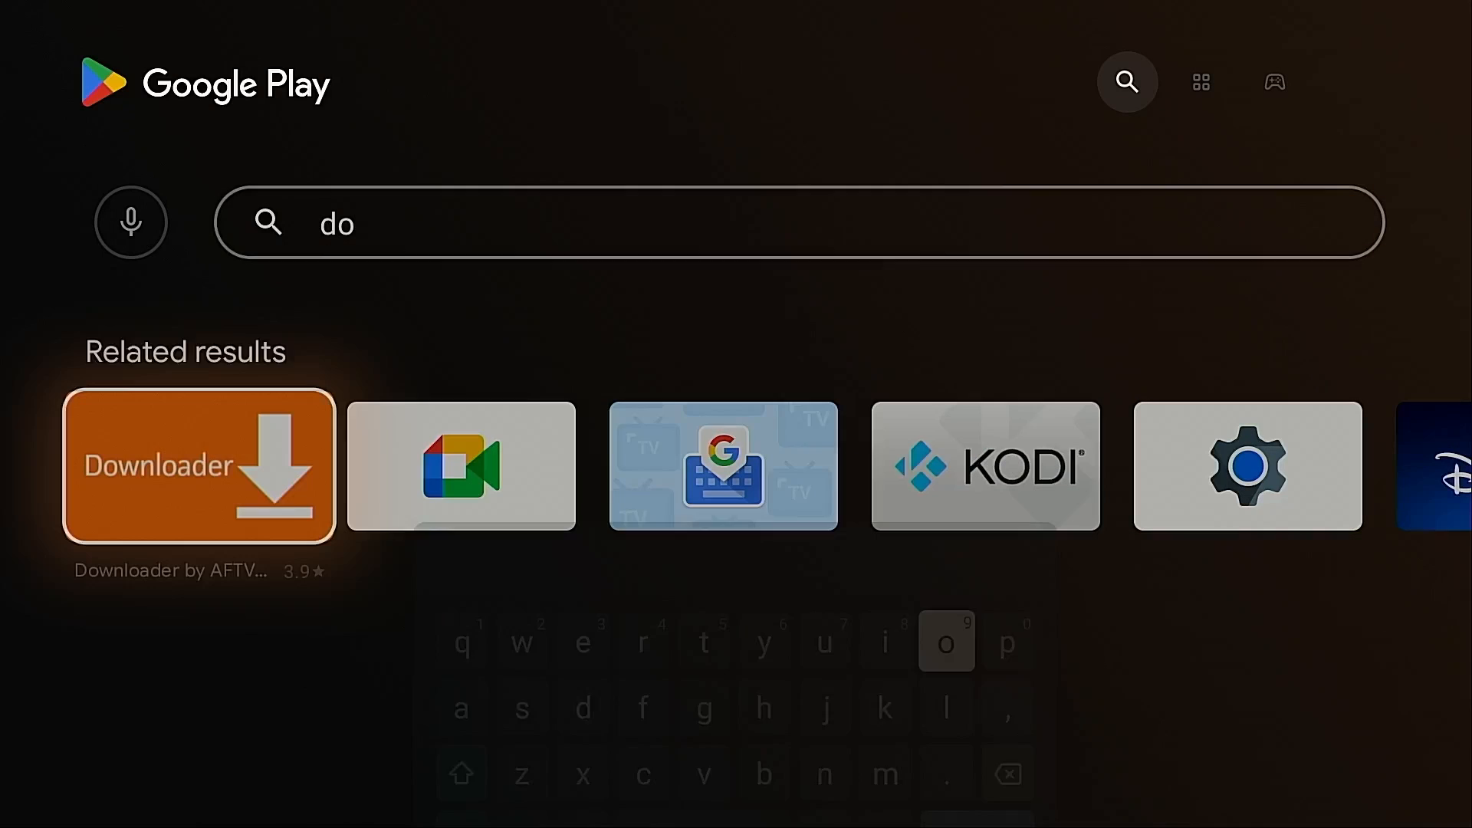
{"action": "left_click", "coordinate": [199, 466]}
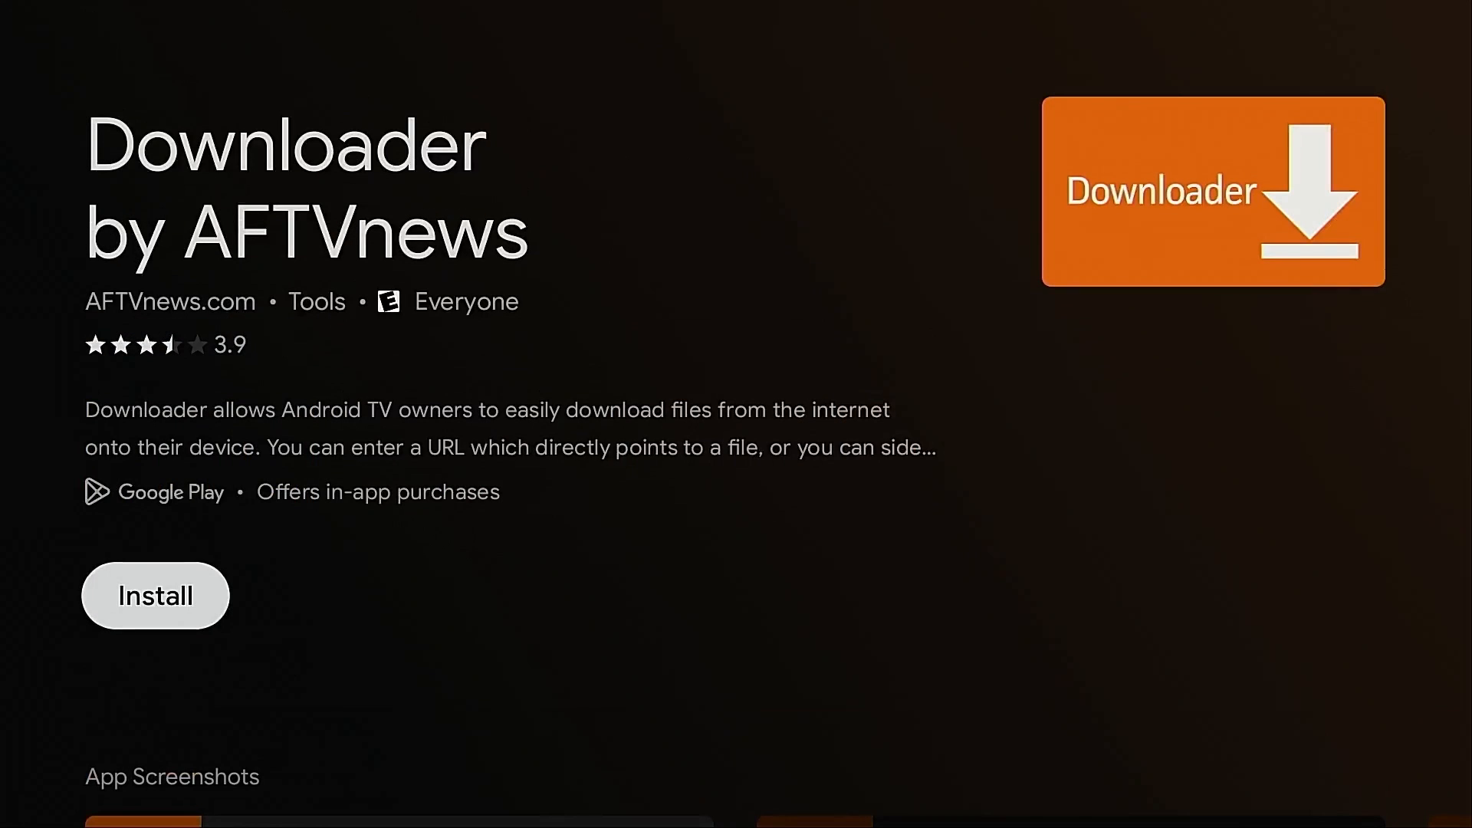
{"action": "left_click", "coordinate": [155, 595]}
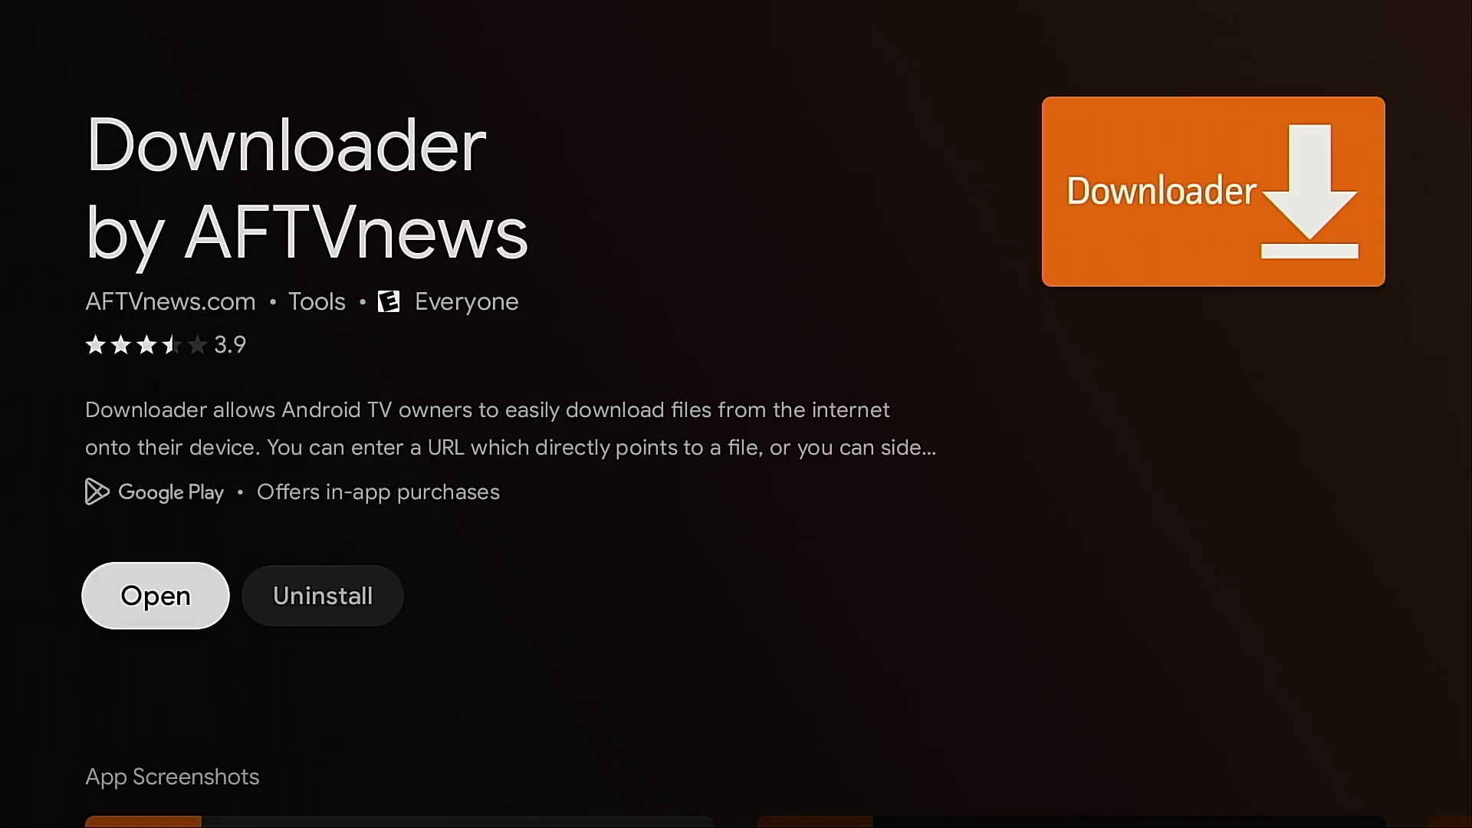
{"action": "left_click", "coordinate": [155, 595]}
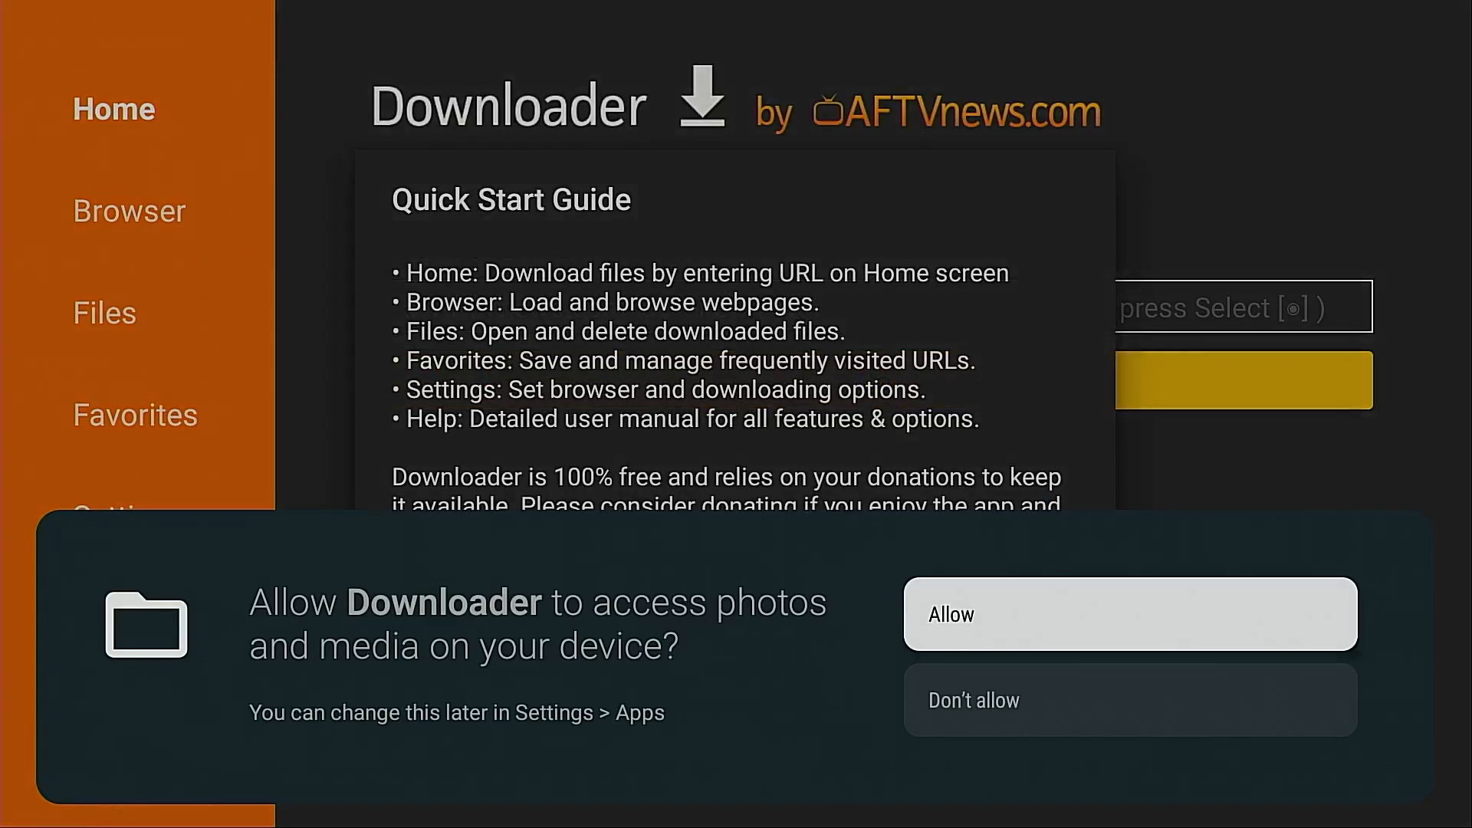
Allow media access, then enter code 250931 to load the TROYPOINT Toolbox page.
{"action": "left_click", "coordinate": [1127, 614]}
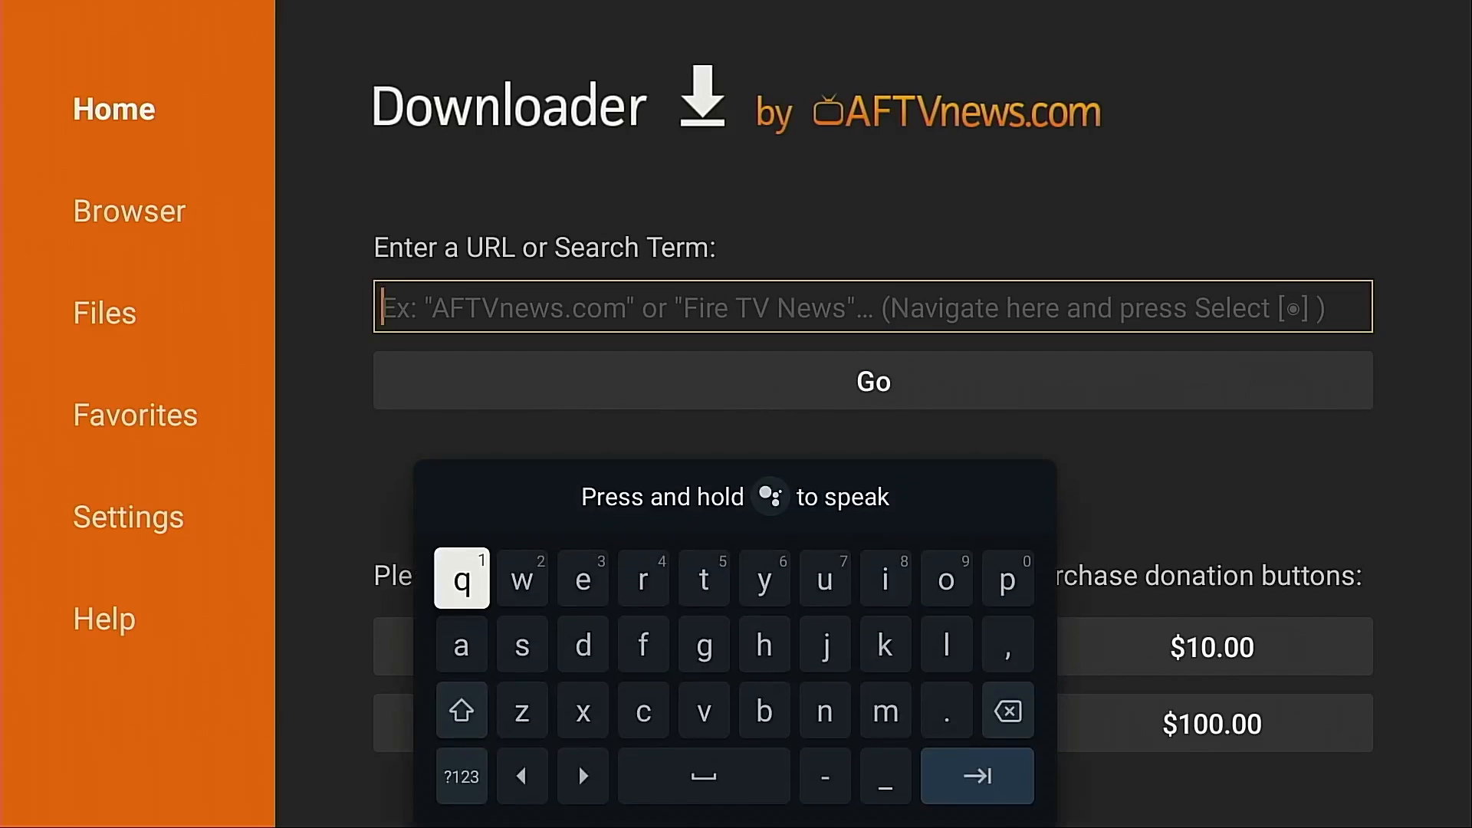
{"action": "left_click", "coordinate": [462, 776]}
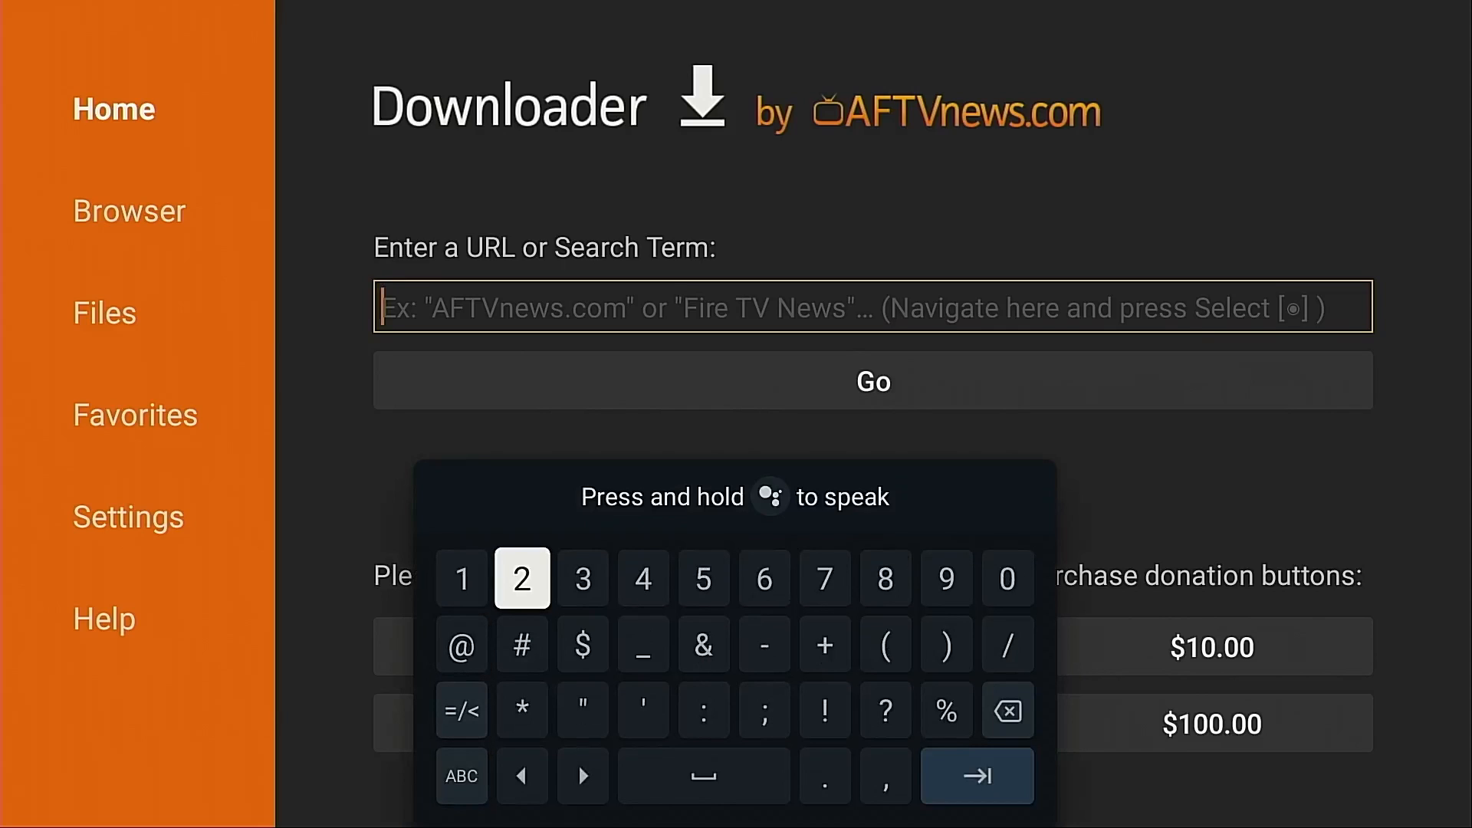
{"action": "type", "text": "50931"}
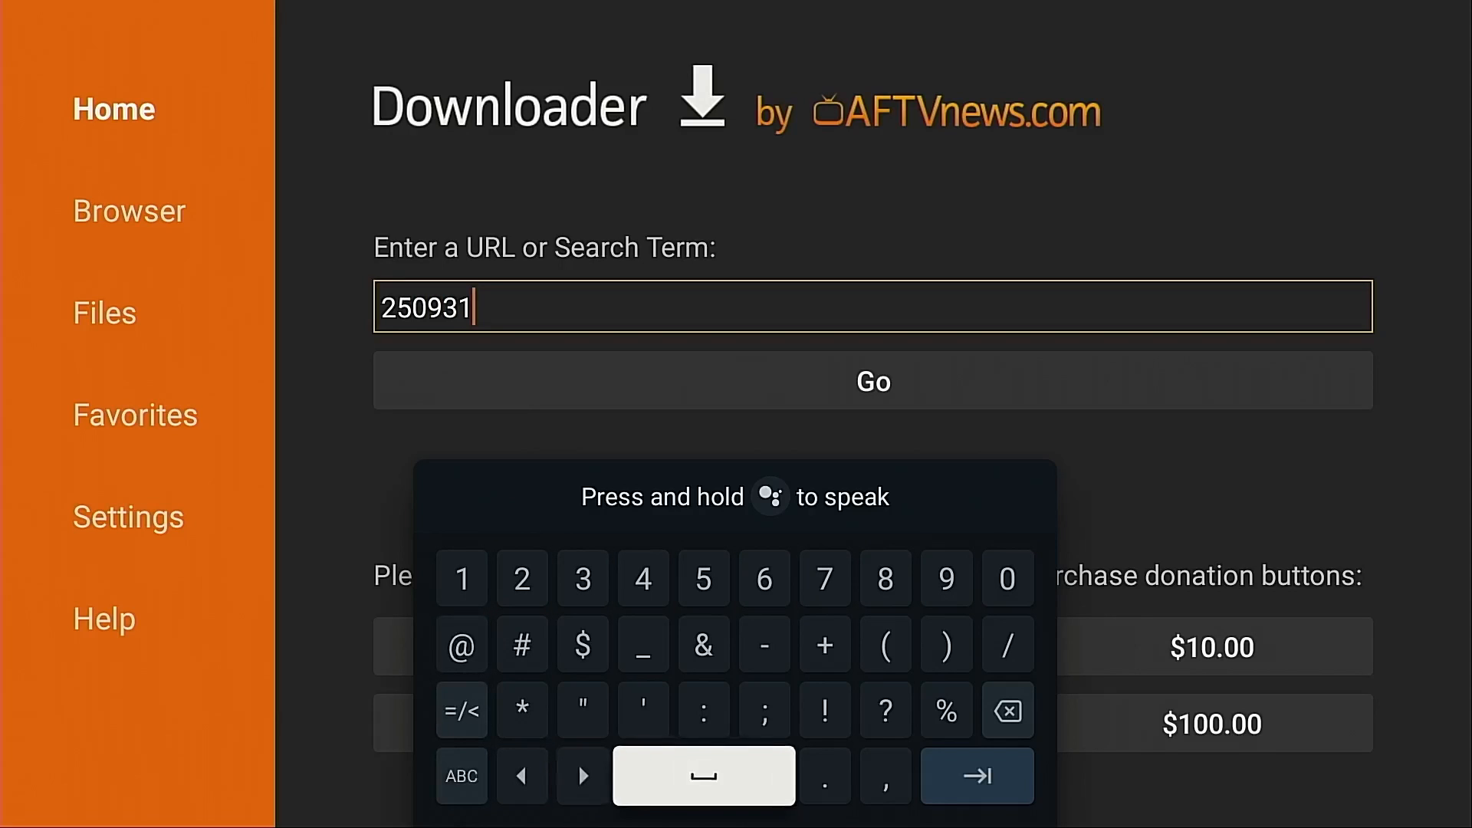
{"action": "left_click", "coordinate": [871, 381]}
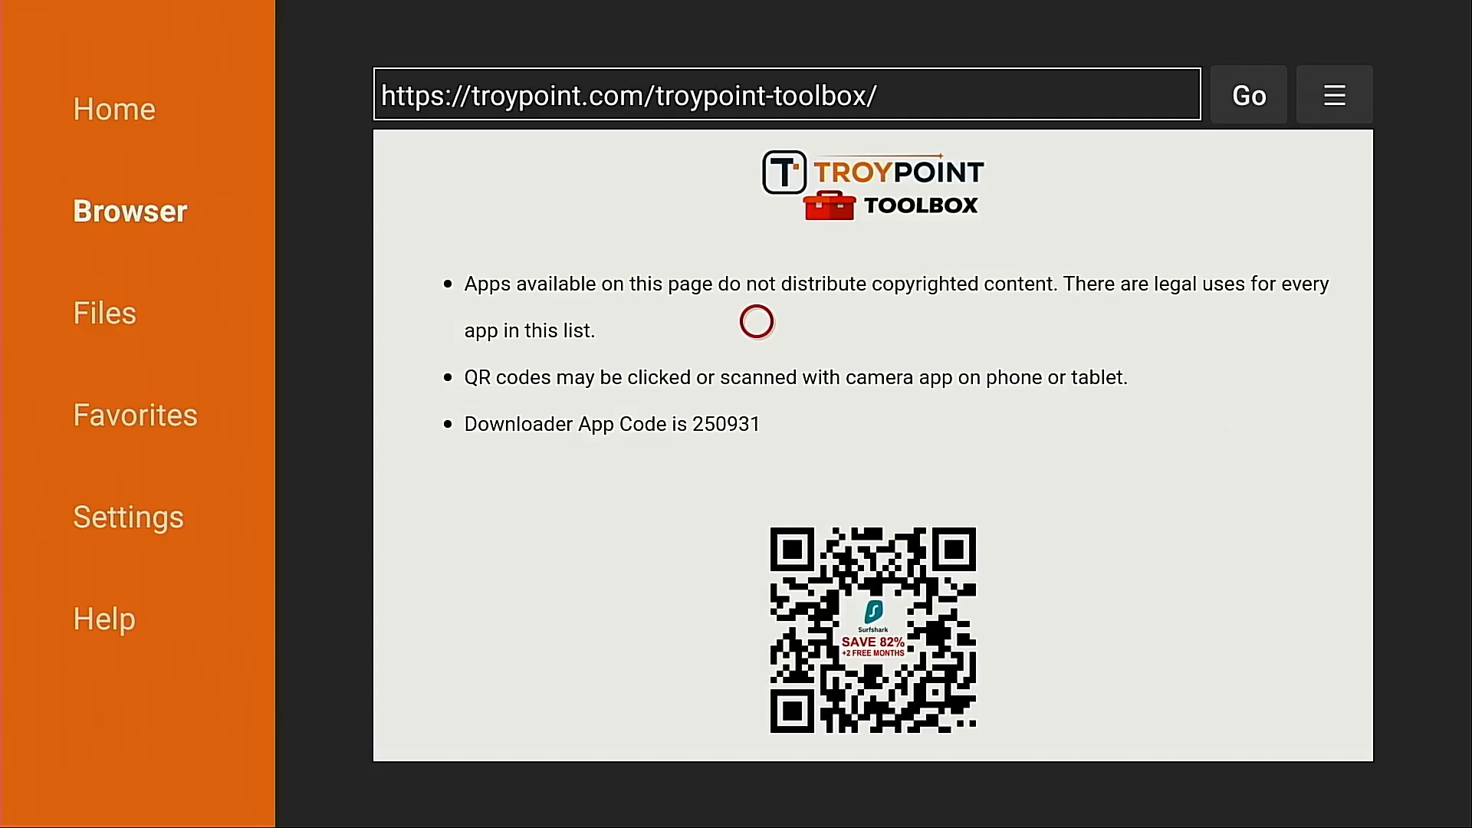
Bookmark the TROYPOINT Toolbox page as a favorite via the browser menu.
{"action": "left_click", "coordinate": [1333, 93]}
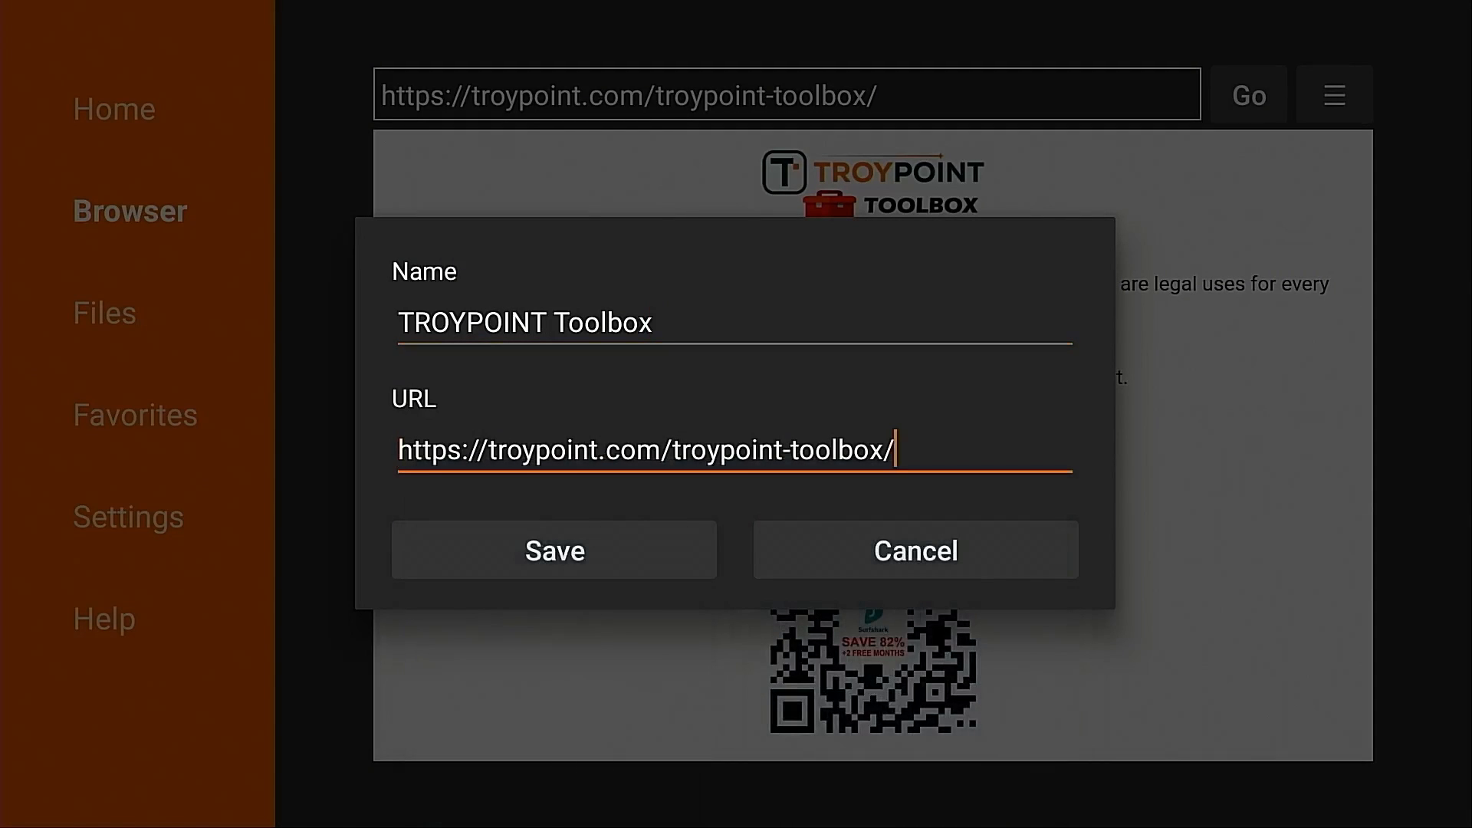
{"action": "left_click", "coordinate": [554, 551]}
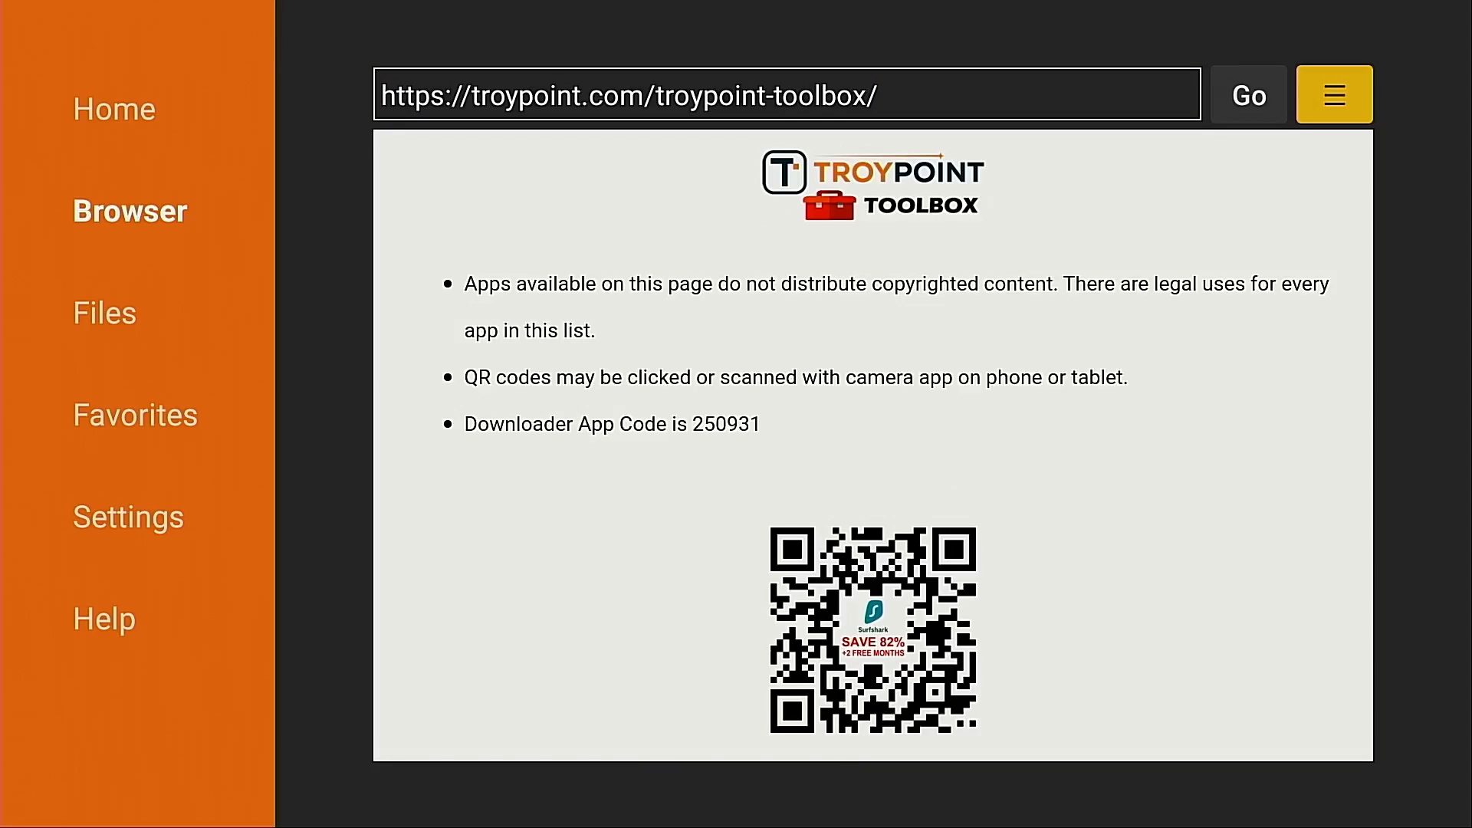
{"action": "left_click", "coordinate": [1333, 93]}
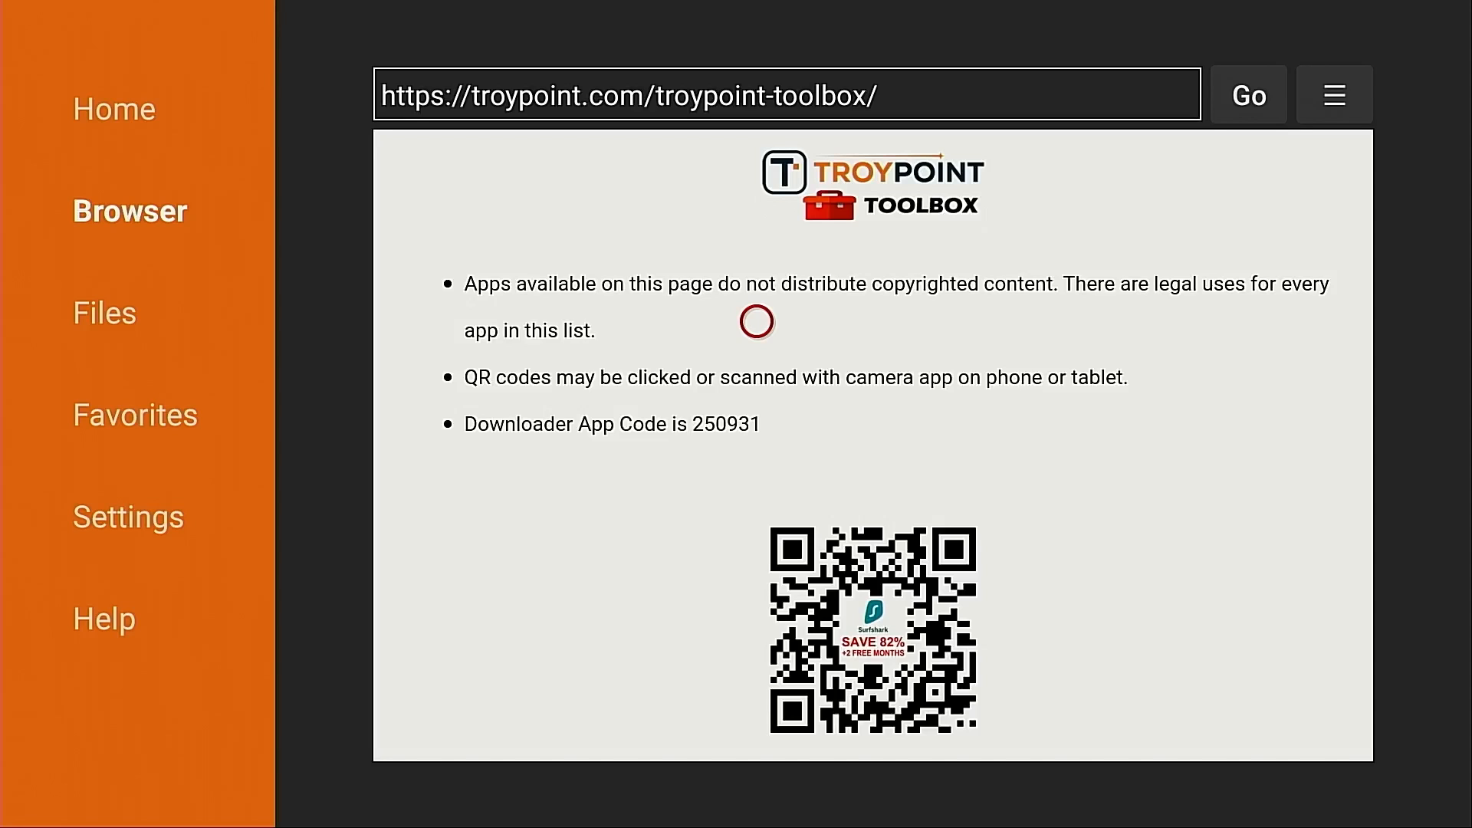
Download Wolf Launcher 0.1.9, allow Downloader to install unknown apps, and install it.
{"action": "scroll", "scroll_direction": "down", "scroll_amount": 3}
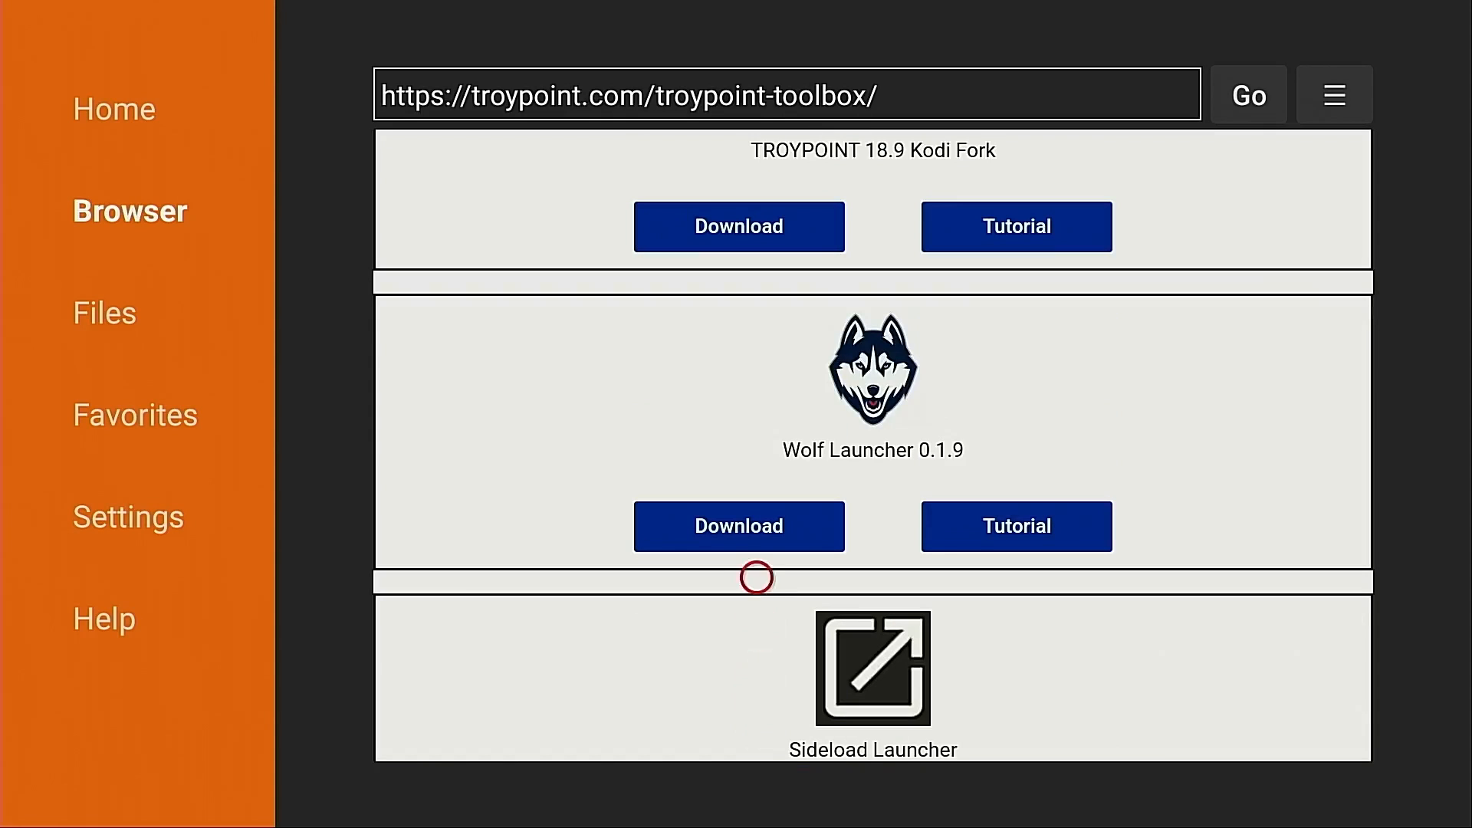
{"action": "mouse_move", "coordinate": [756, 552]}
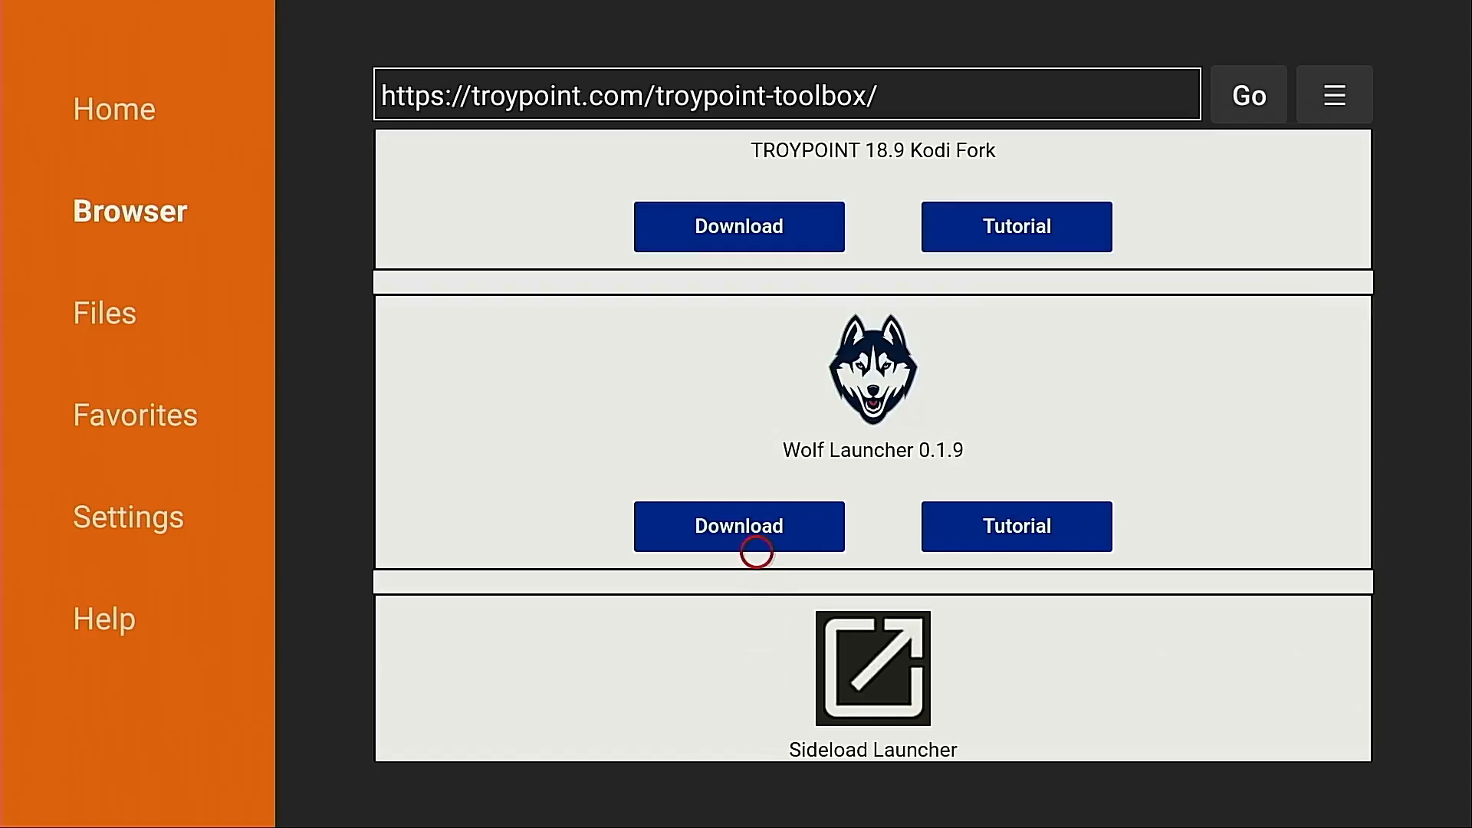
{"action": "left_click", "coordinate": [739, 526]}
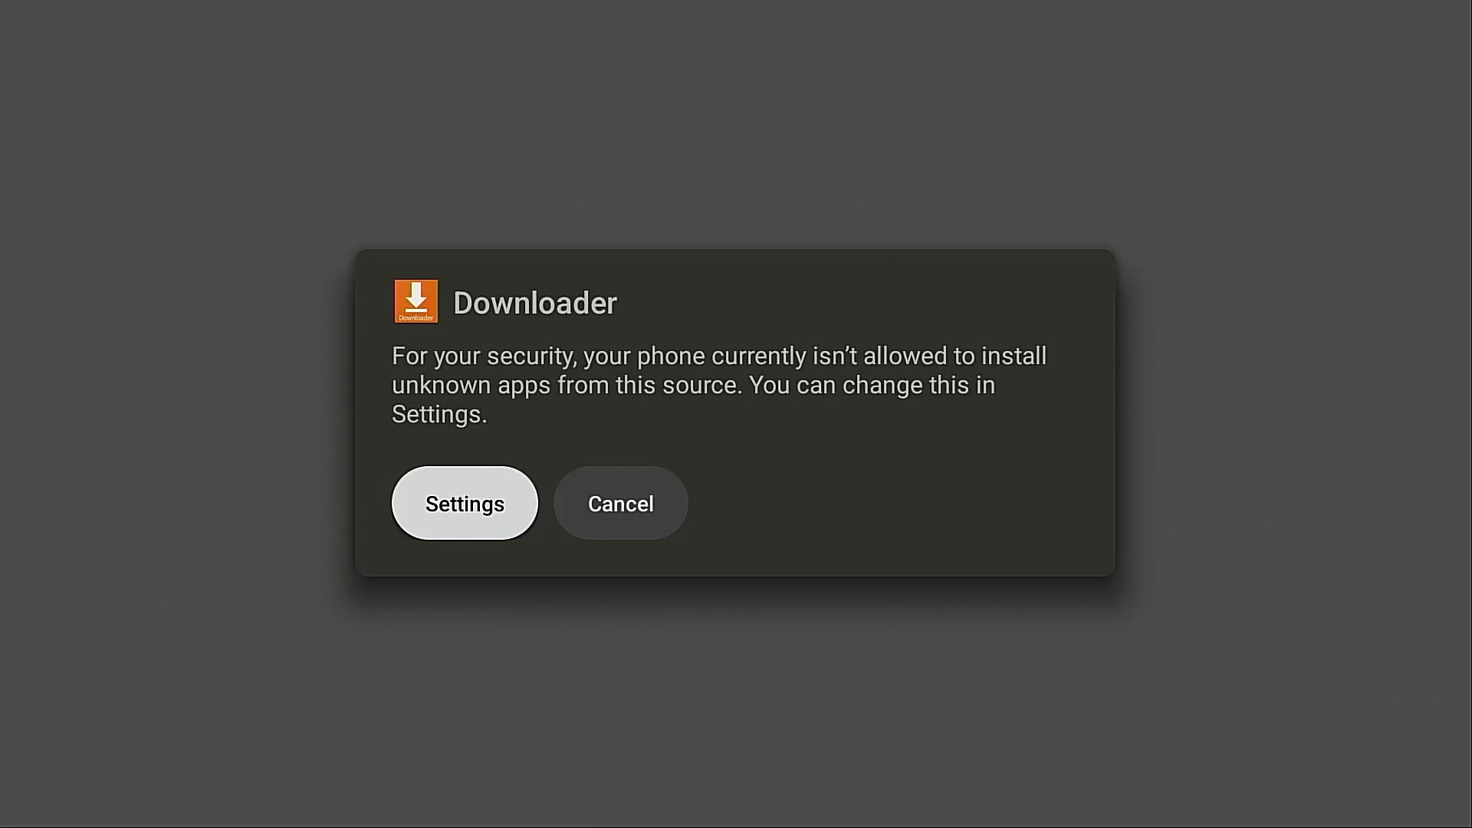
{"action": "left_click", "coordinate": [463, 503]}
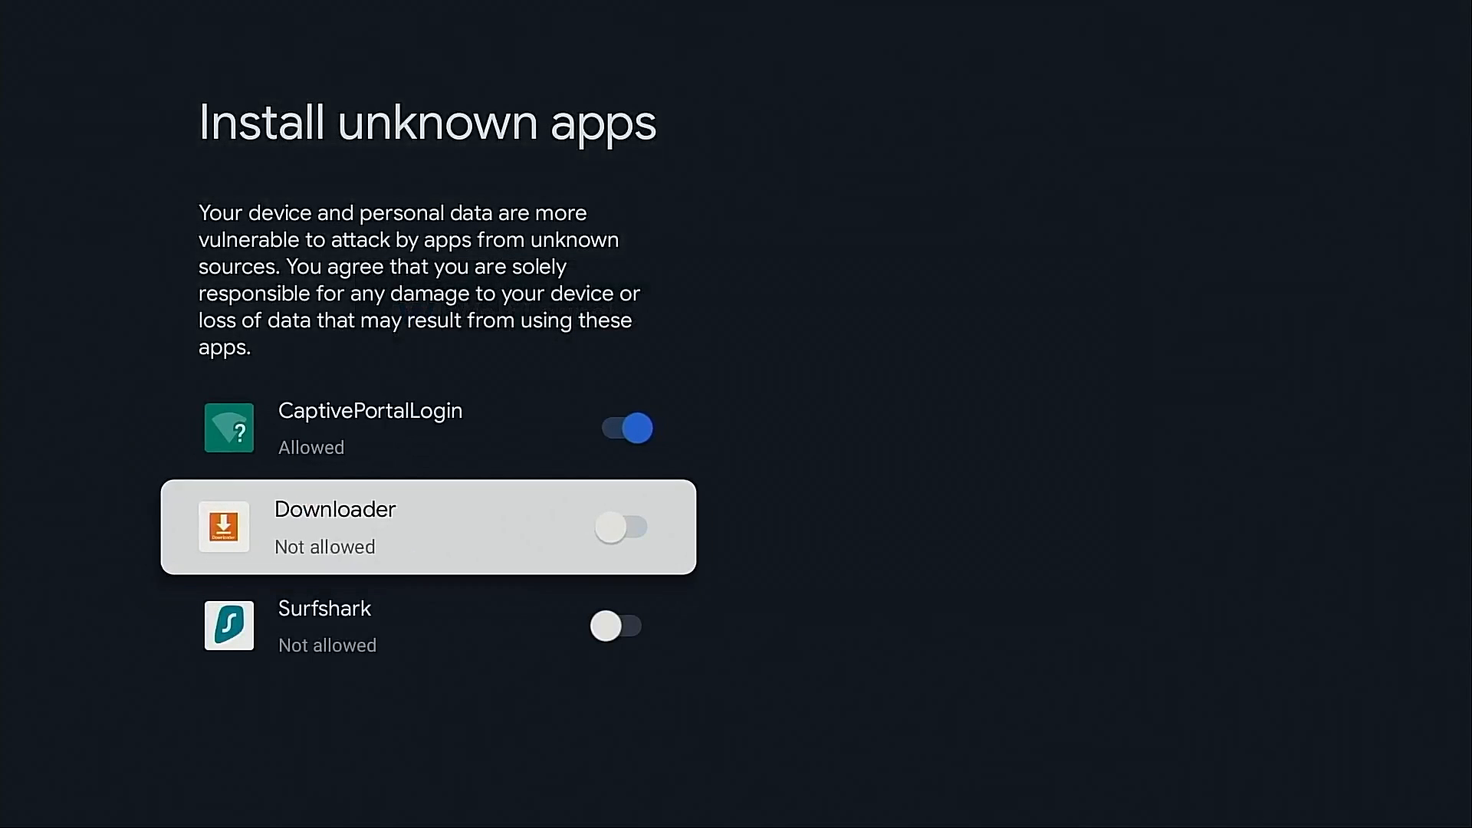
{"action": "left_click", "coordinate": [622, 526]}
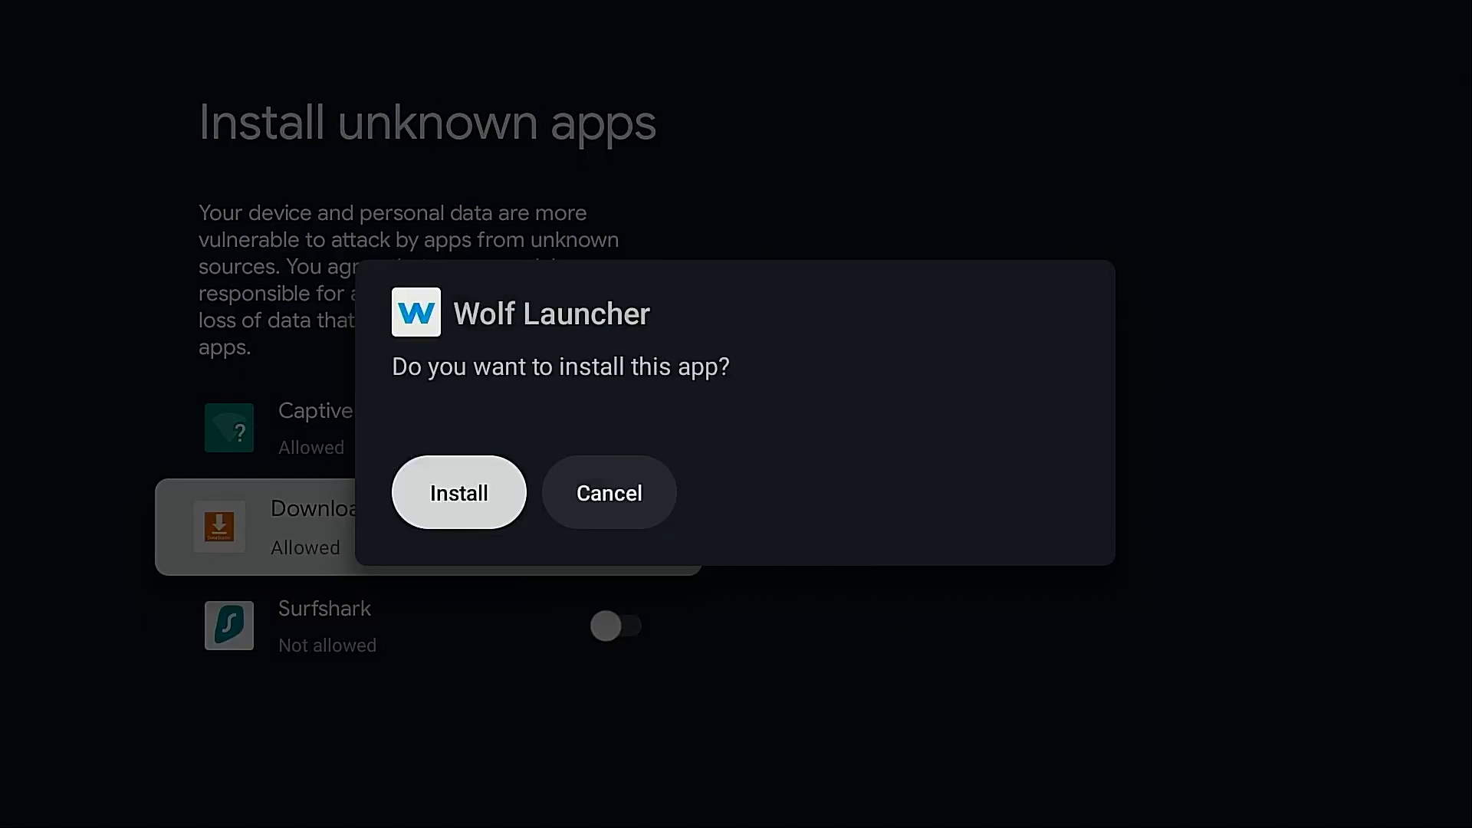
{"action": "left_click", "coordinate": [459, 492]}
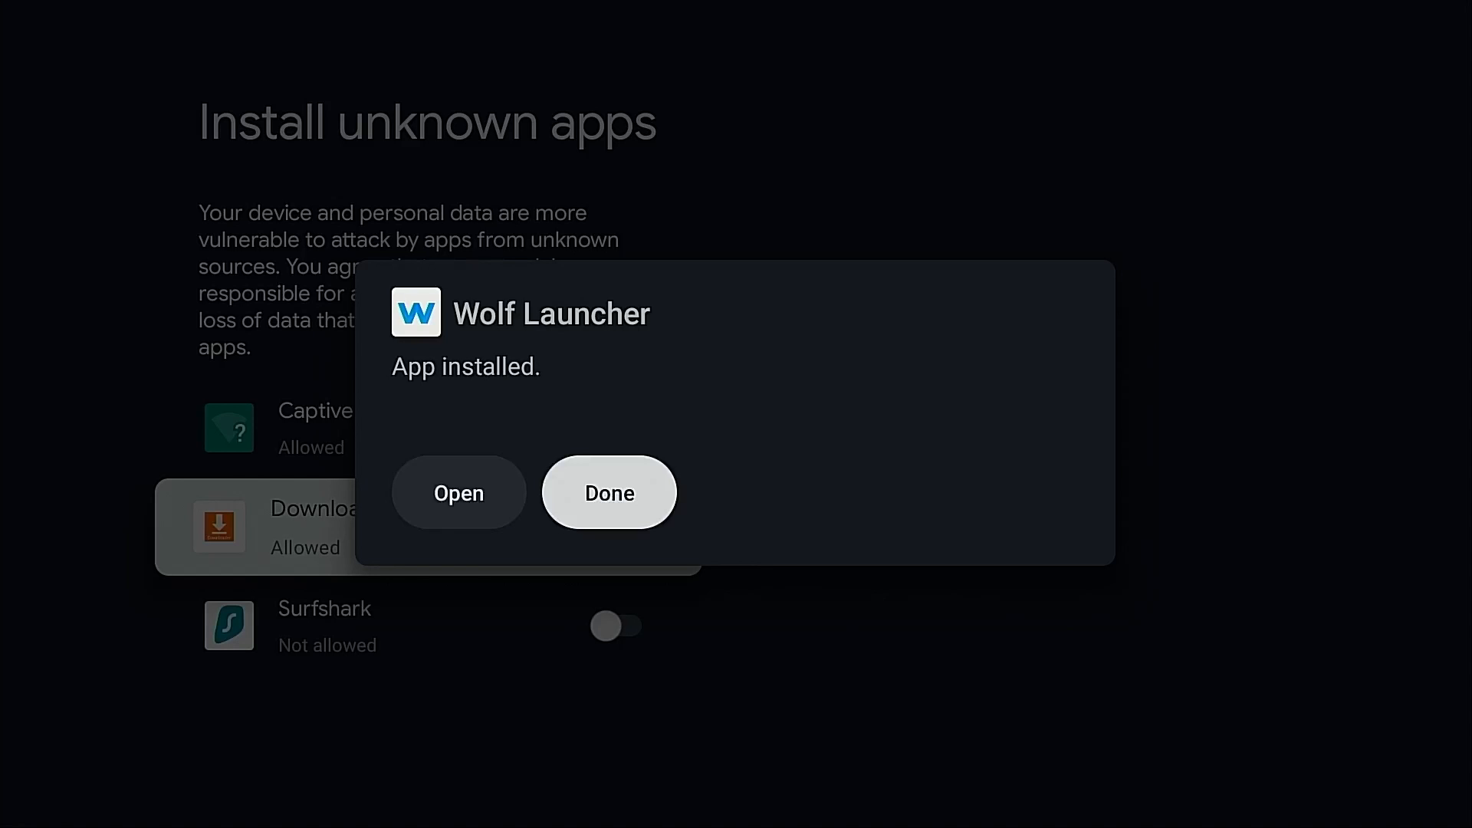
{"action": "left_click", "coordinate": [609, 492]}
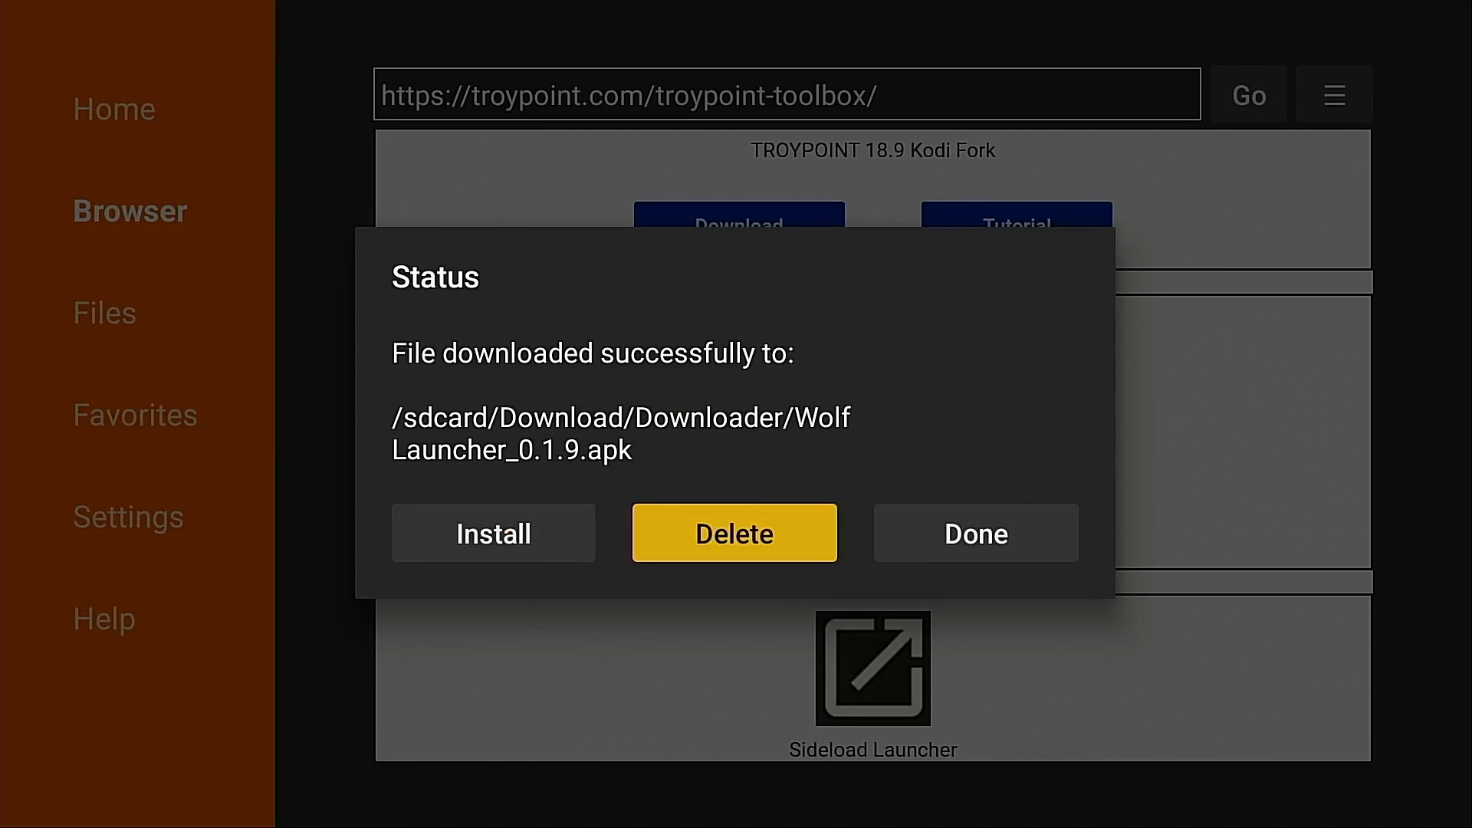
Delete the Wolf Launcher installer, download Sideload Launcher 1.05 and delete its installer too.
{"action": "left_click", "coordinate": [735, 533]}
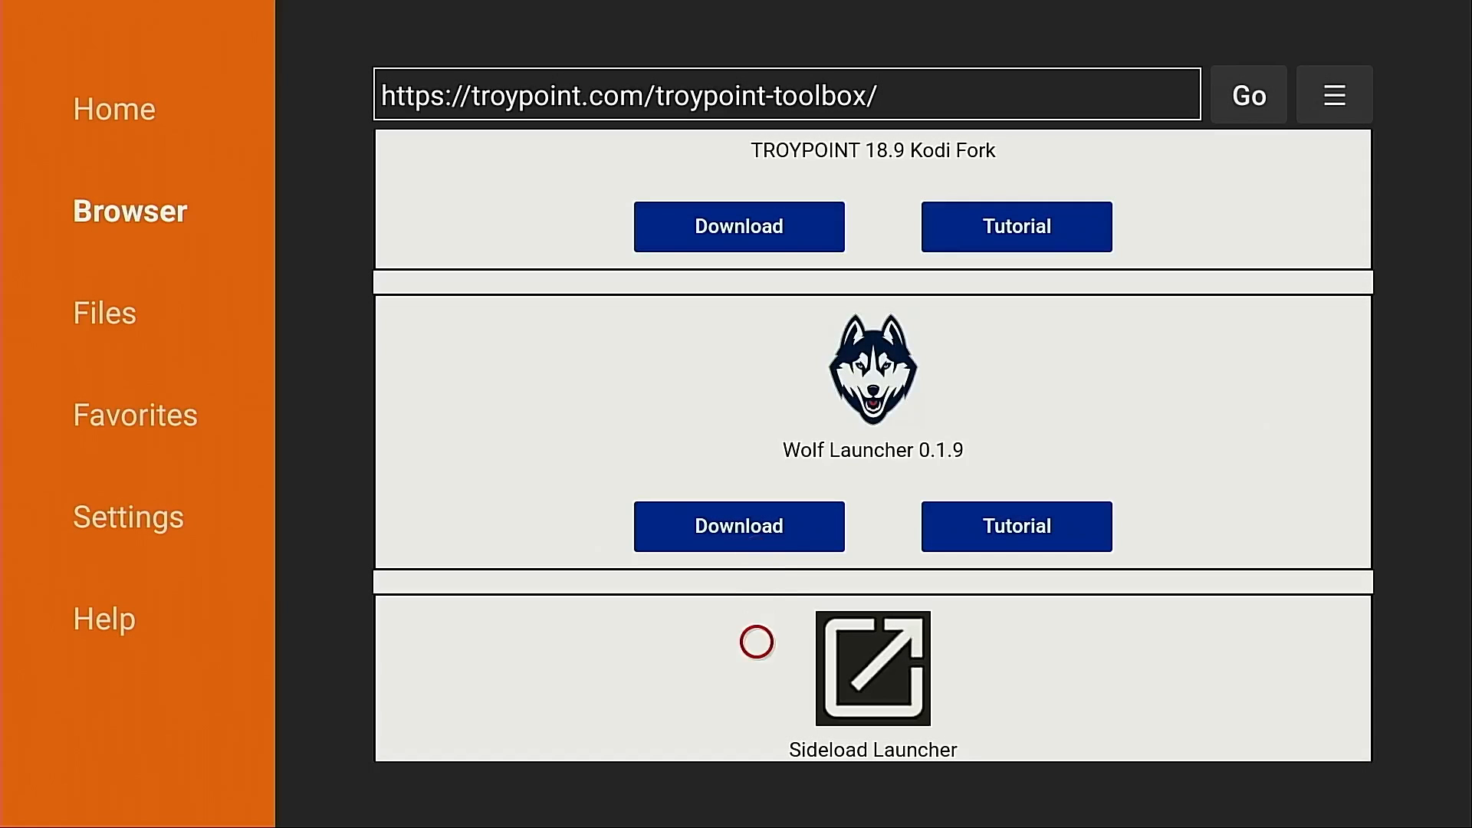
{"action": "scroll", "scroll_direction": "down", "scroll_amount": 3}
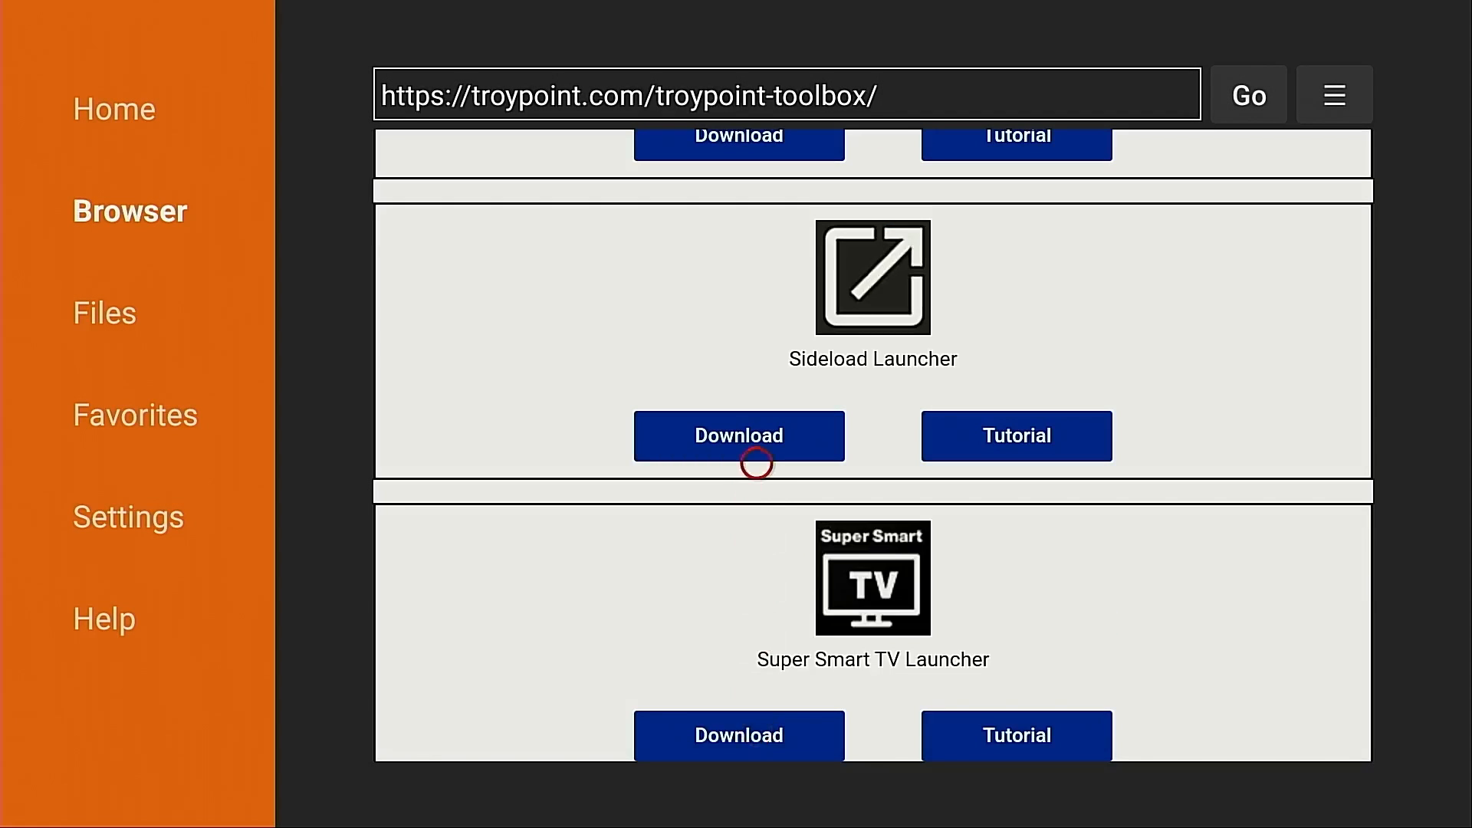
{"action": "left_click", "coordinate": [738, 436]}
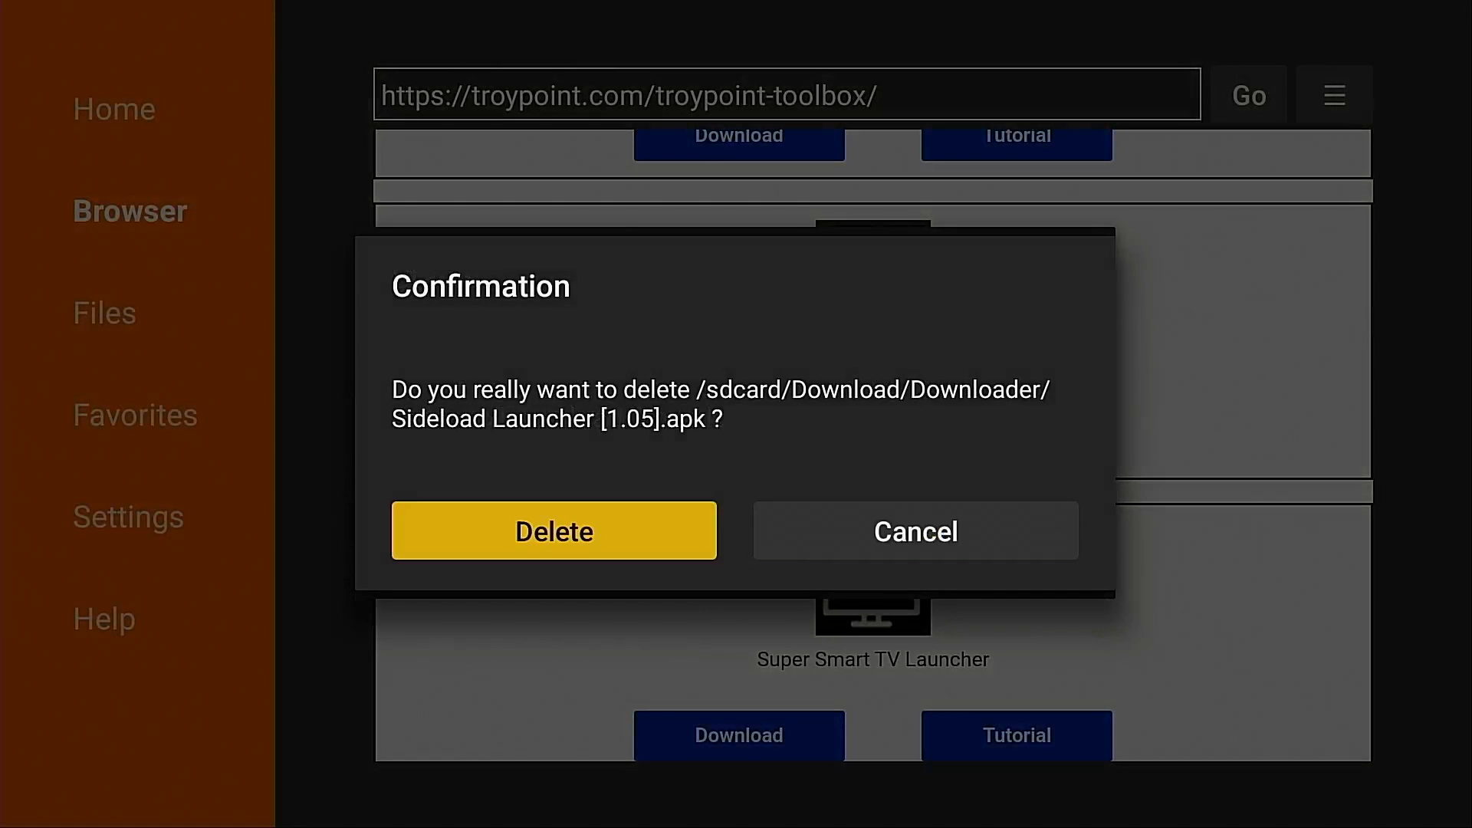
{"action": "left_click", "coordinate": [553, 531]}
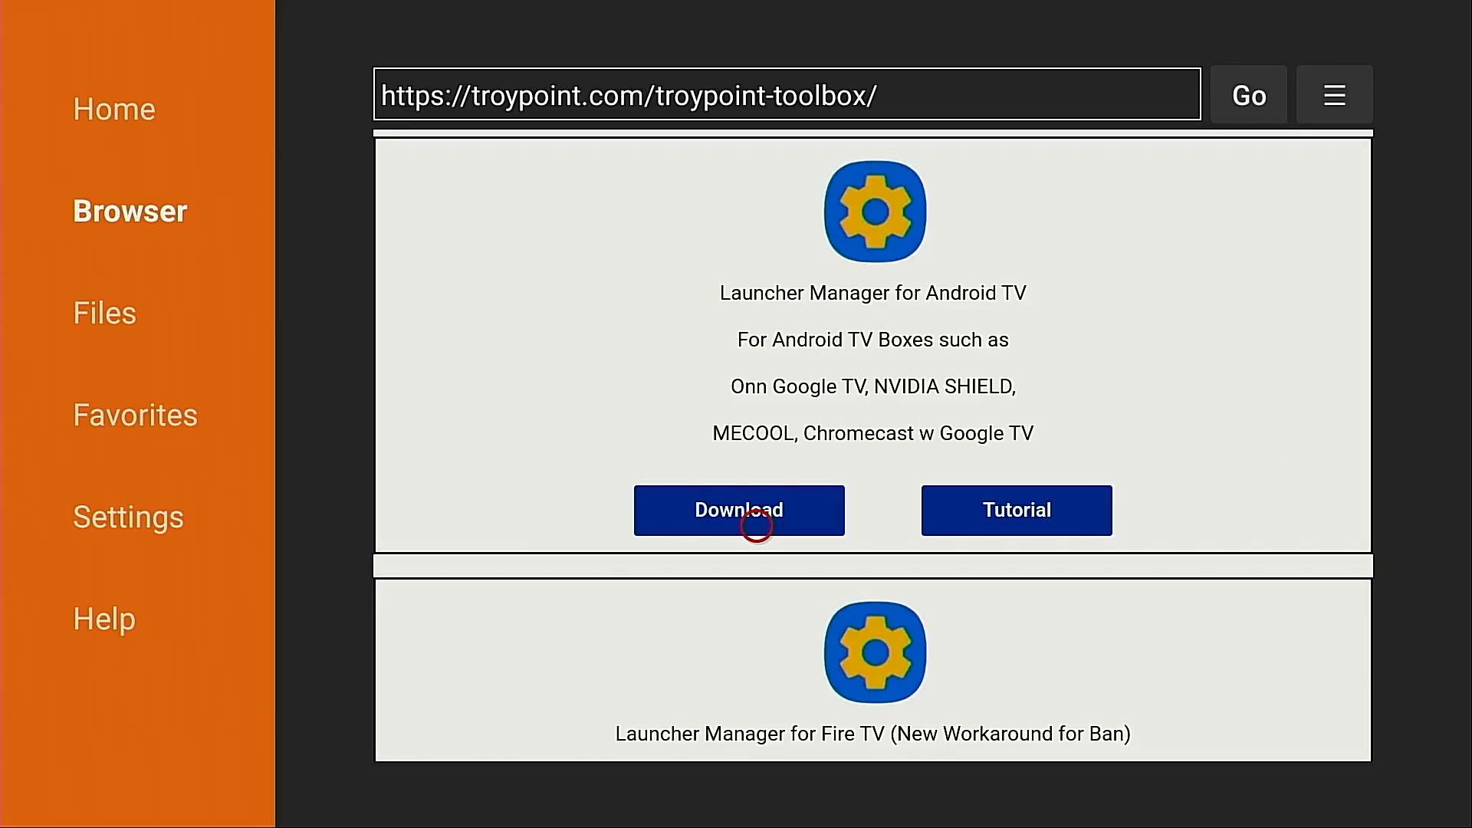
Download and install Launcher Manager 1.0.4, then delete its installer file.
{"action": "scroll", "scroll_direction": "down", "scroll_amount": 3}
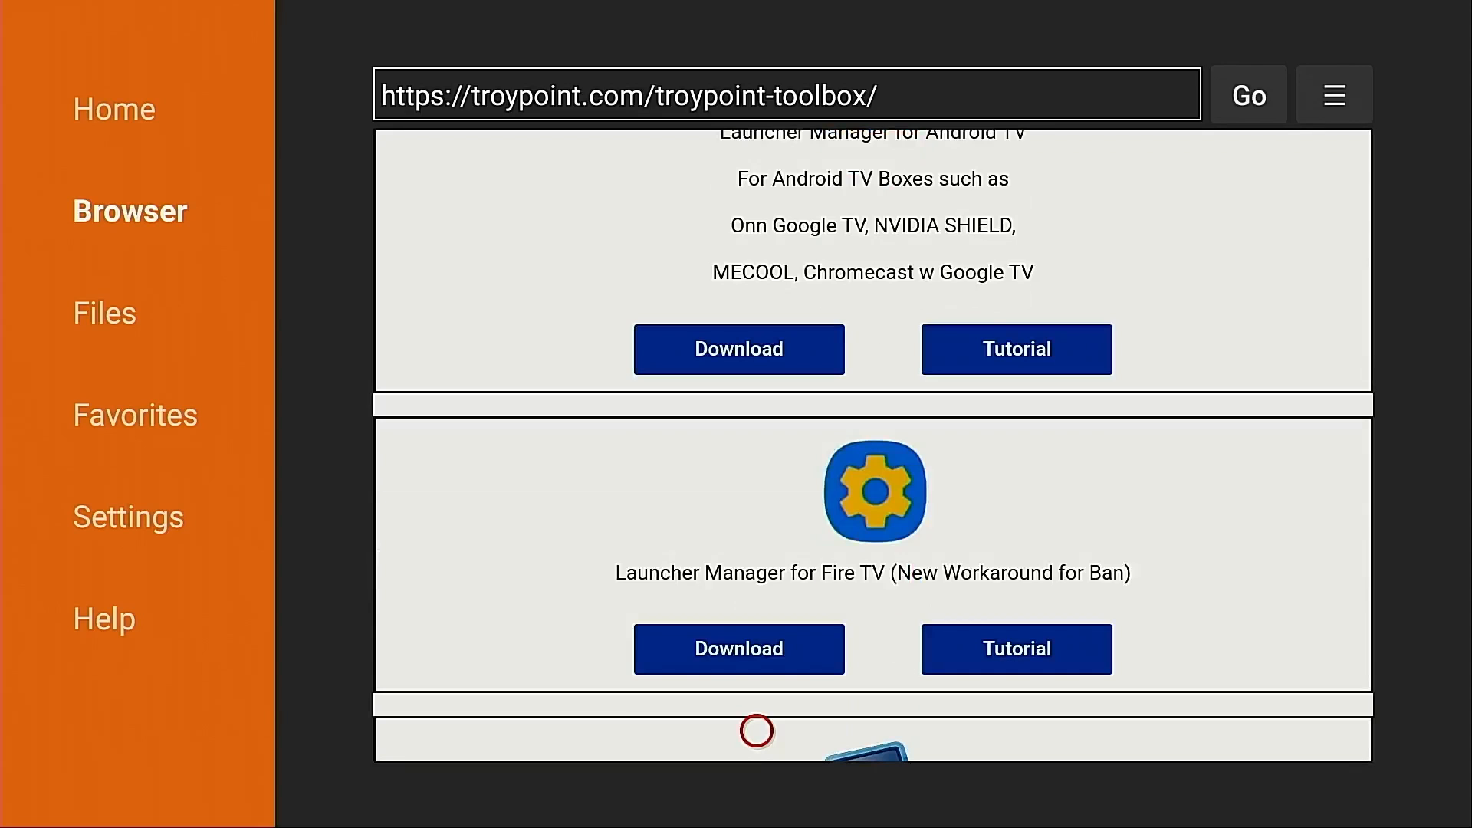
{"action": "mouse_move", "coordinate": [756, 667]}
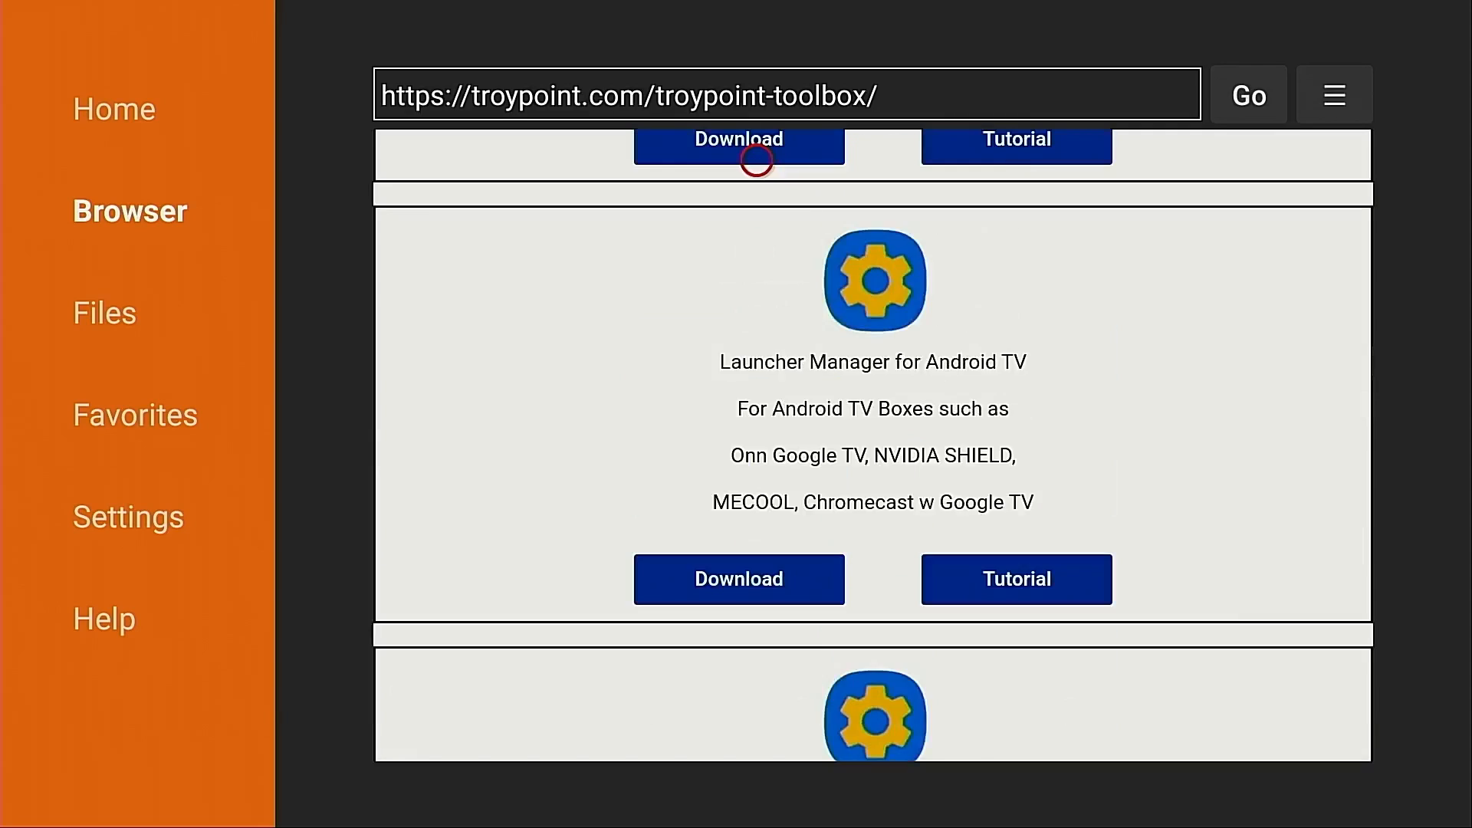
{"action": "mouse_move", "coordinate": [756, 391]}
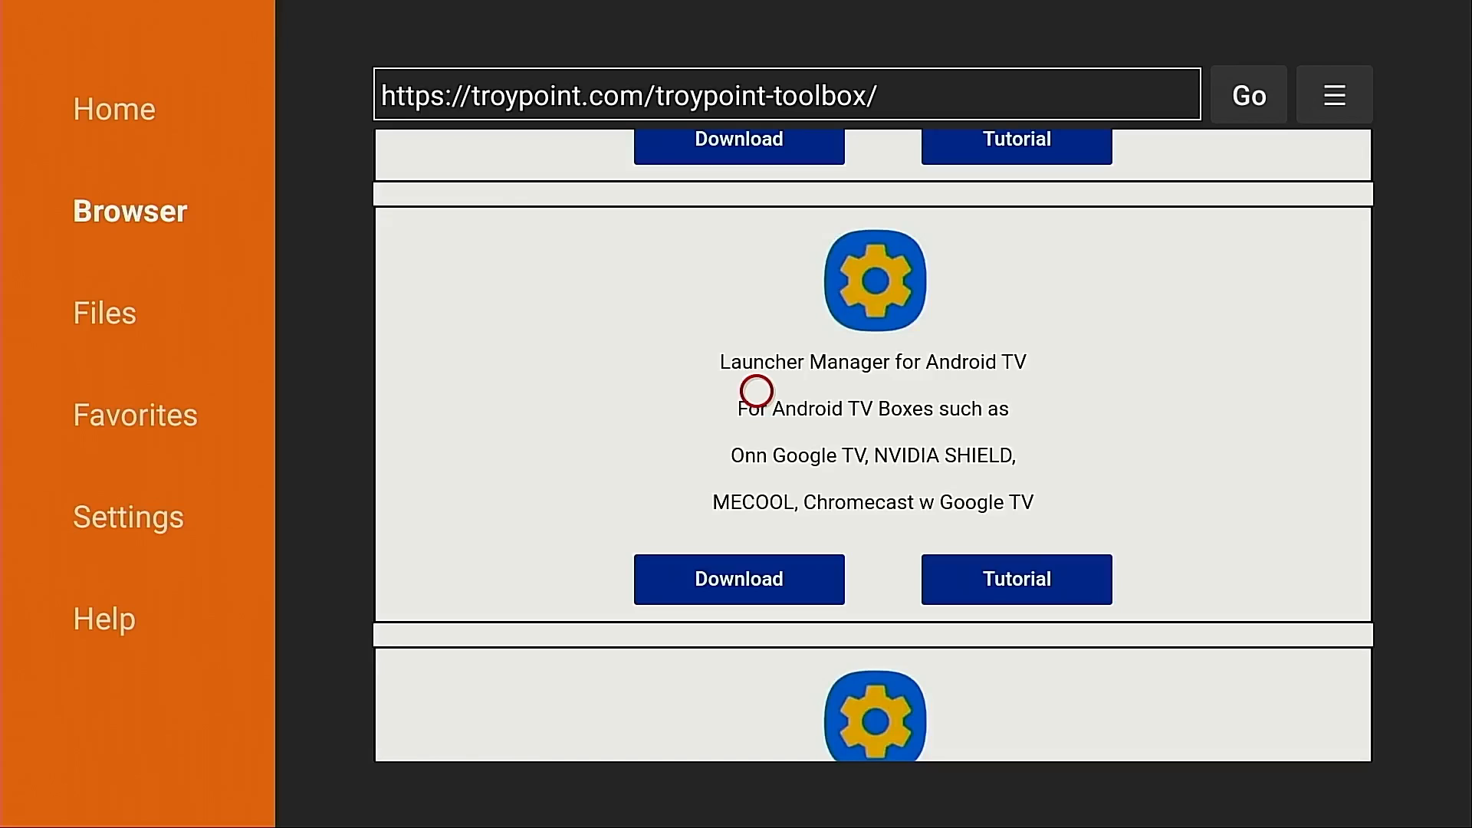
{"action": "mouse_move", "coordinate": [756, 520]}
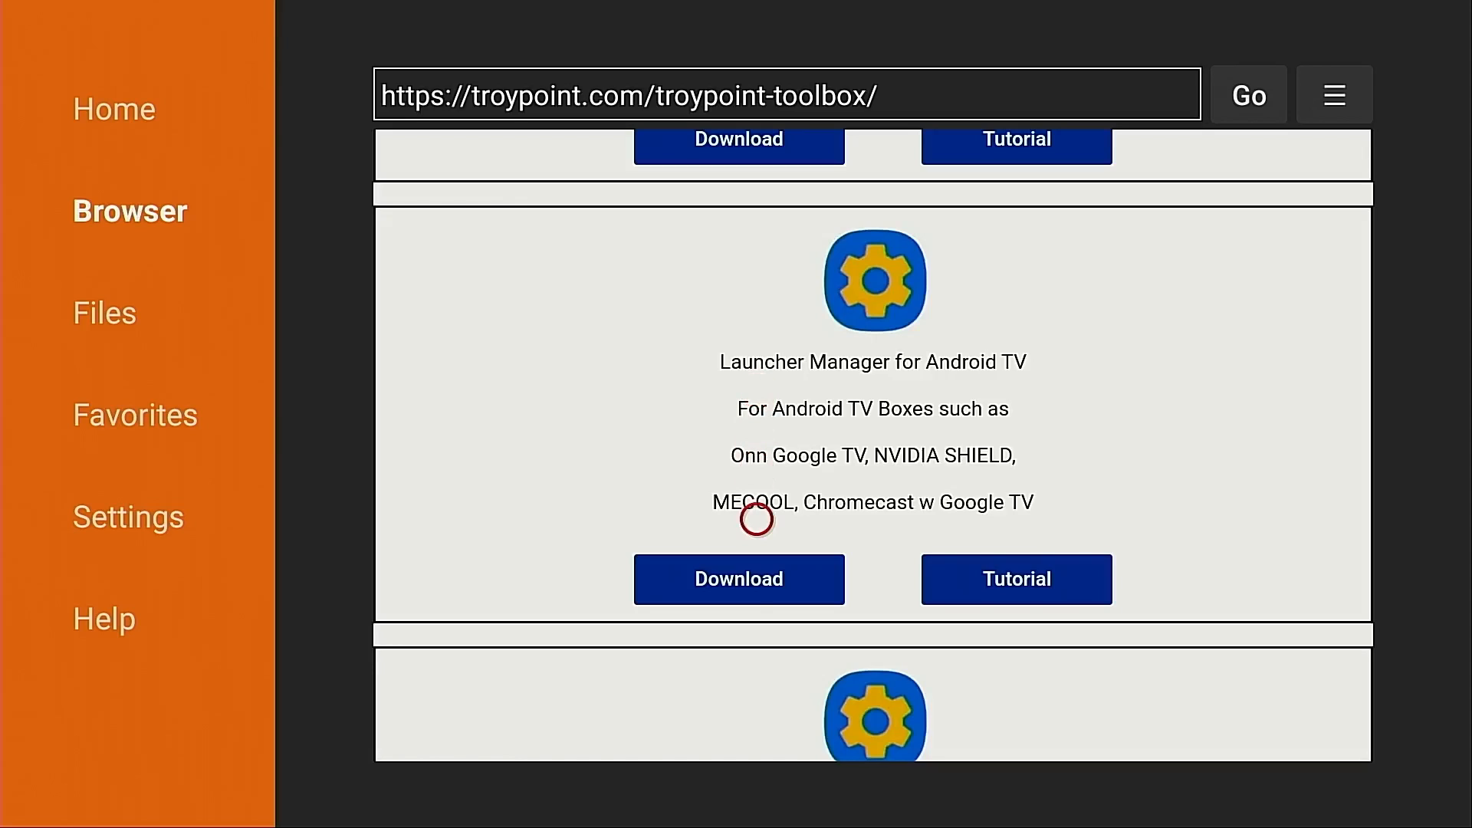
{"action": "mouse_move", "coordinate": [756, 598]}
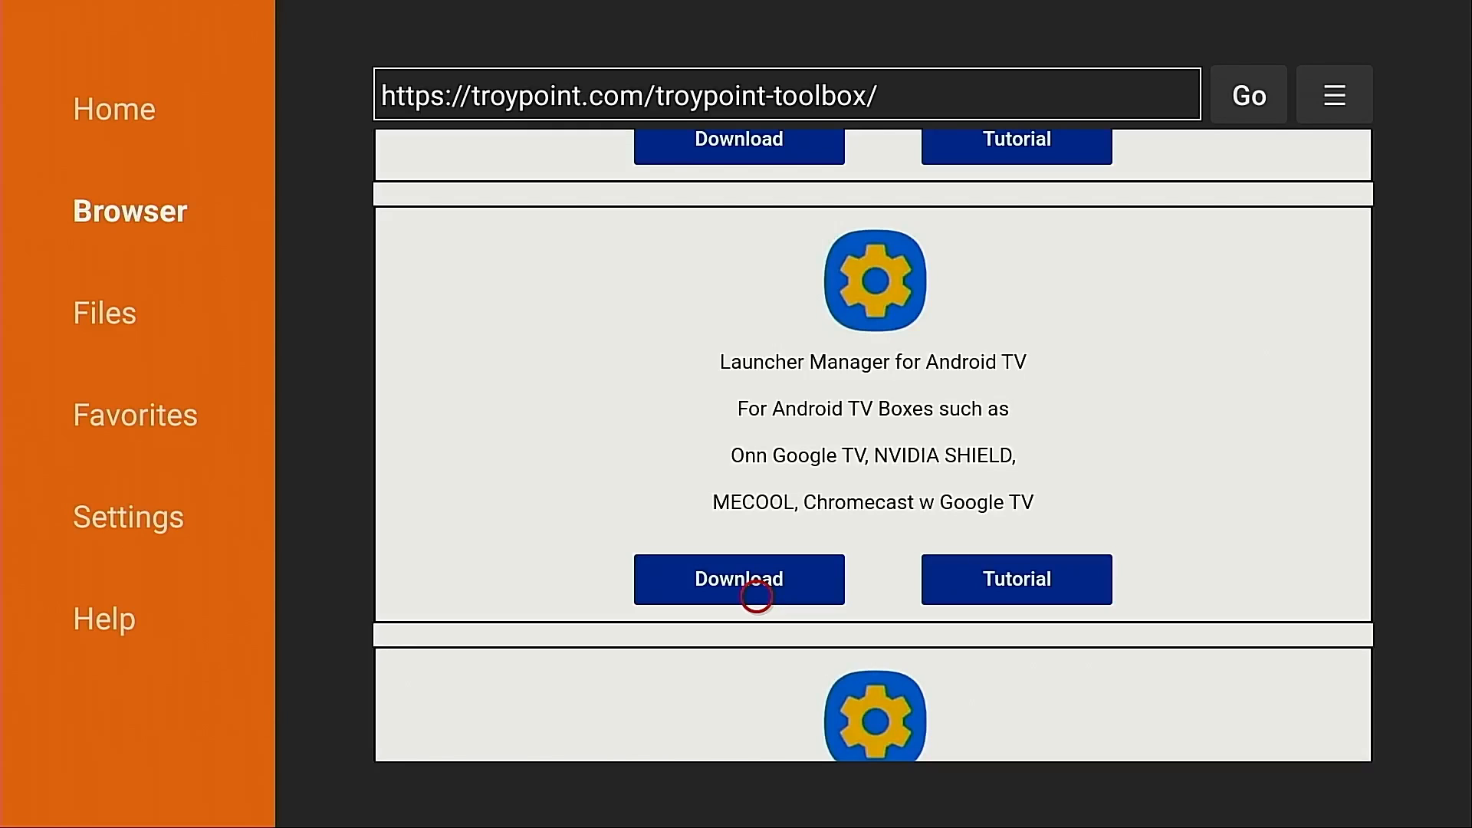
{"action": "left_click", "coordinate": [739, 580]}
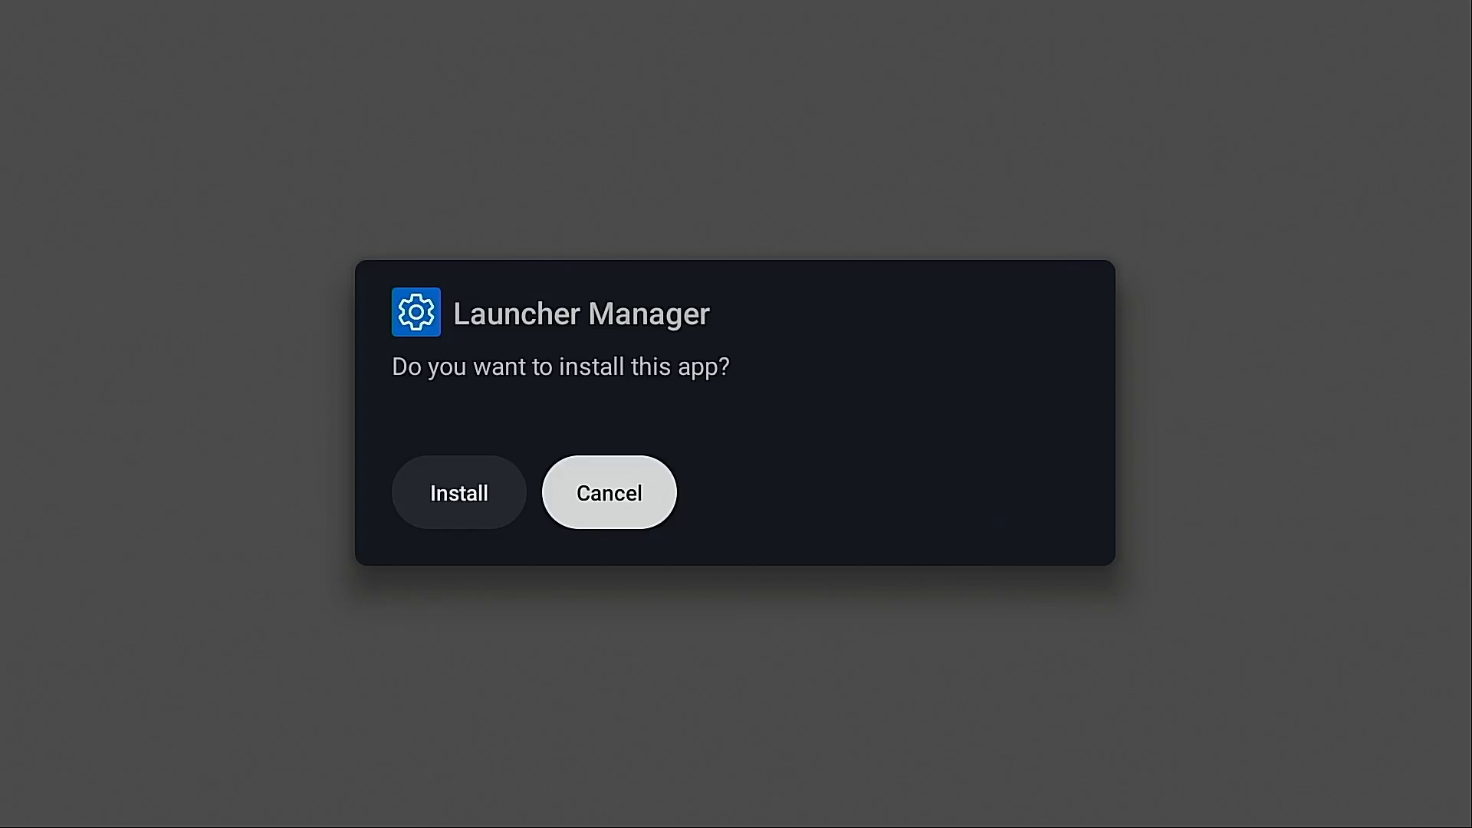
{"action": "left_click", "coordinate": [458, 493]}
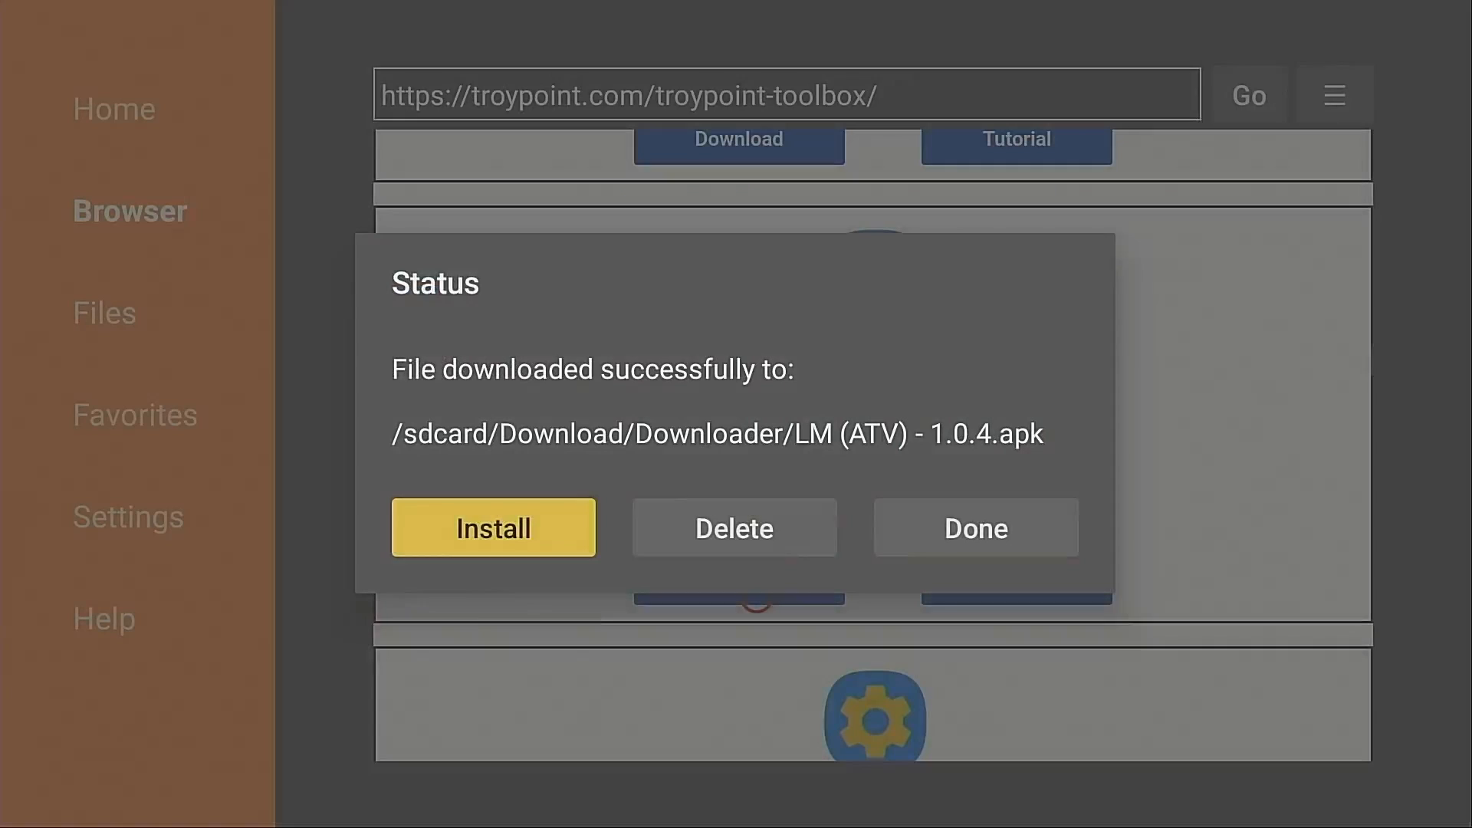
{"action": "left_click", "coordinate": [735, 528]}
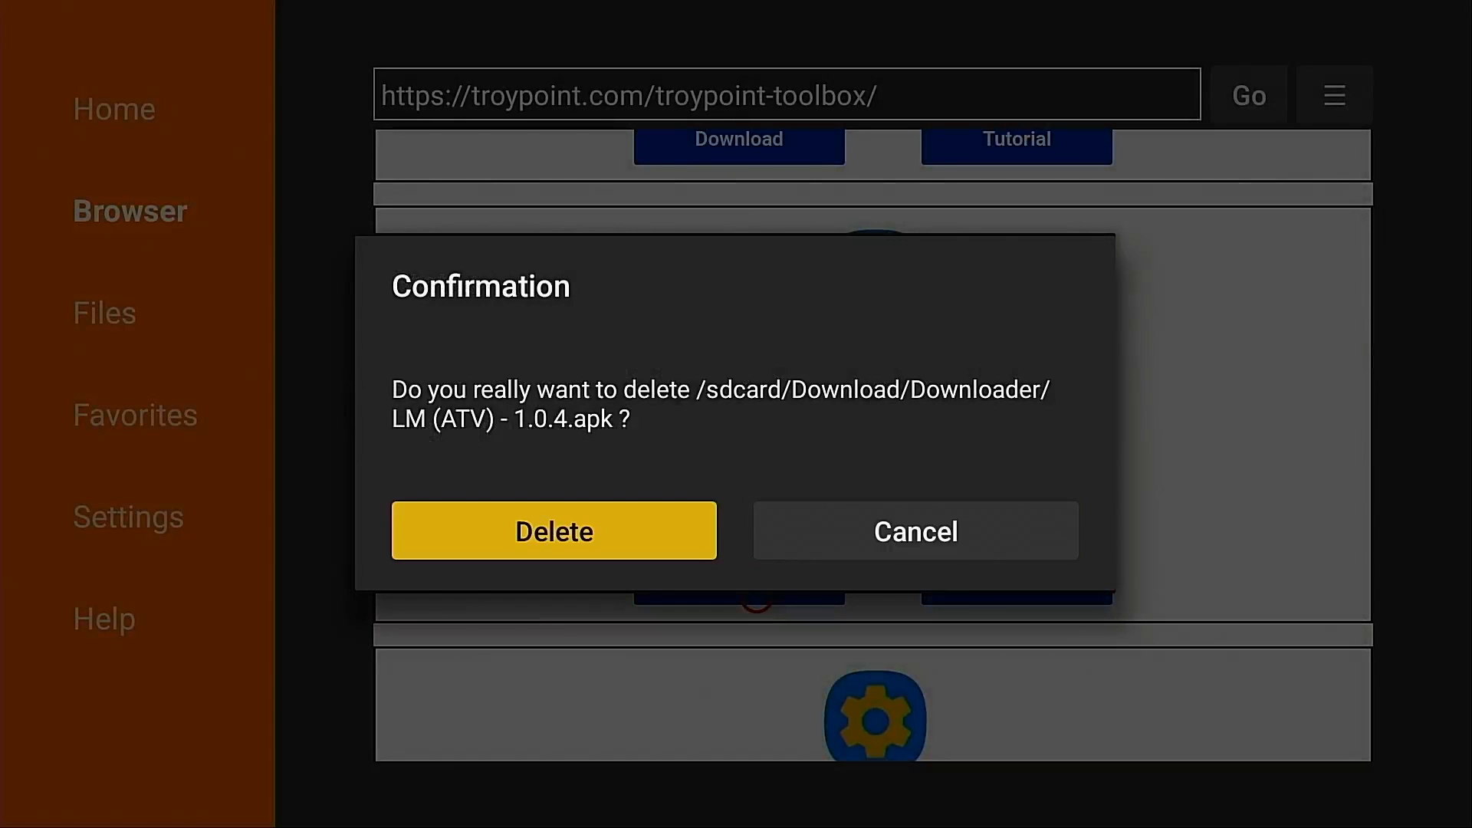
{"action": "left_click", "coordinate": [553, 531]}
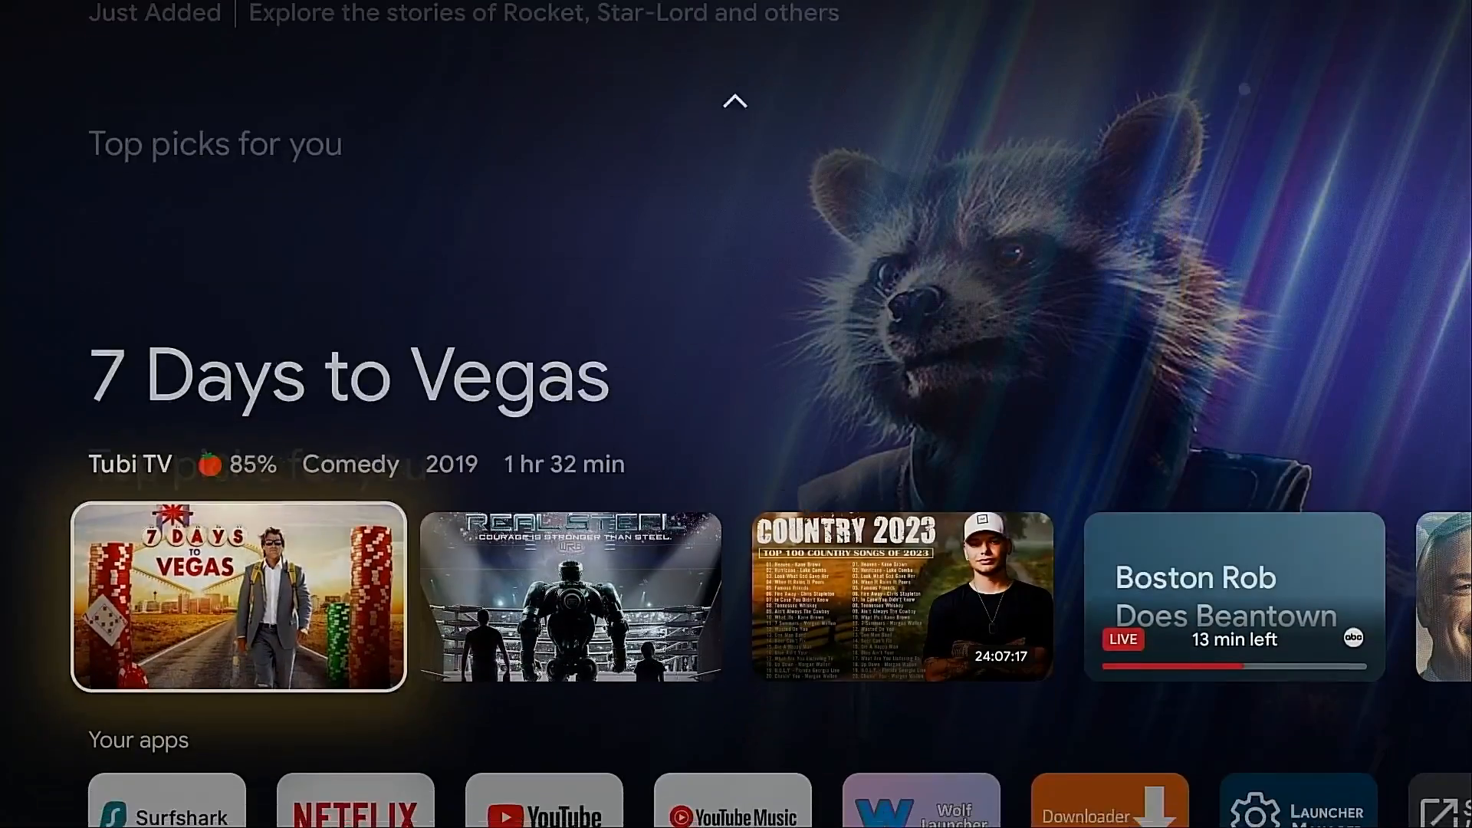
{"action": "scroll", "scroll_direction": "down", "scroll_amount": 3}
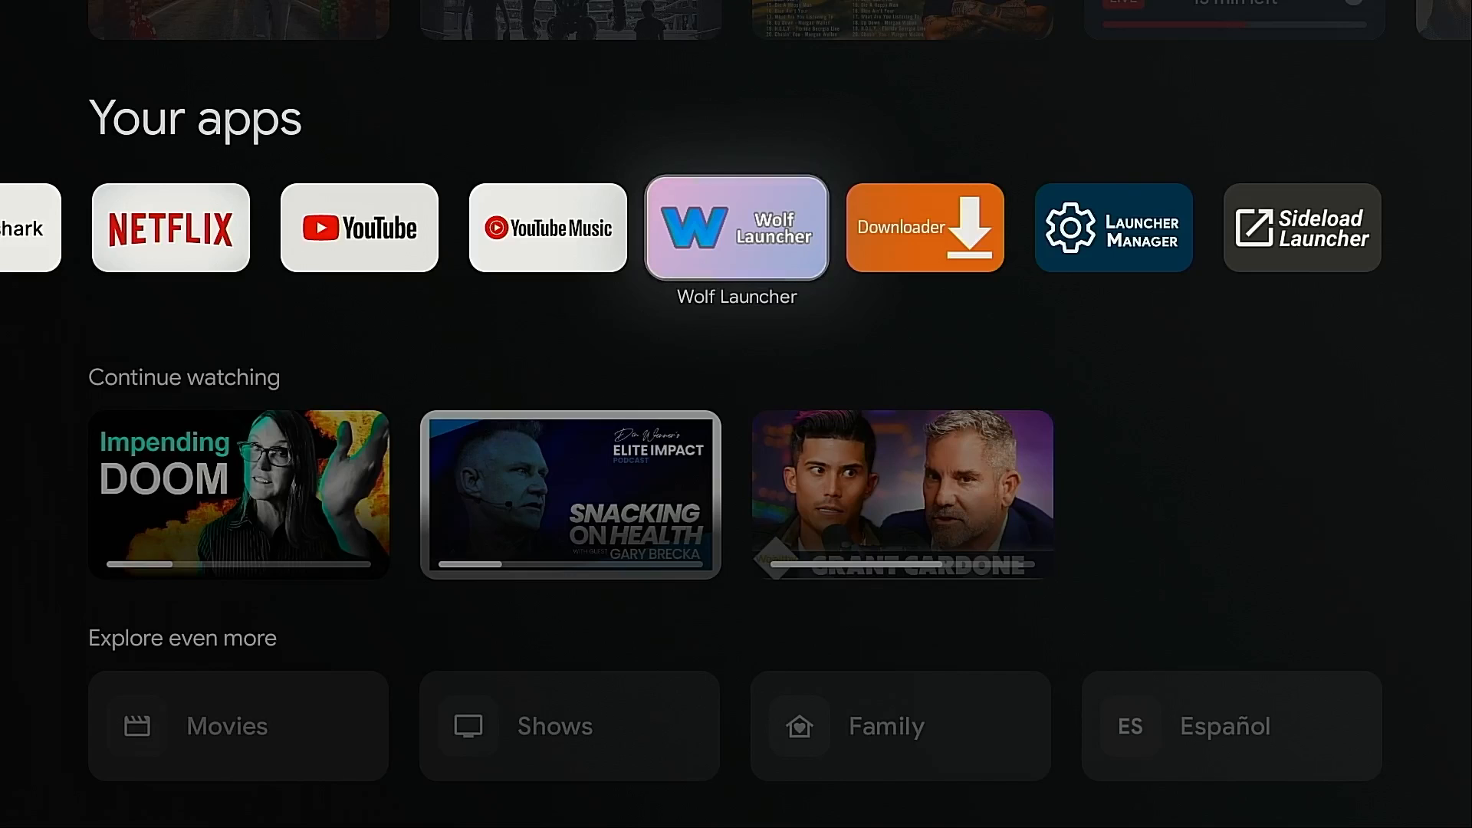
{"action": "mouse_move", "coordinate": [923, 227]}
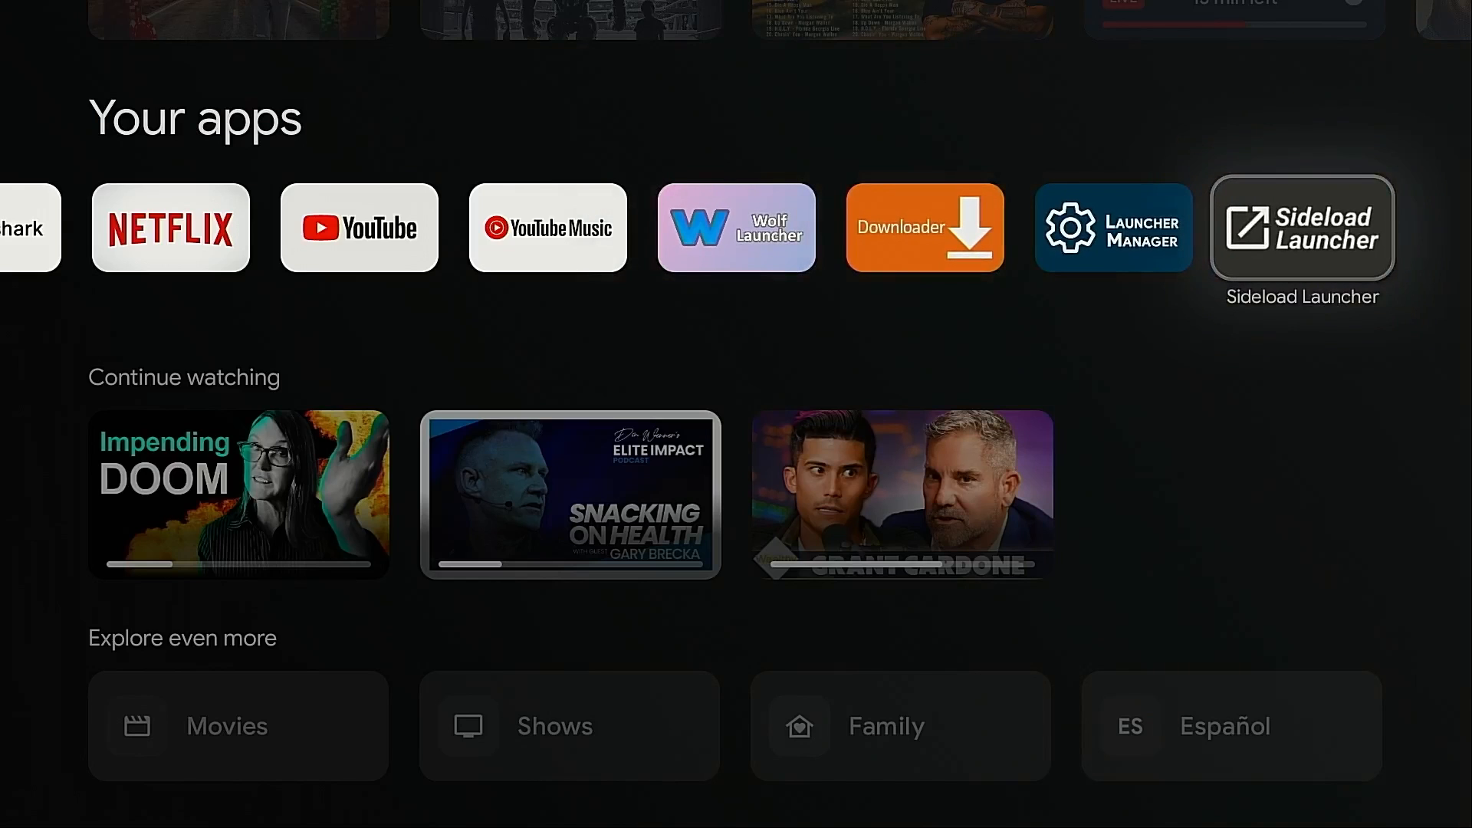
{"action": "left_click", "coordinate": [1302, 227]}
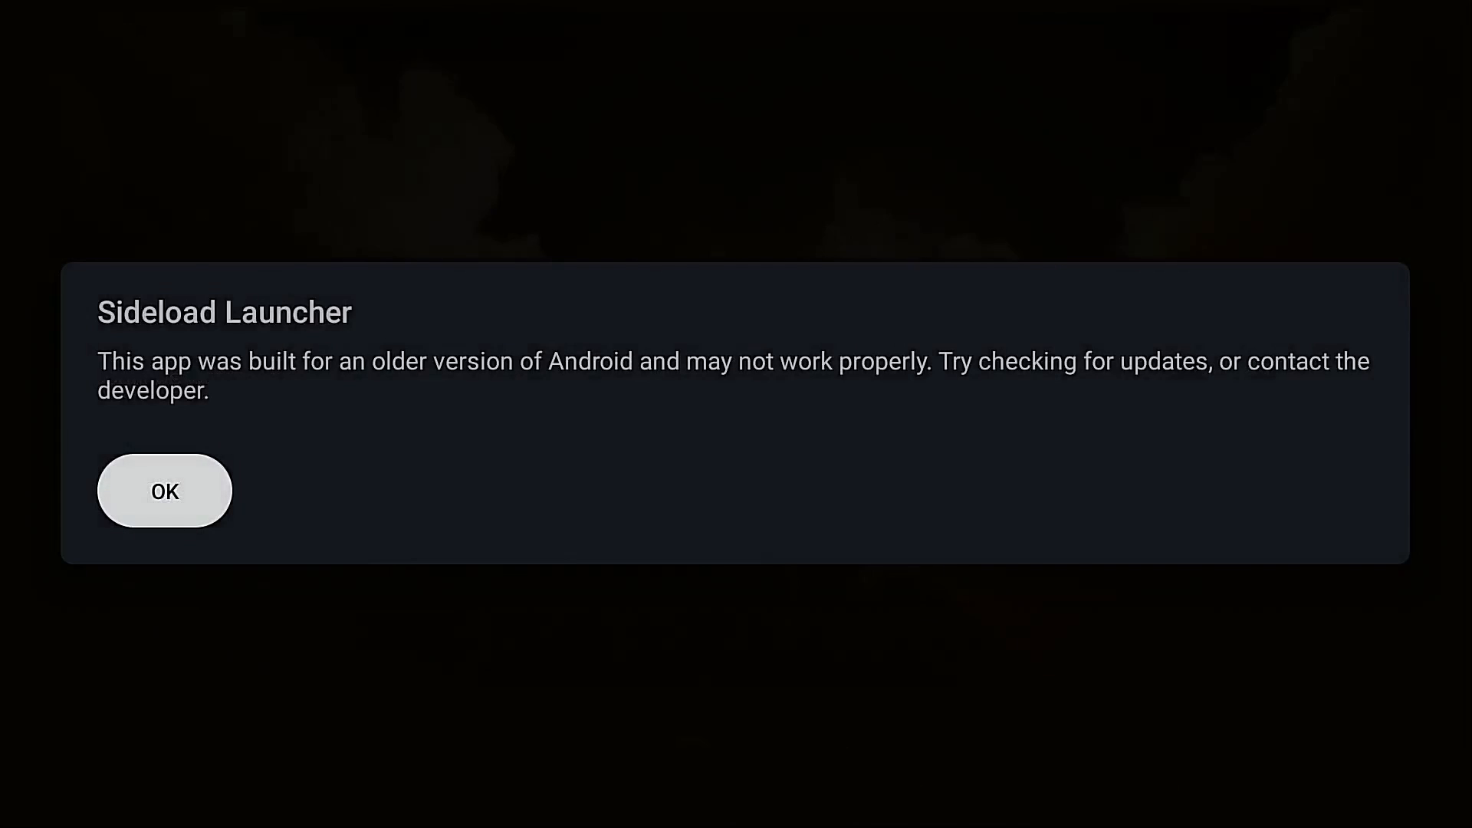
{"action": "left_click", "coordinate": [164, 491]}
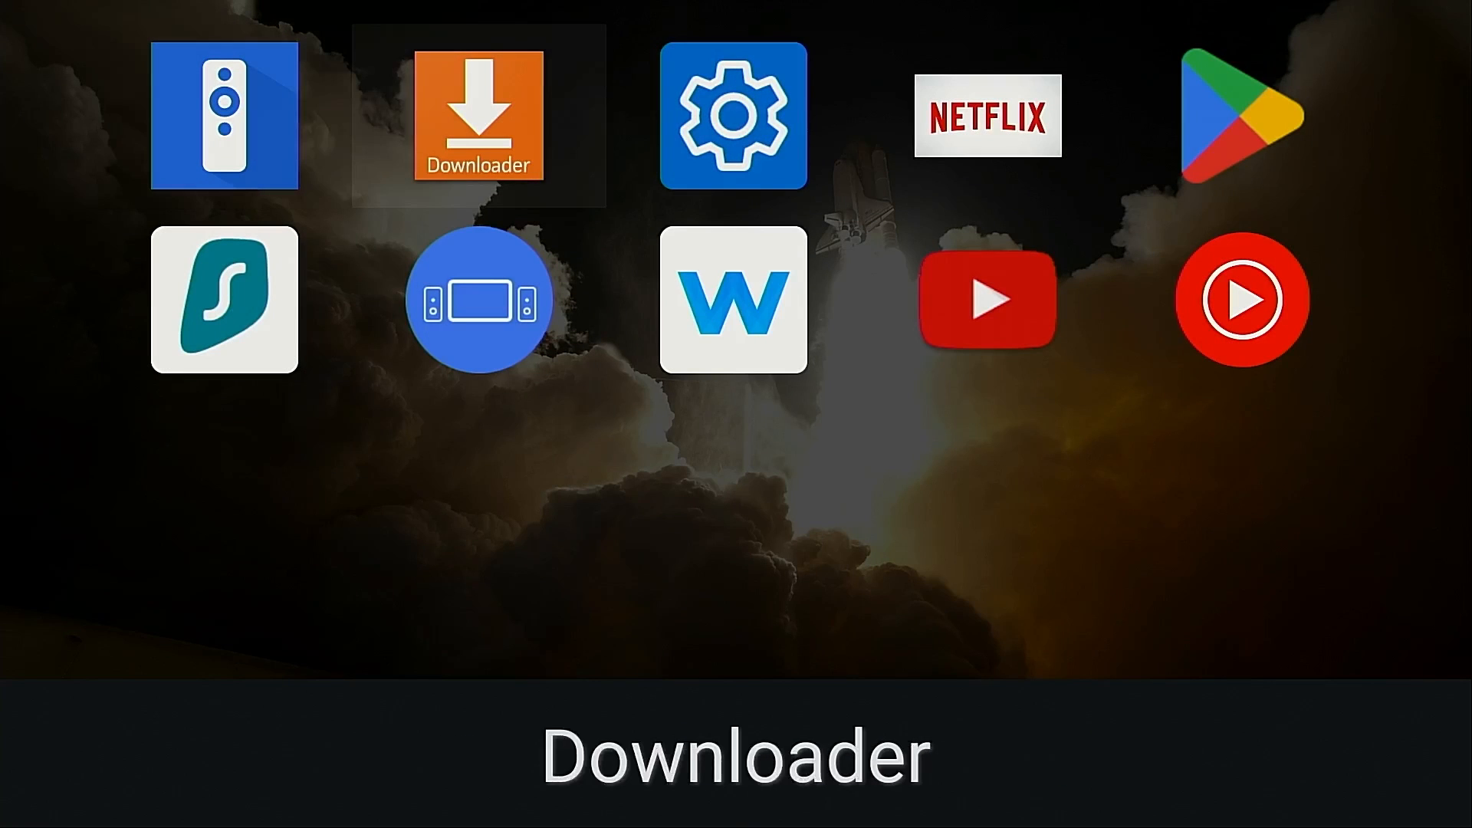
{"action": "mouse_move", "coordinate": [1241, 300]}
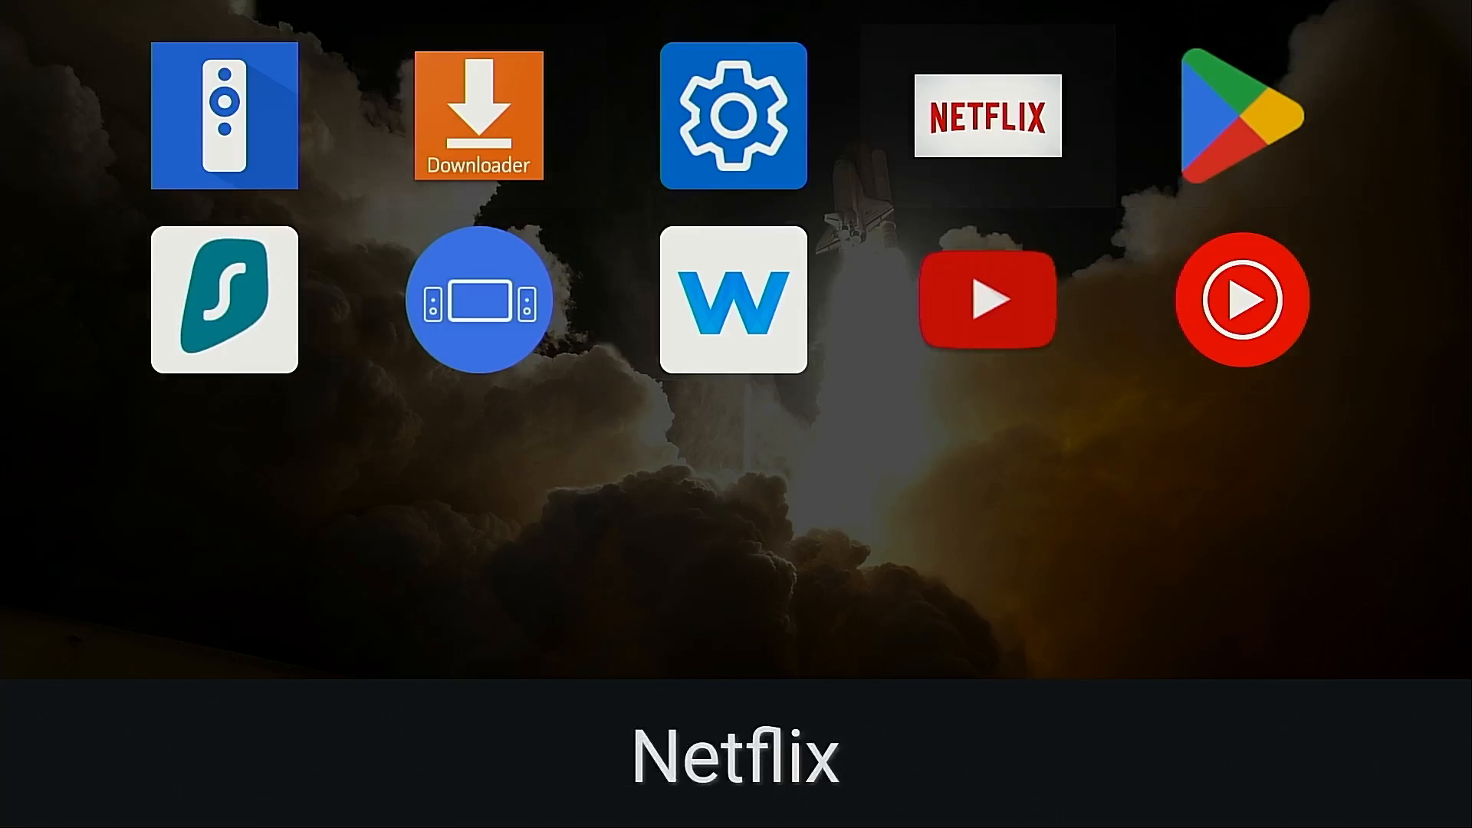
{"action": "mouse_move", "coordinate": [224, 115]}
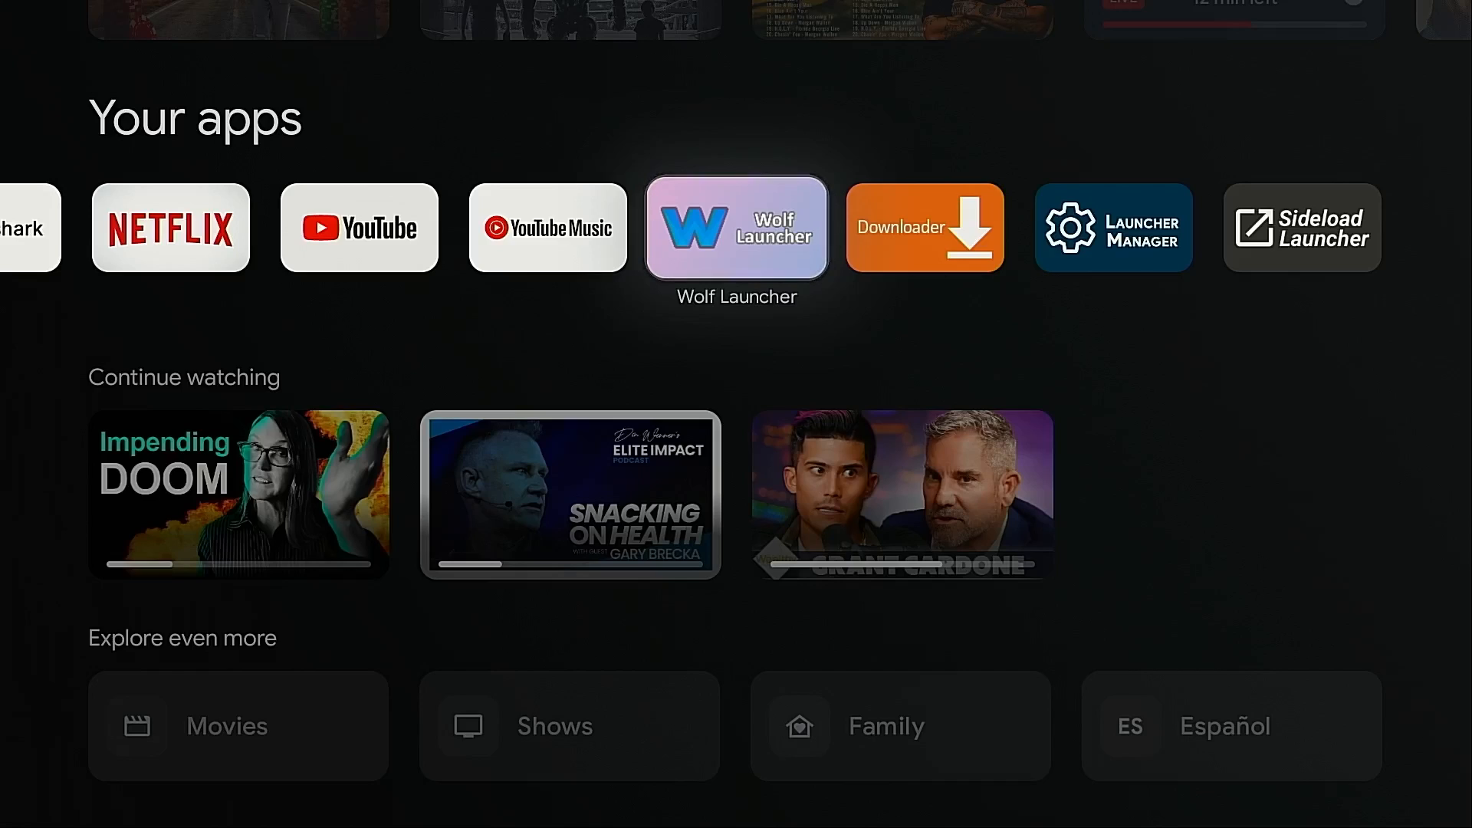
Reach the About page via the full device settings and scroll to the Android TV OS build entry.
{"action": "scroll", "scroll_direction": "up", "scroll_amount": 3}
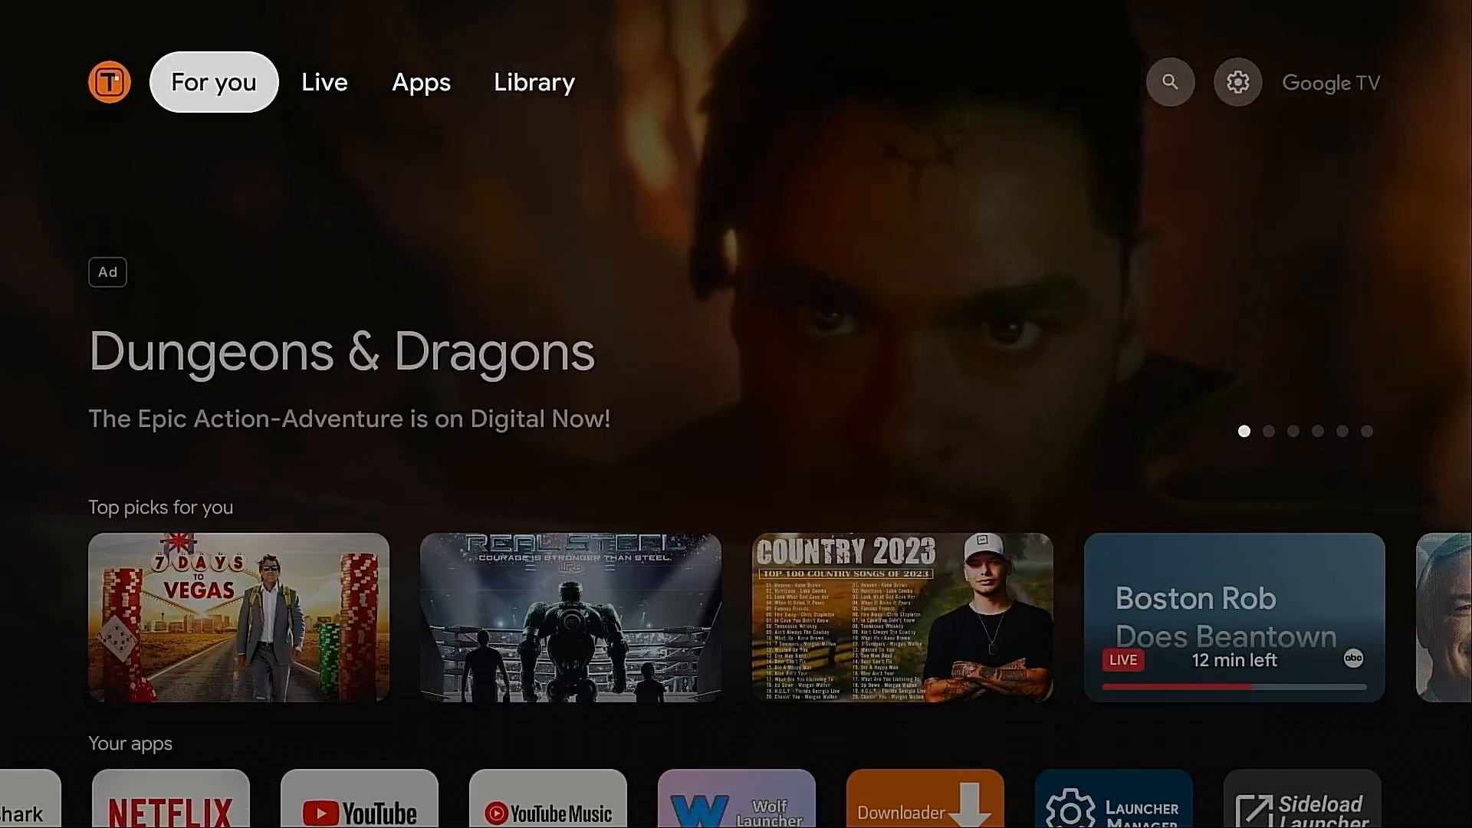
{"action": "left_click", "coordinate": [1236, 83]}
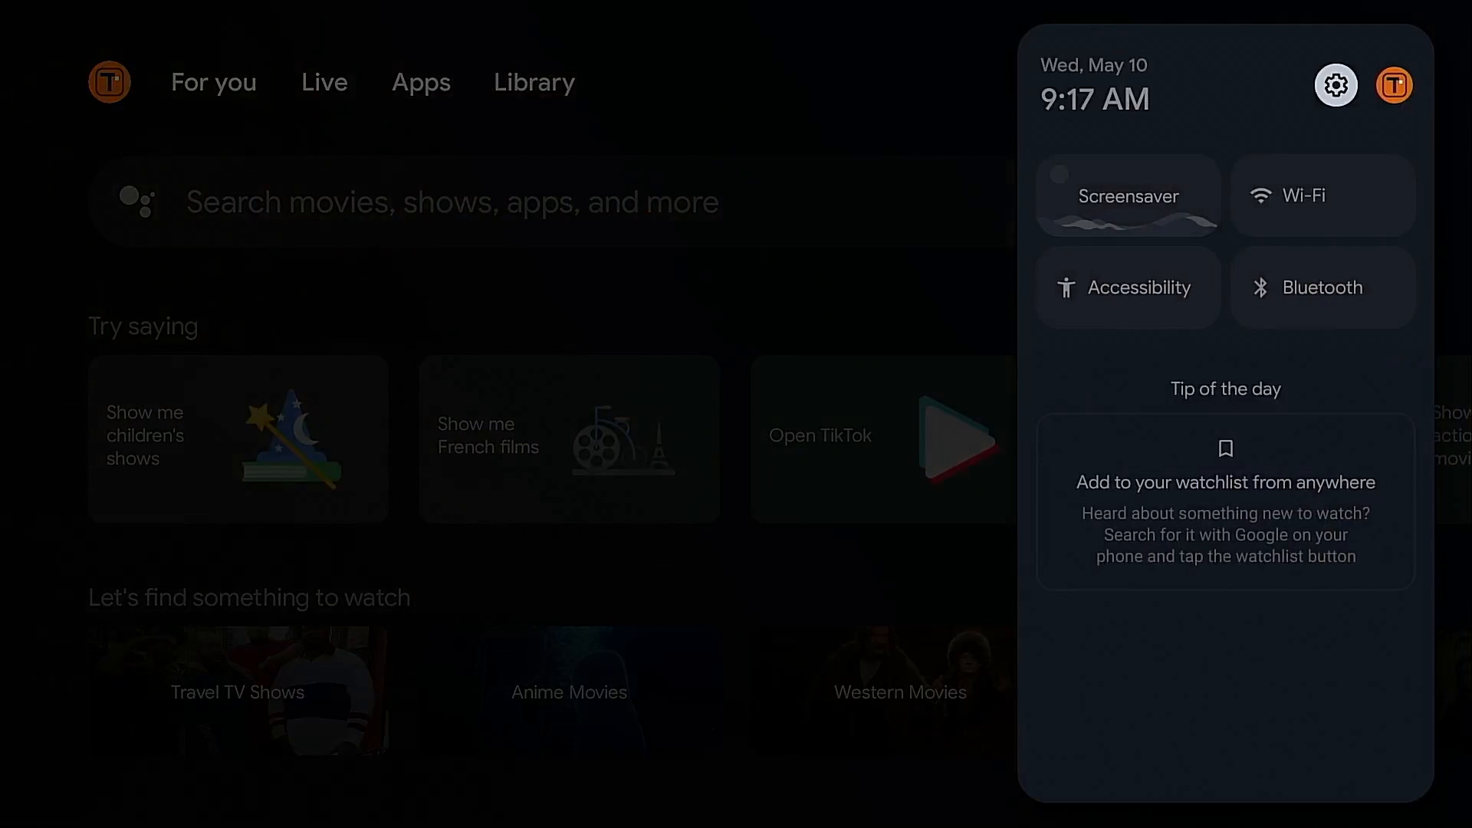
{"action": "left_click", "coordinate": [1336, 84]}
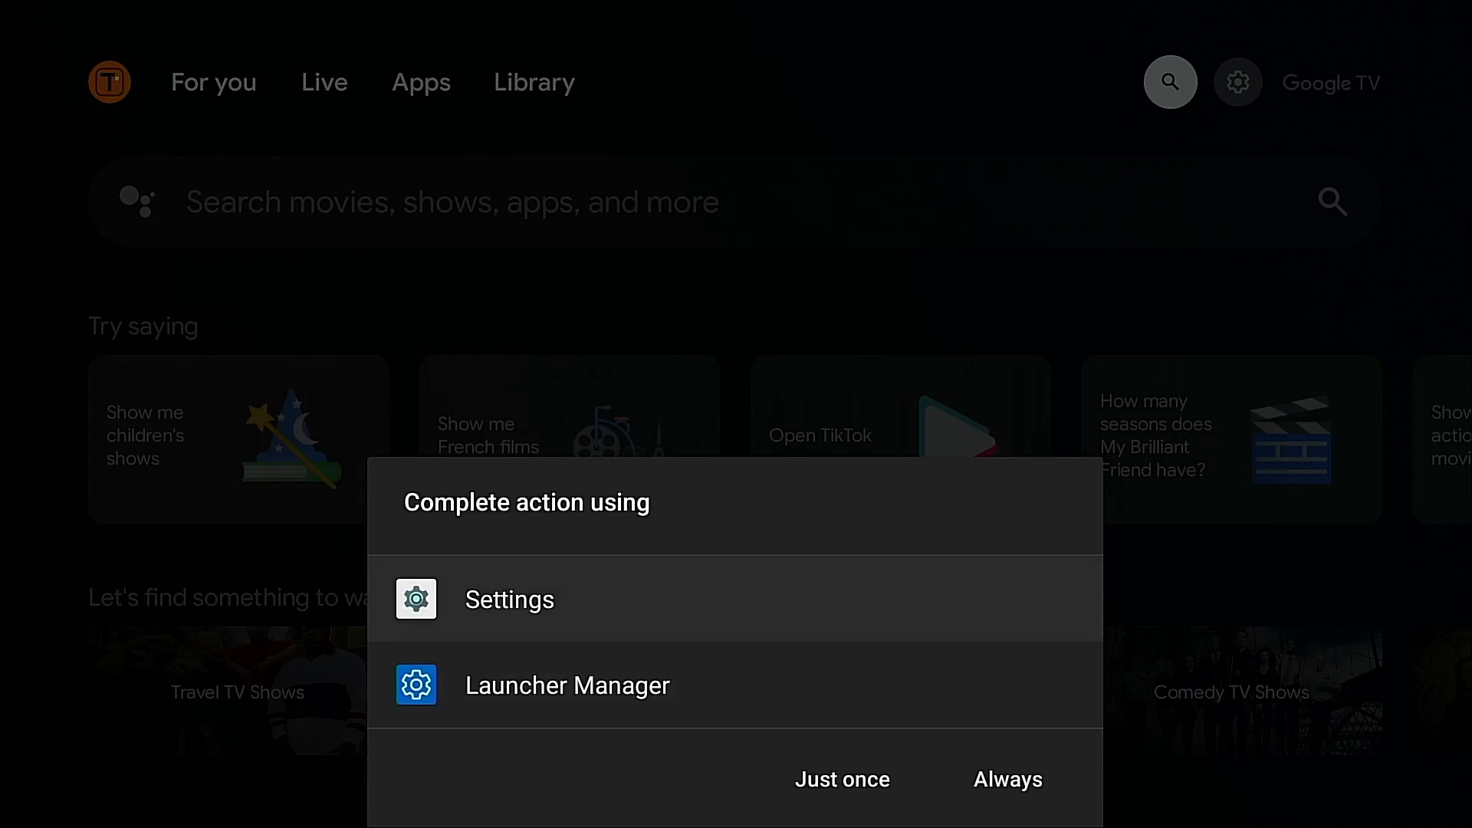
{"action": "mouse_move", "coordinate": [842, 780]}
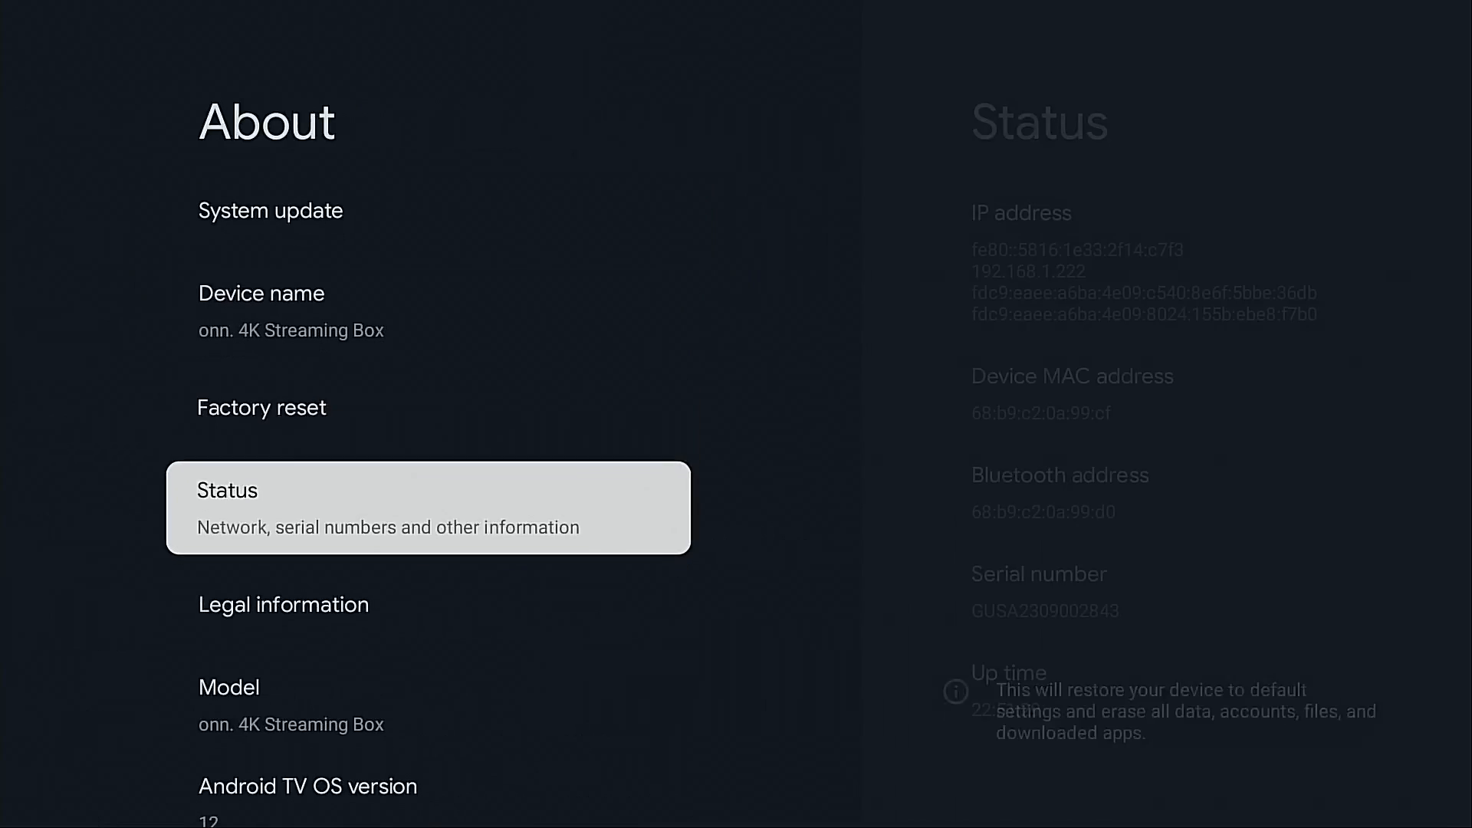
{"action": "scroll", "scroll_direction": "down", "scroll_amount": 3}
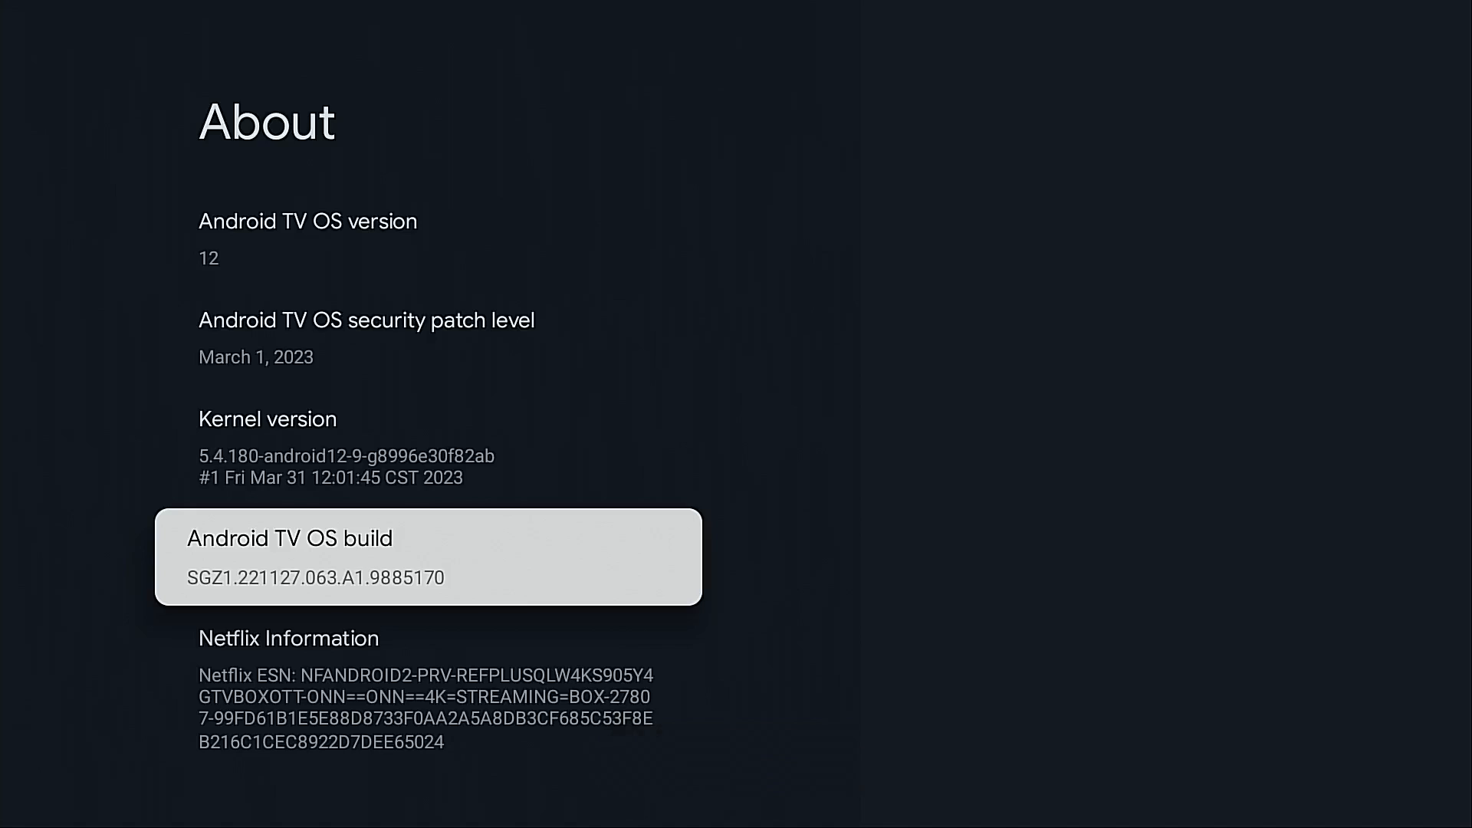
Return to System settings, enter Developer options and show the Window animation scale choices.
{"action": "key", "text": "Back"}
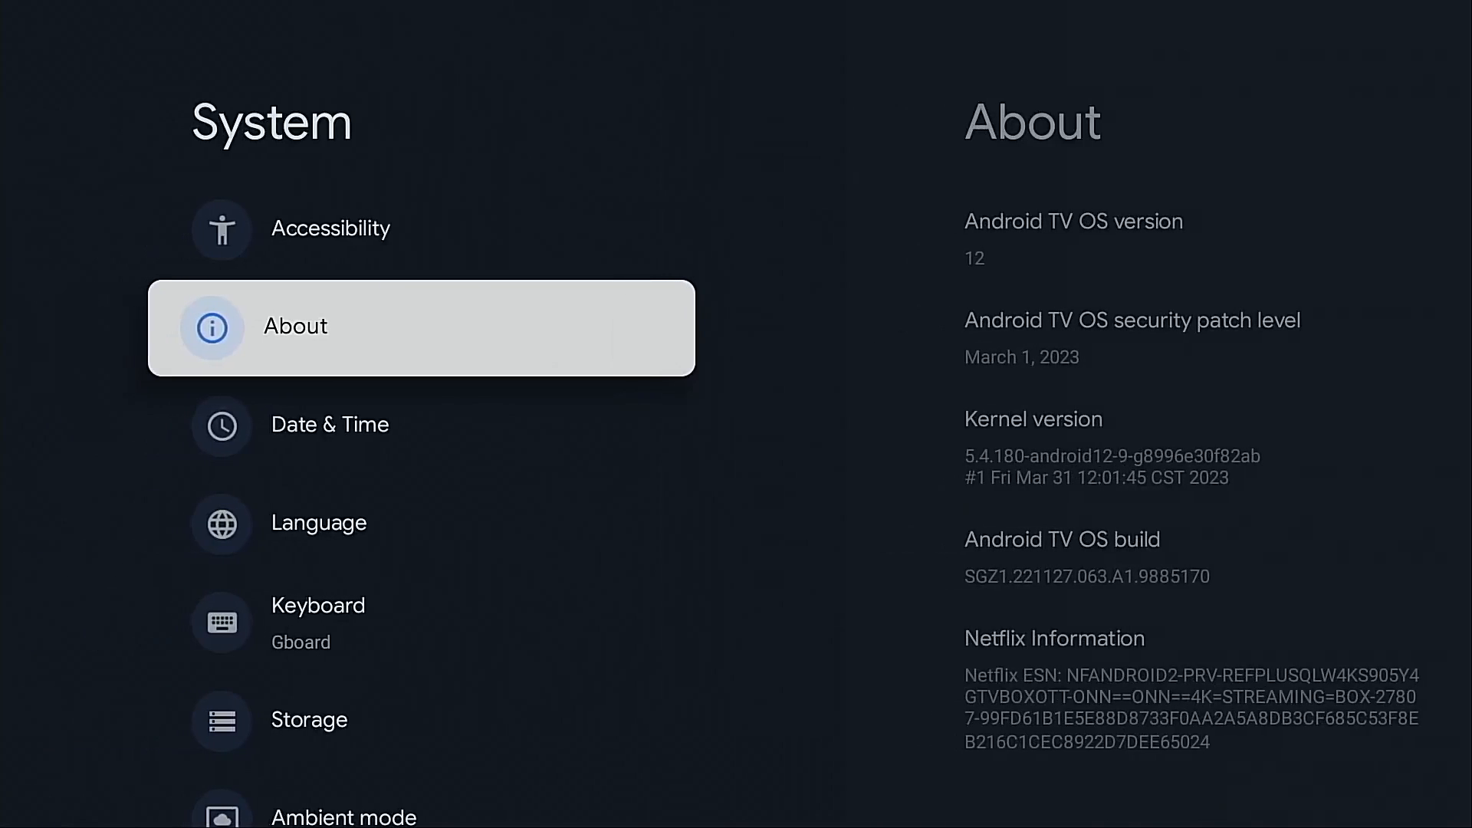
{"action": "scroll", "scroll_direction": "down", "scroll_amount": 3}
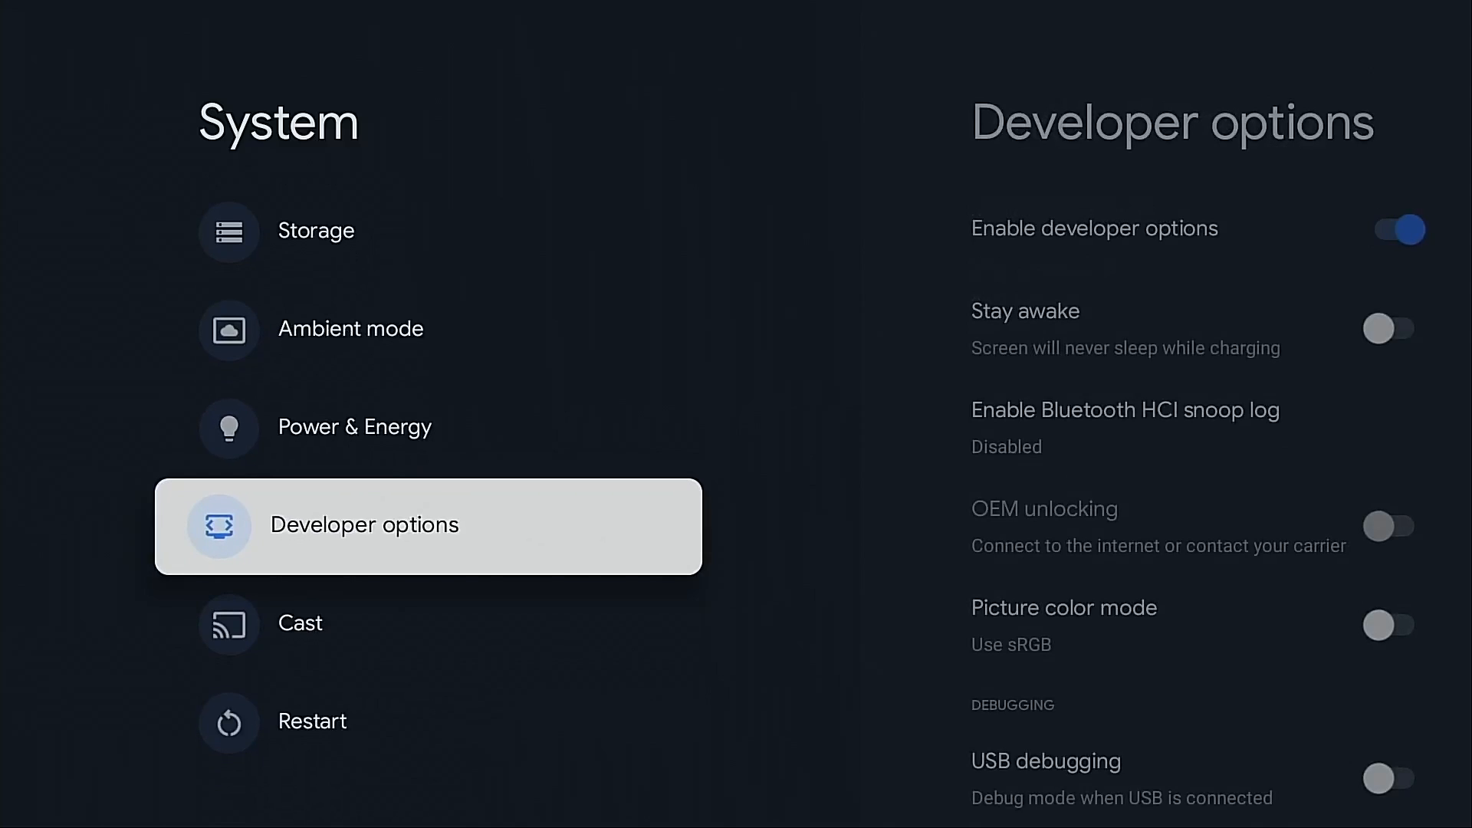
{"action": "left_click", "coordinate": [1389, 778]}
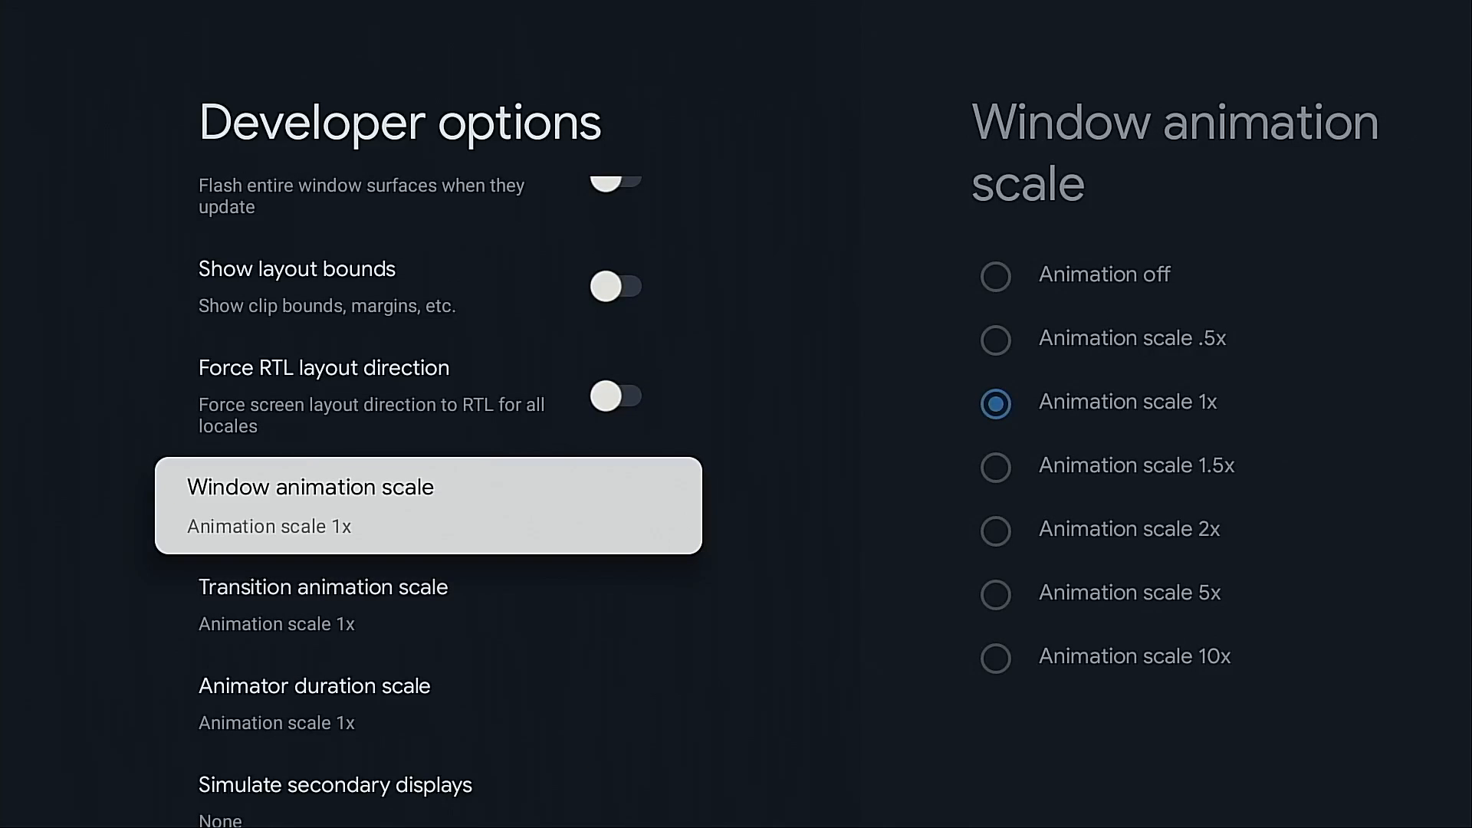
{"action": "left_click", "coordinate": [997, 339]}
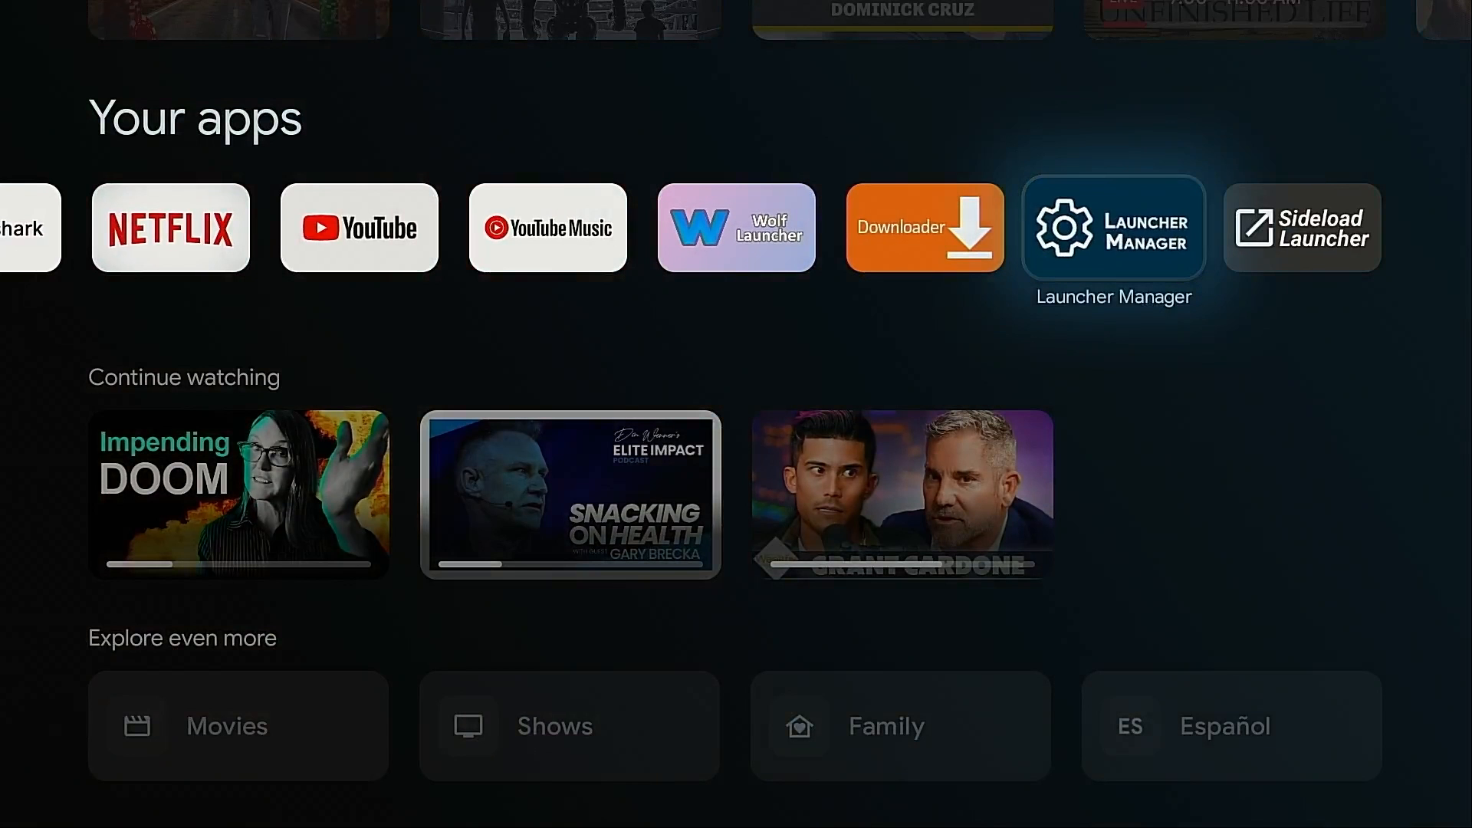
Launch Launcher Manager and permanently allow USB debugging from the connected computer.
{"action": "left_click", "coordinate": [1114, 227]}
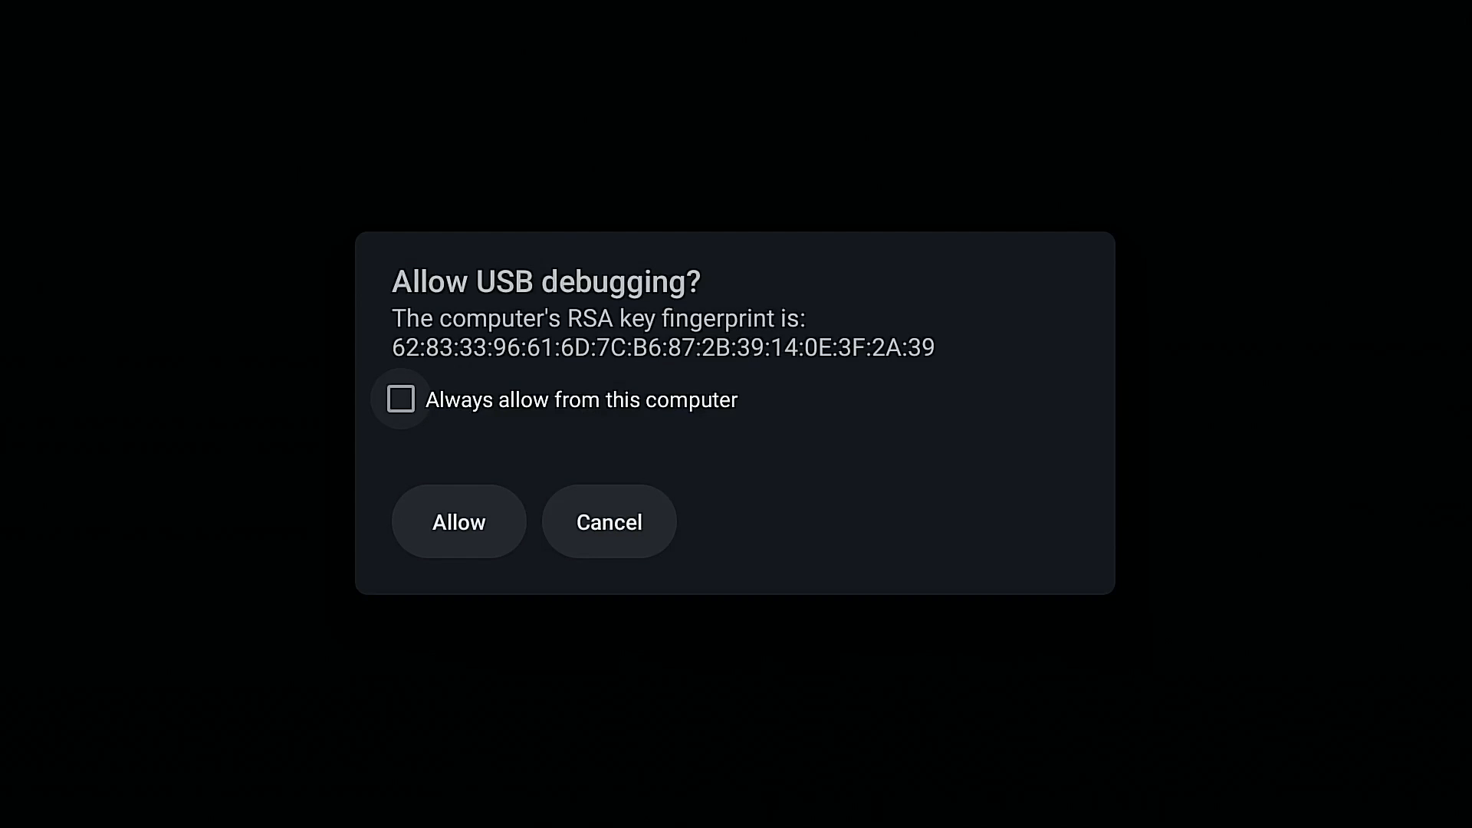
{"action": "left_click", "coordinate": [400, 399]}
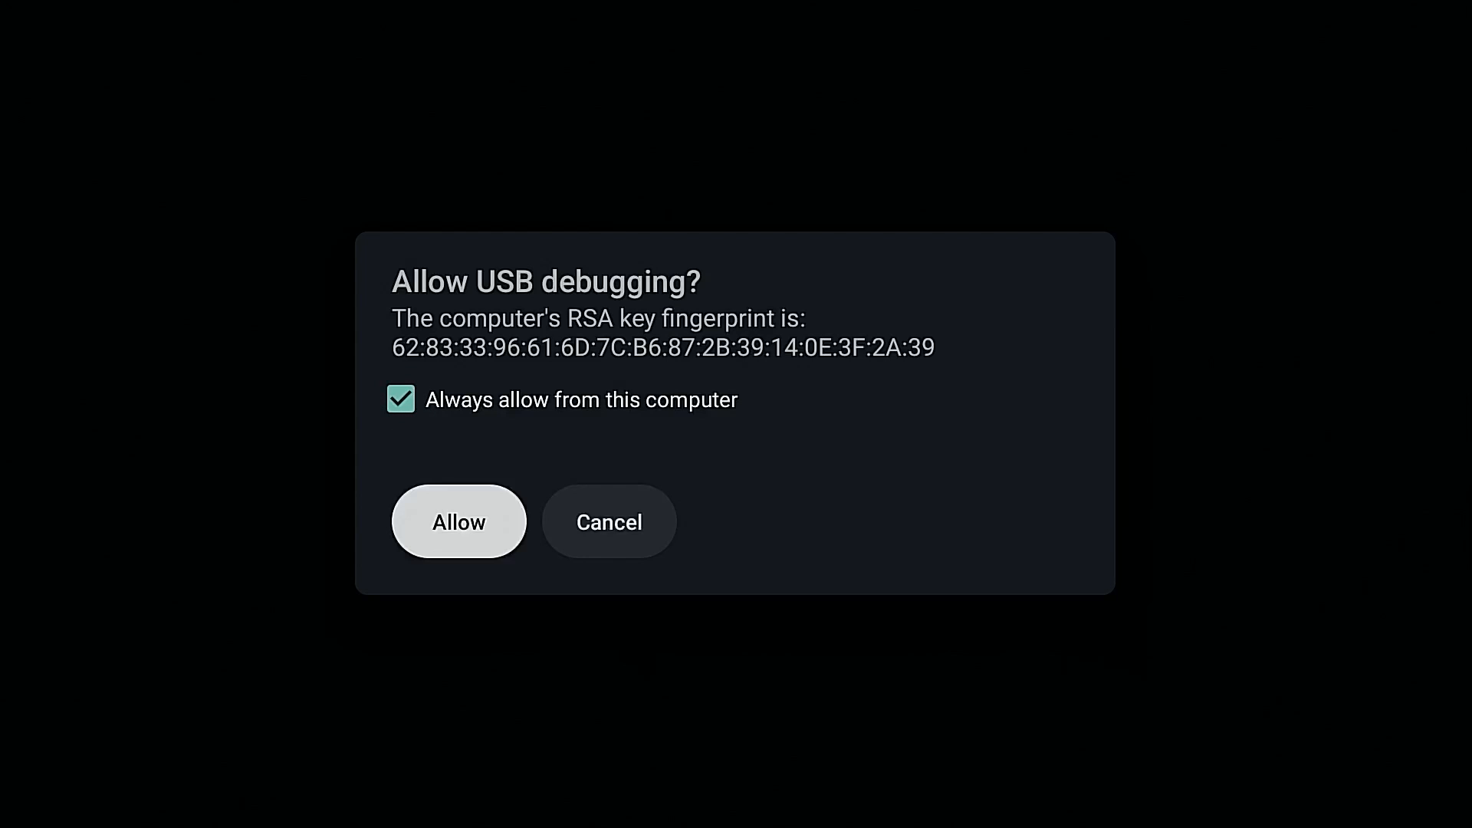
{"action": "left_click", "coordinate": [459, 521]}
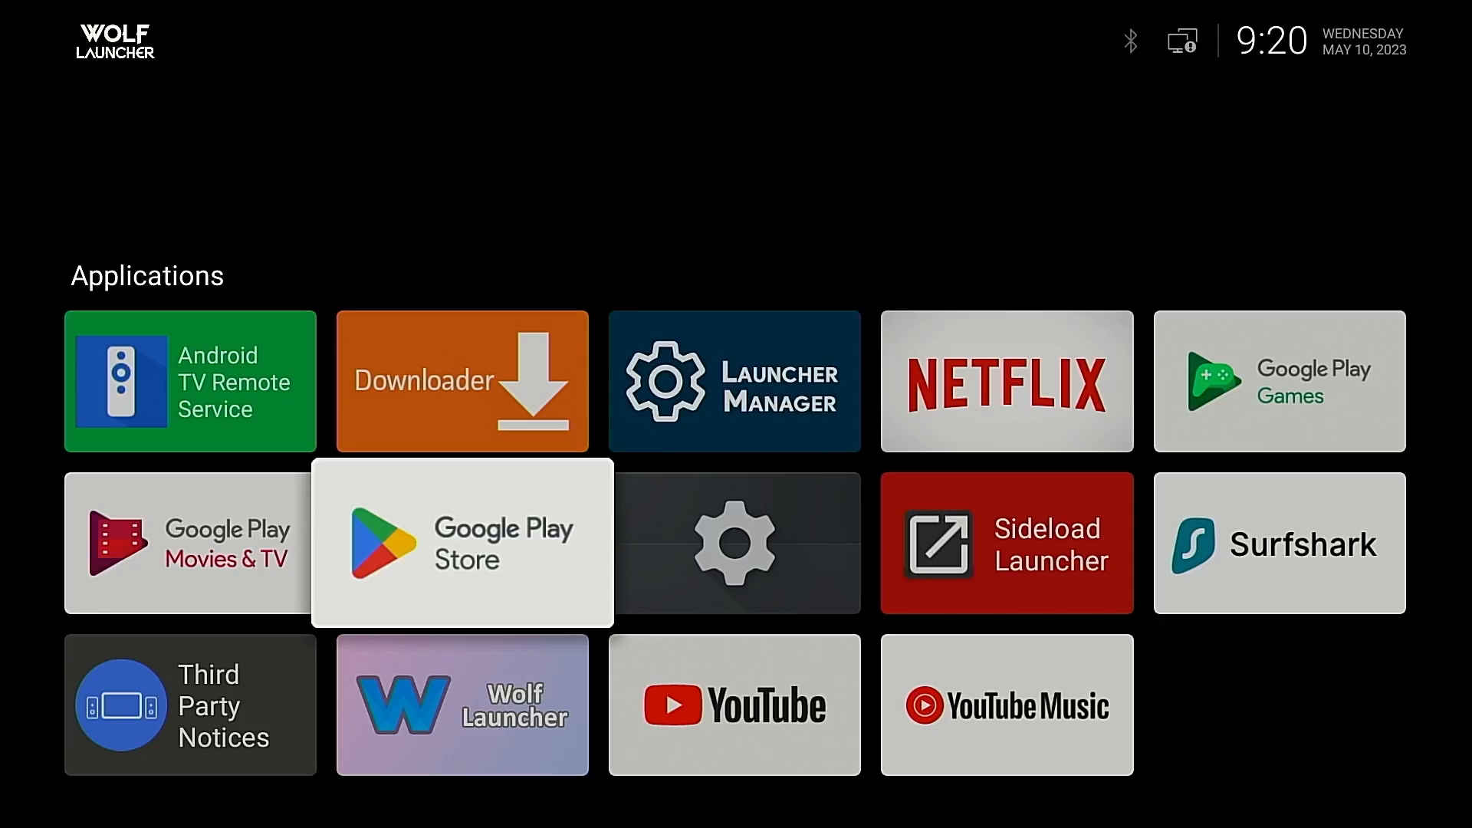
{"action": "left_click", "coordinate": [462, 541]}
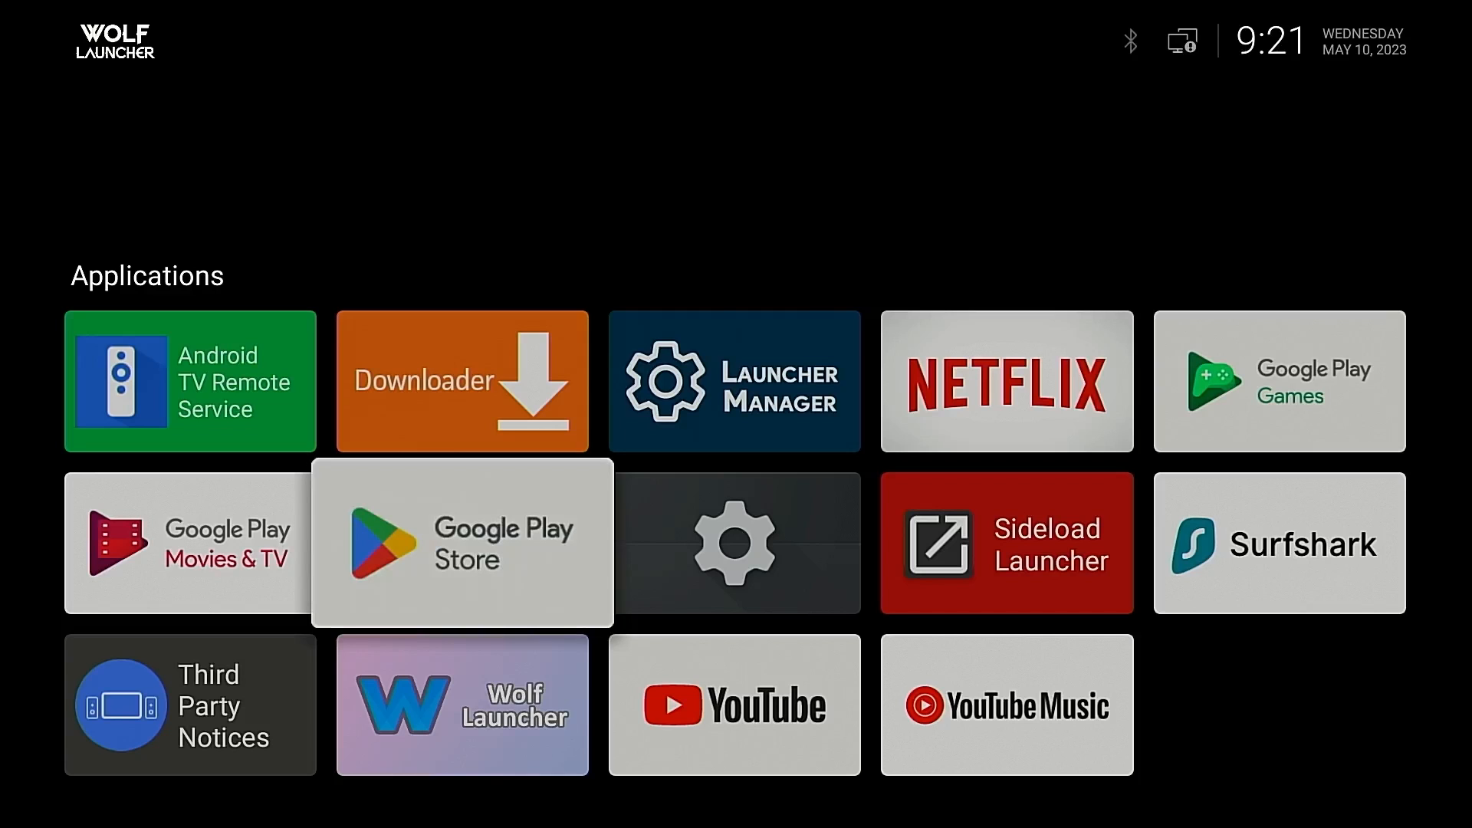
{"action": "mouse_move", "coordinate": [1007, 381]}
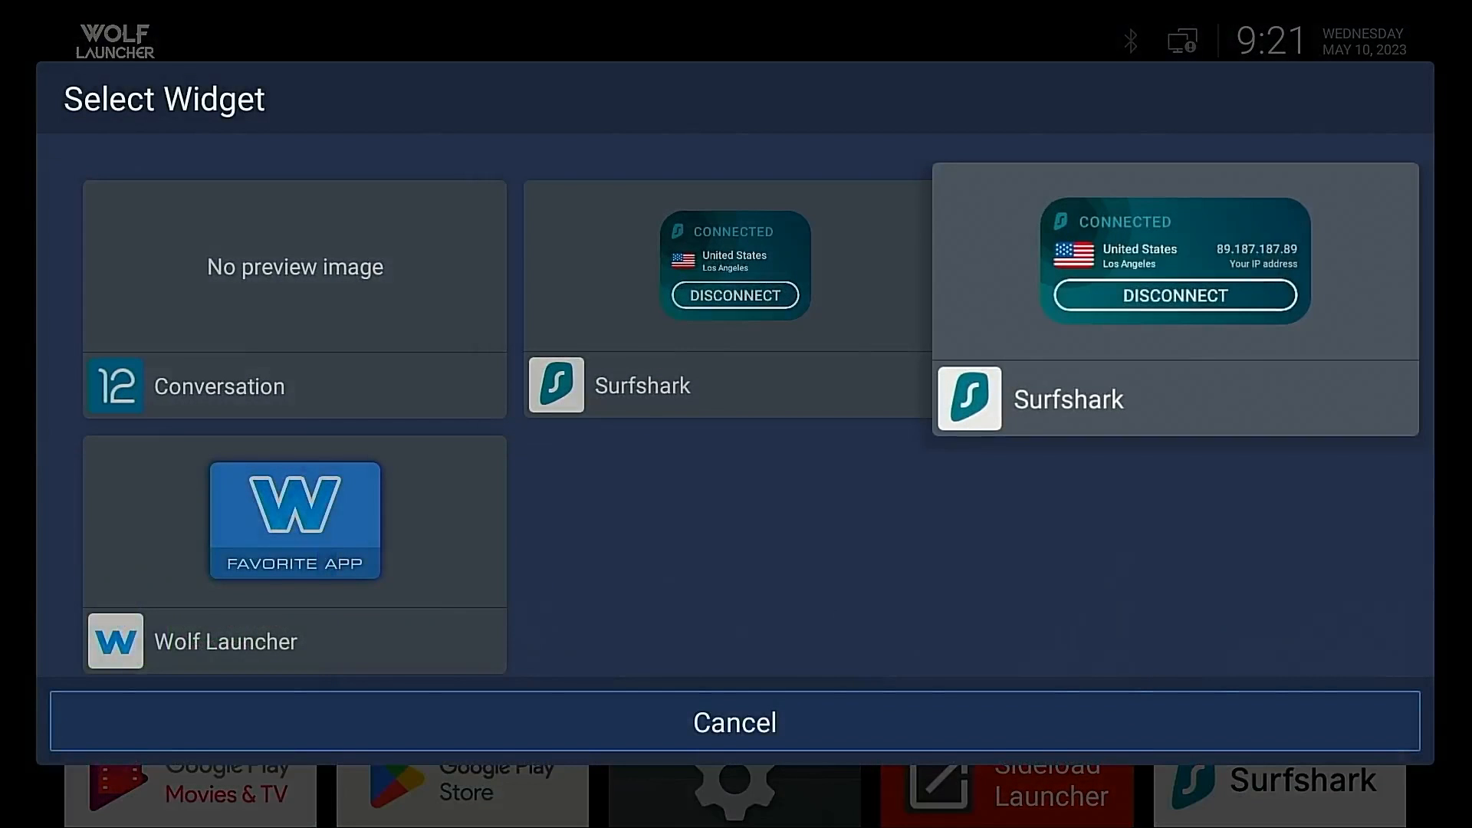
{"action": "left_click", "coordinate": [735, 721]}
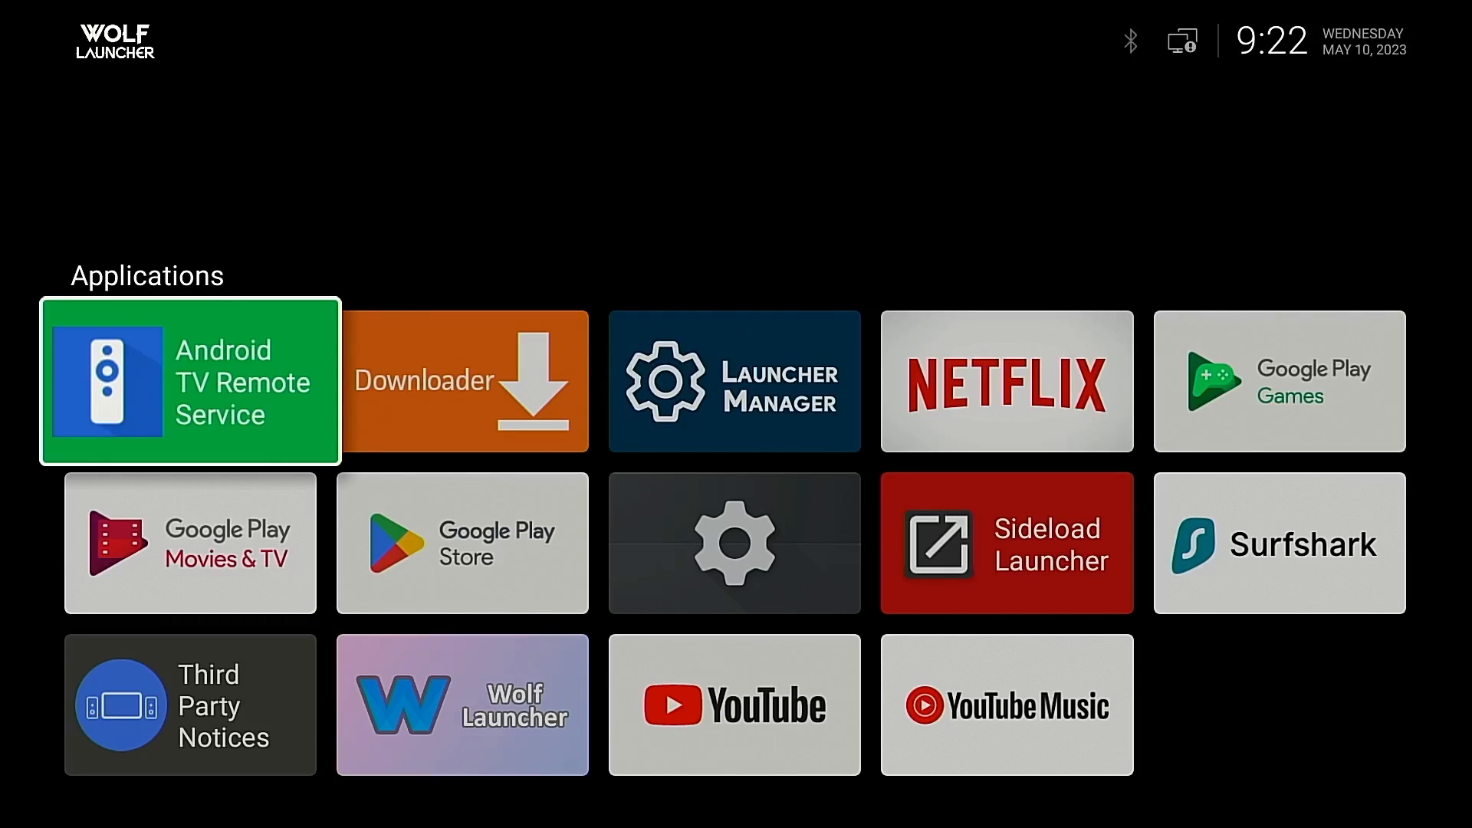
{"action": "scroll", "scroll_direction": "down", "scroll_amount": 3}
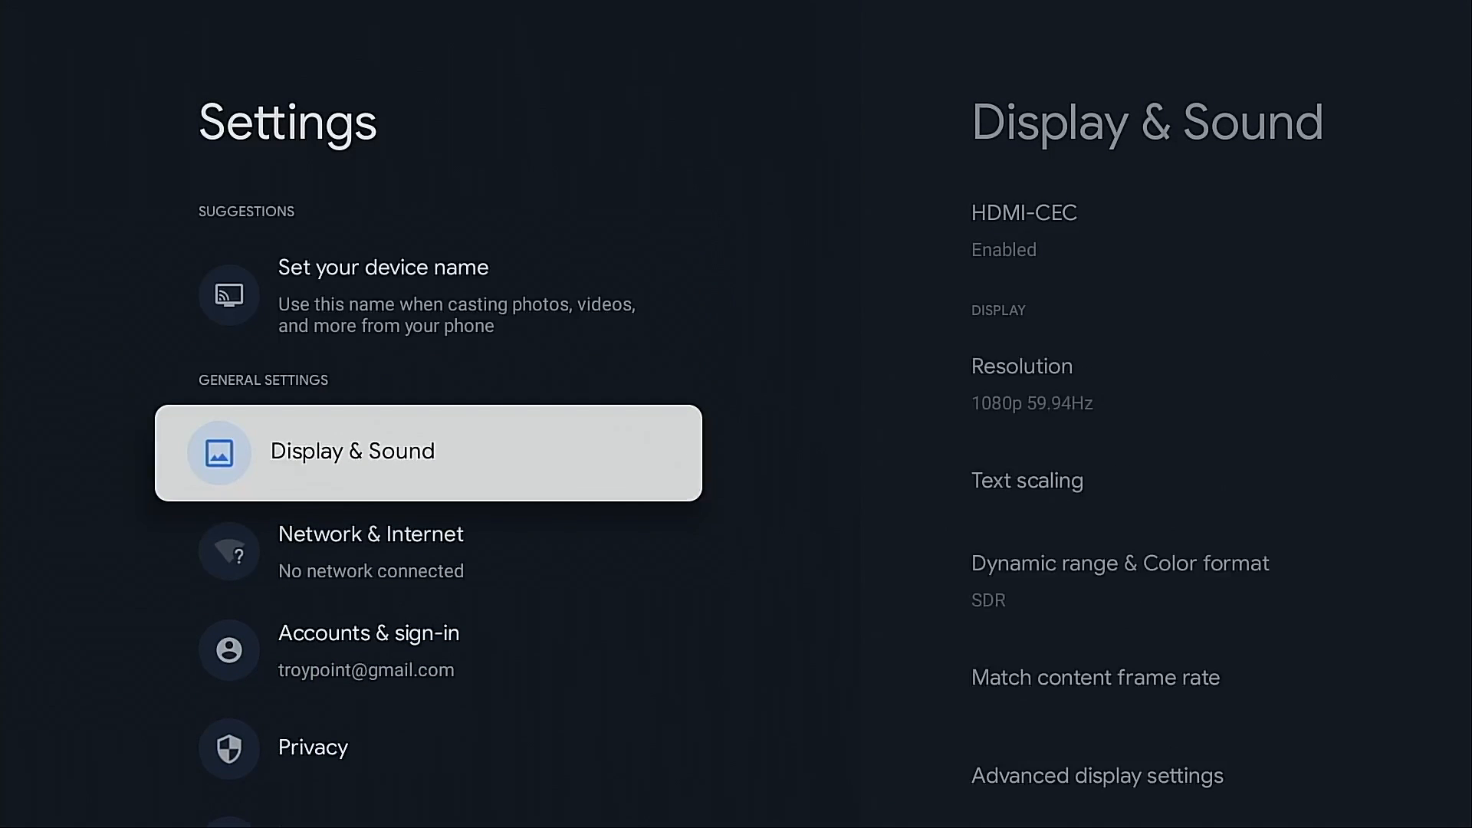
{"action": "scroll", "scroll_direction": "down", "scroll_amount": 3}
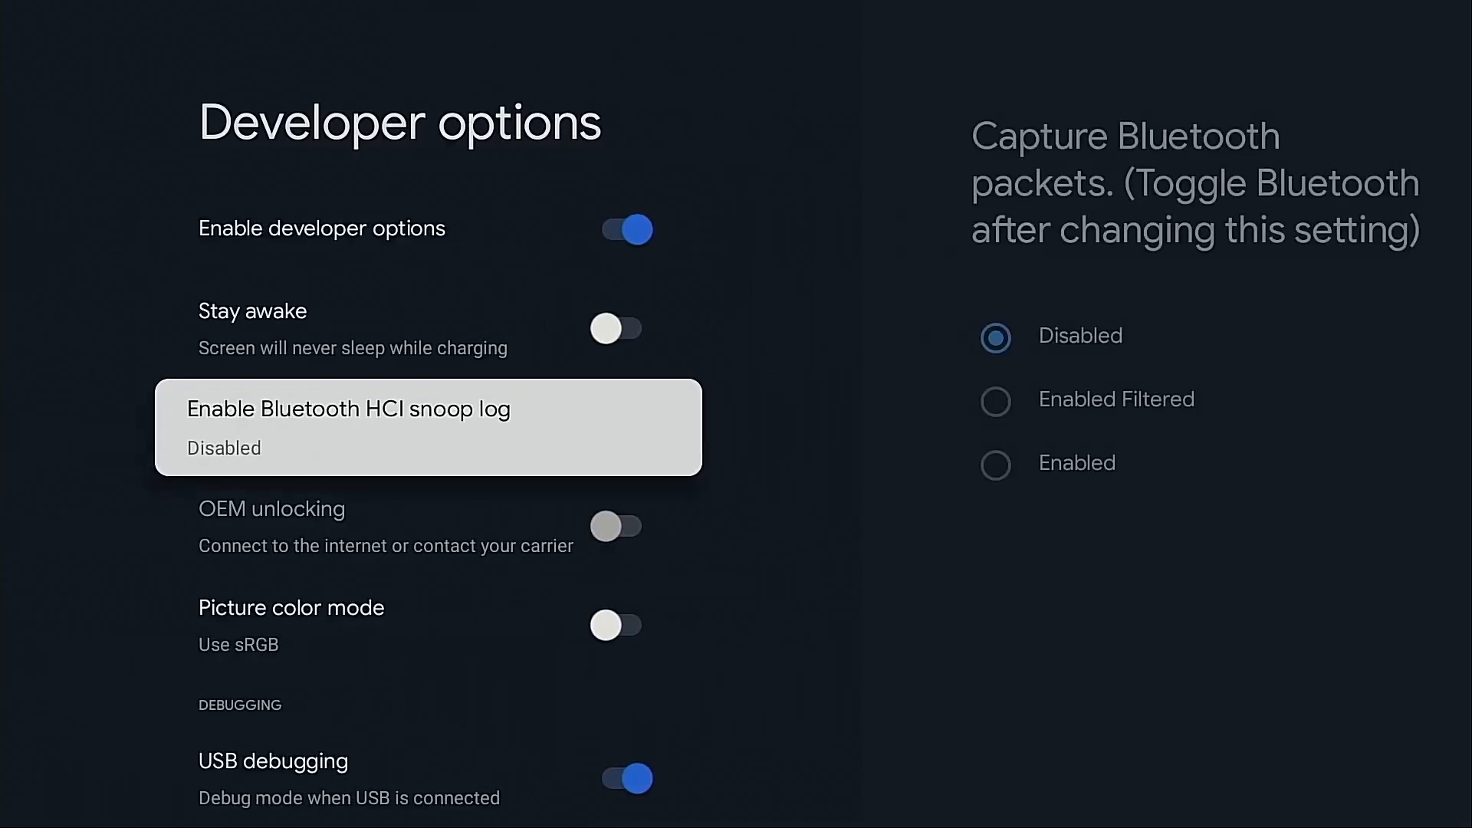
{"action": "scroll", "scroll_direction": "down", "scroll_amount": 3}
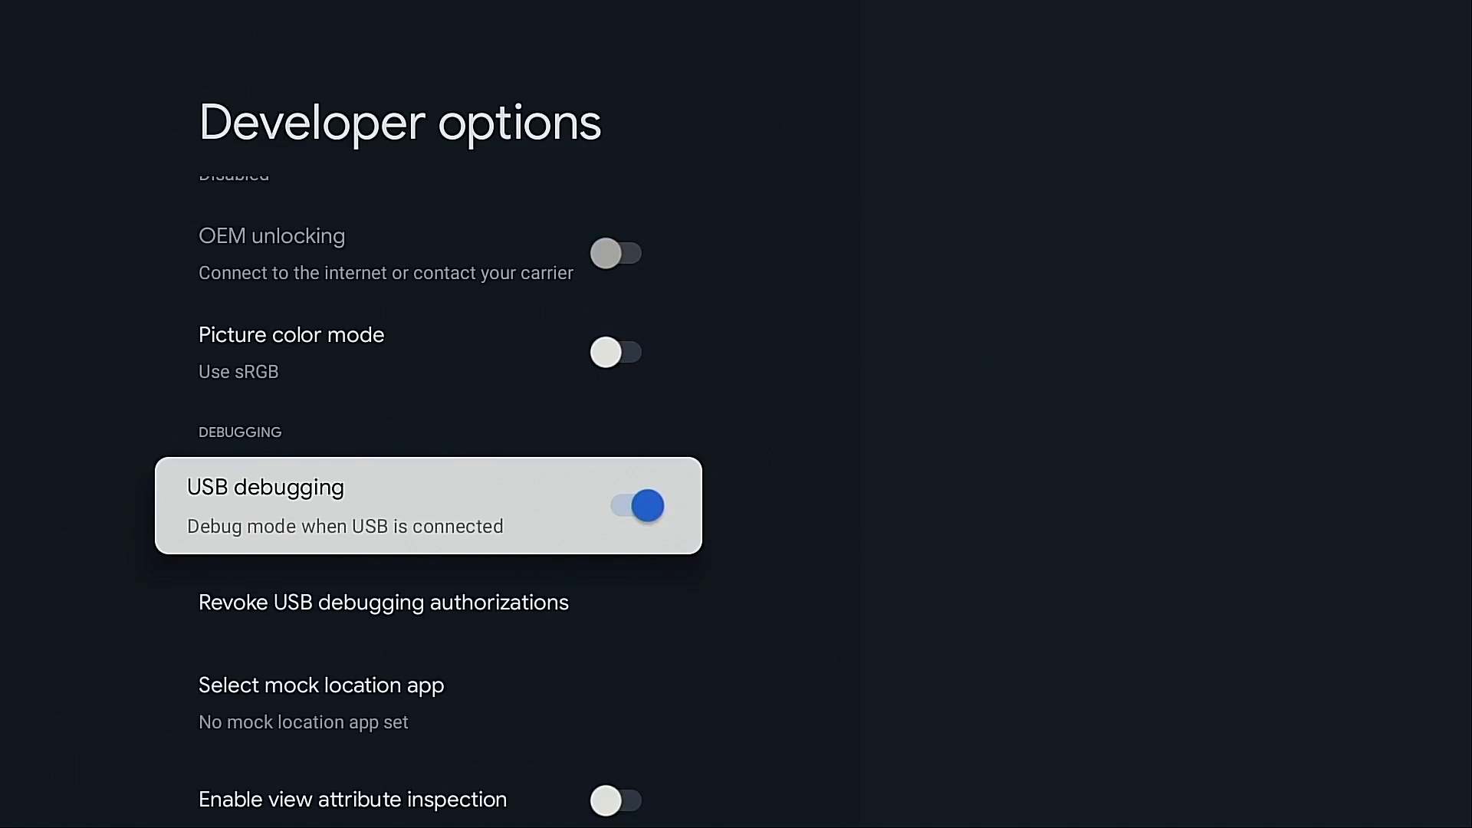
{"action": "key", "text": "Back"}
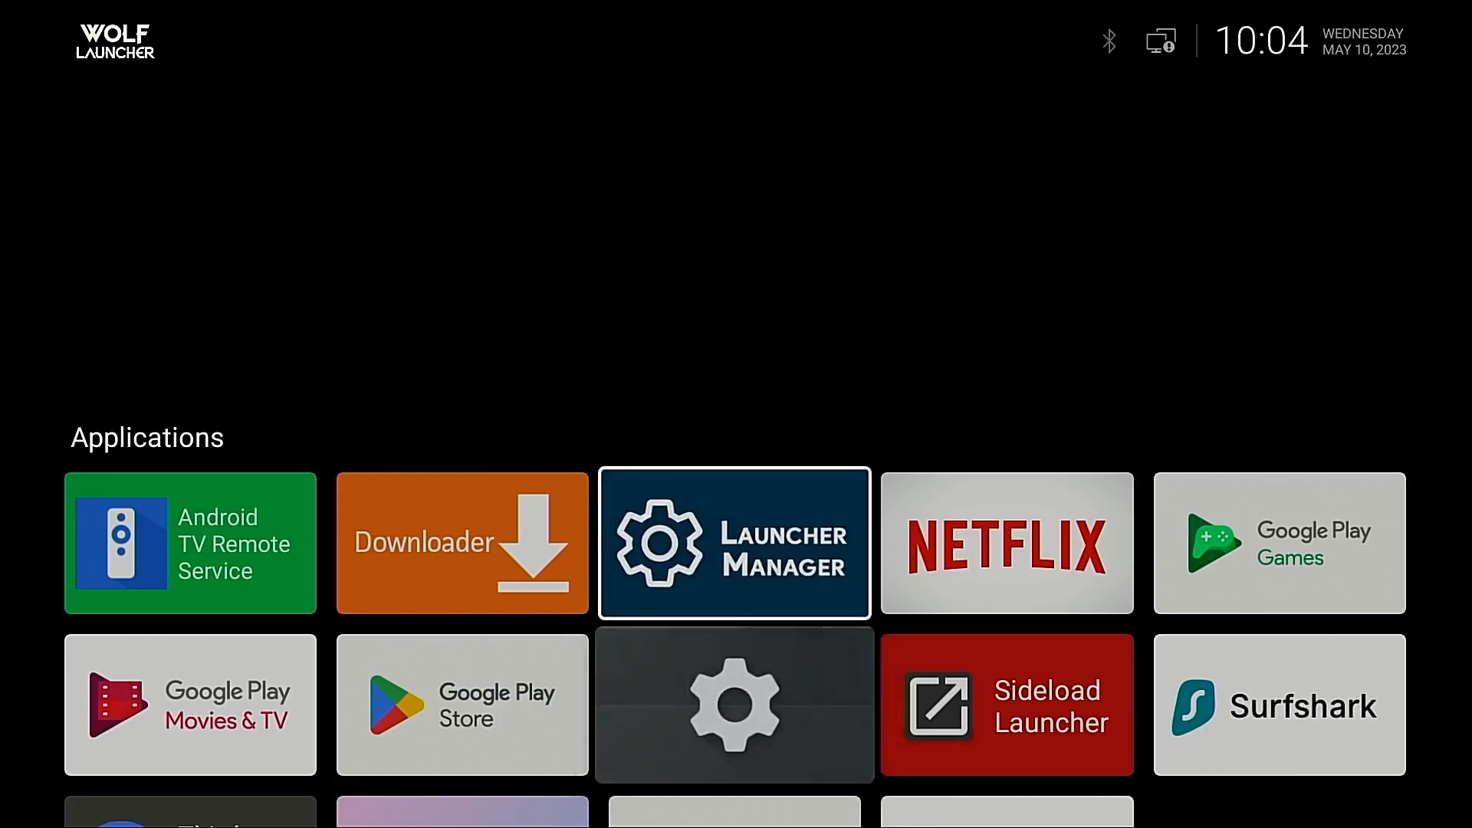
Use the Launcher Manager tile to disable Wolf Launcher, restoring the stock Google TV home.
{"action": "left_click", "coordinate": [735, 543]}
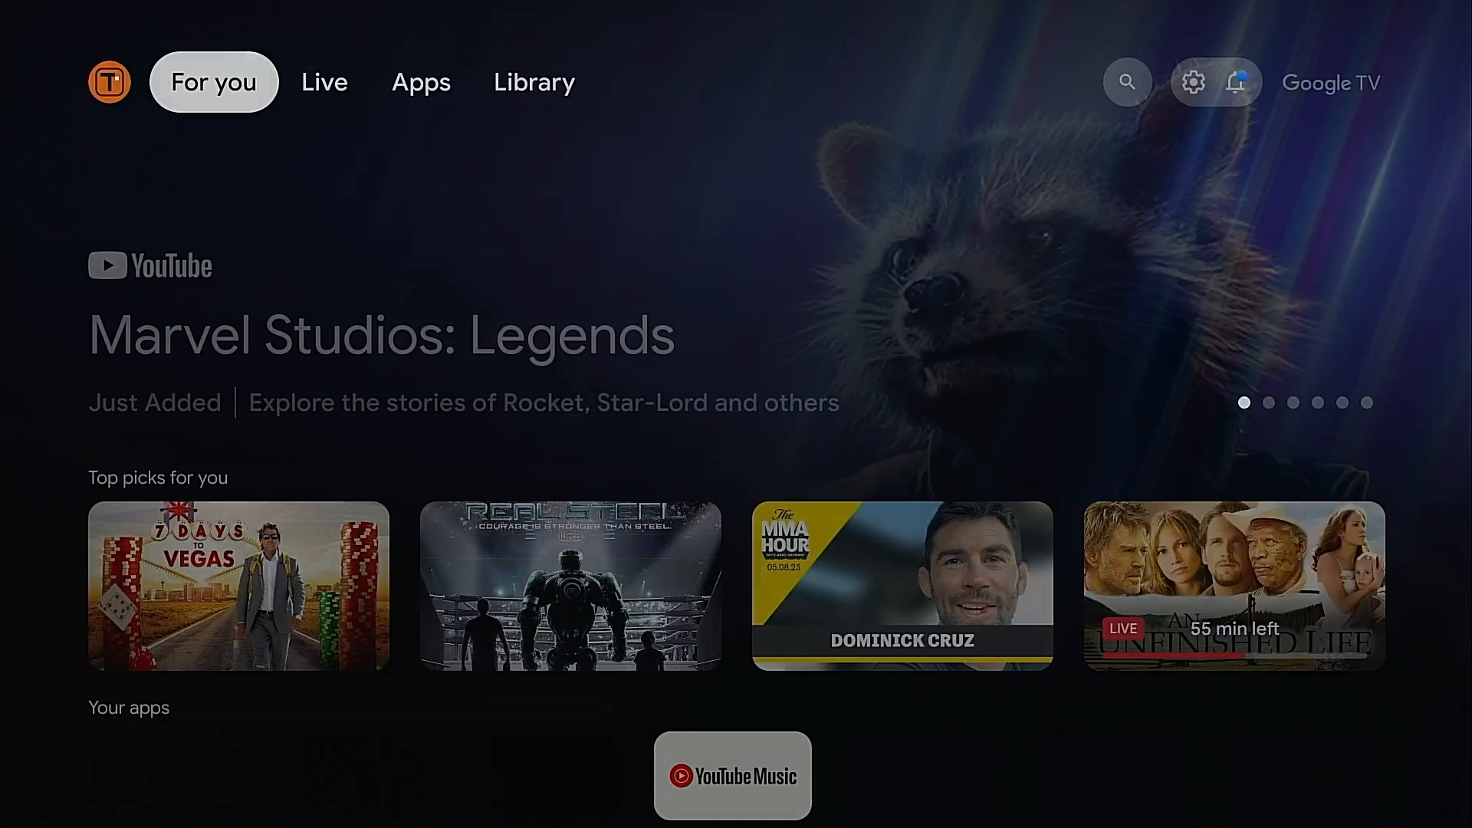
{"action": "scroll", "scroll_direction": "down", "scroll_amount": 3}
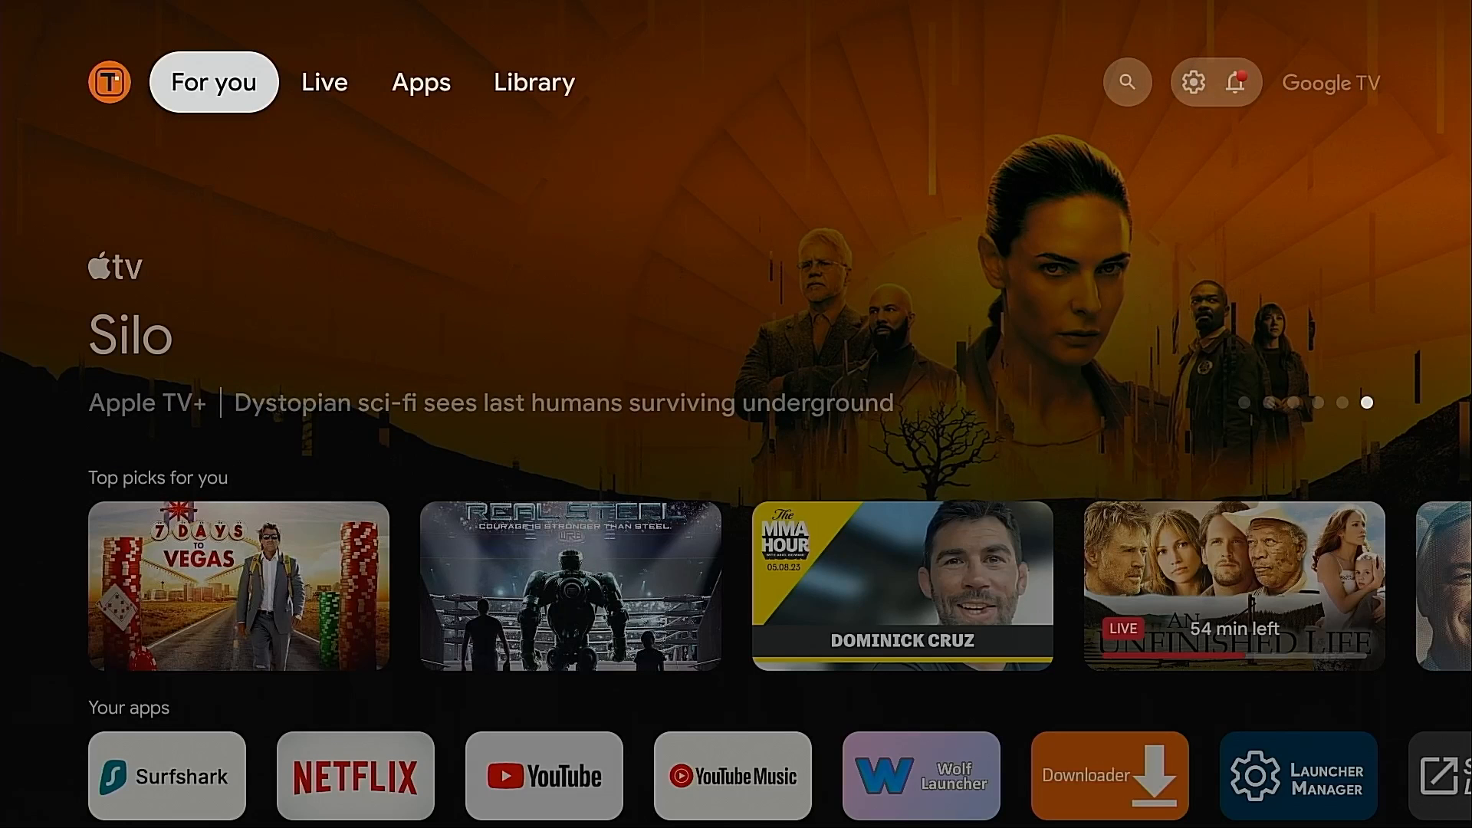
Reach Developer options through the settings gear and scroll to the USB debugging toggle.
{"action": "left_click", "coordinate": [1241, 81]}
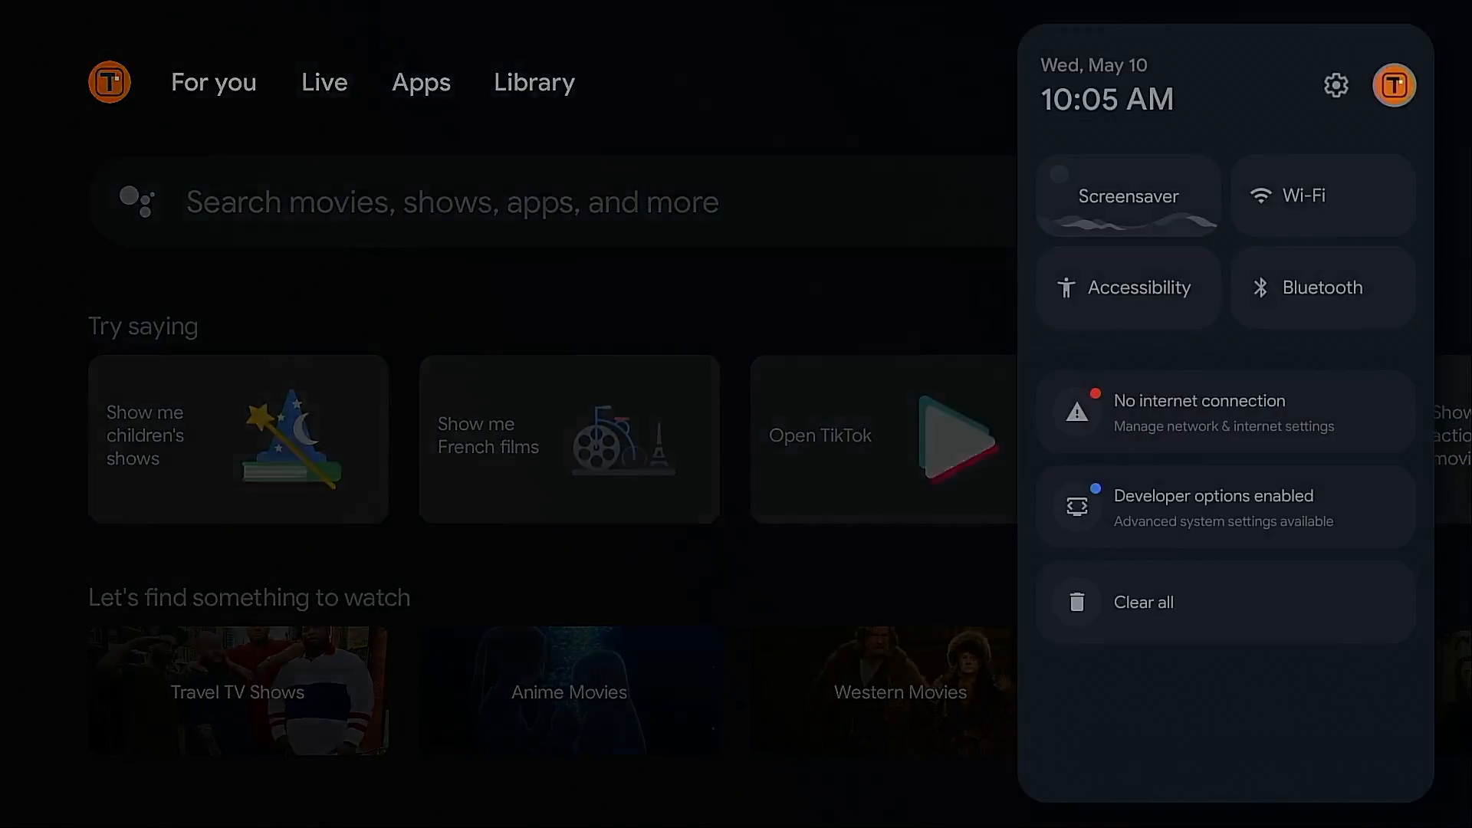
{"action": "mouse_move", "coordinate": [1335, 86]}
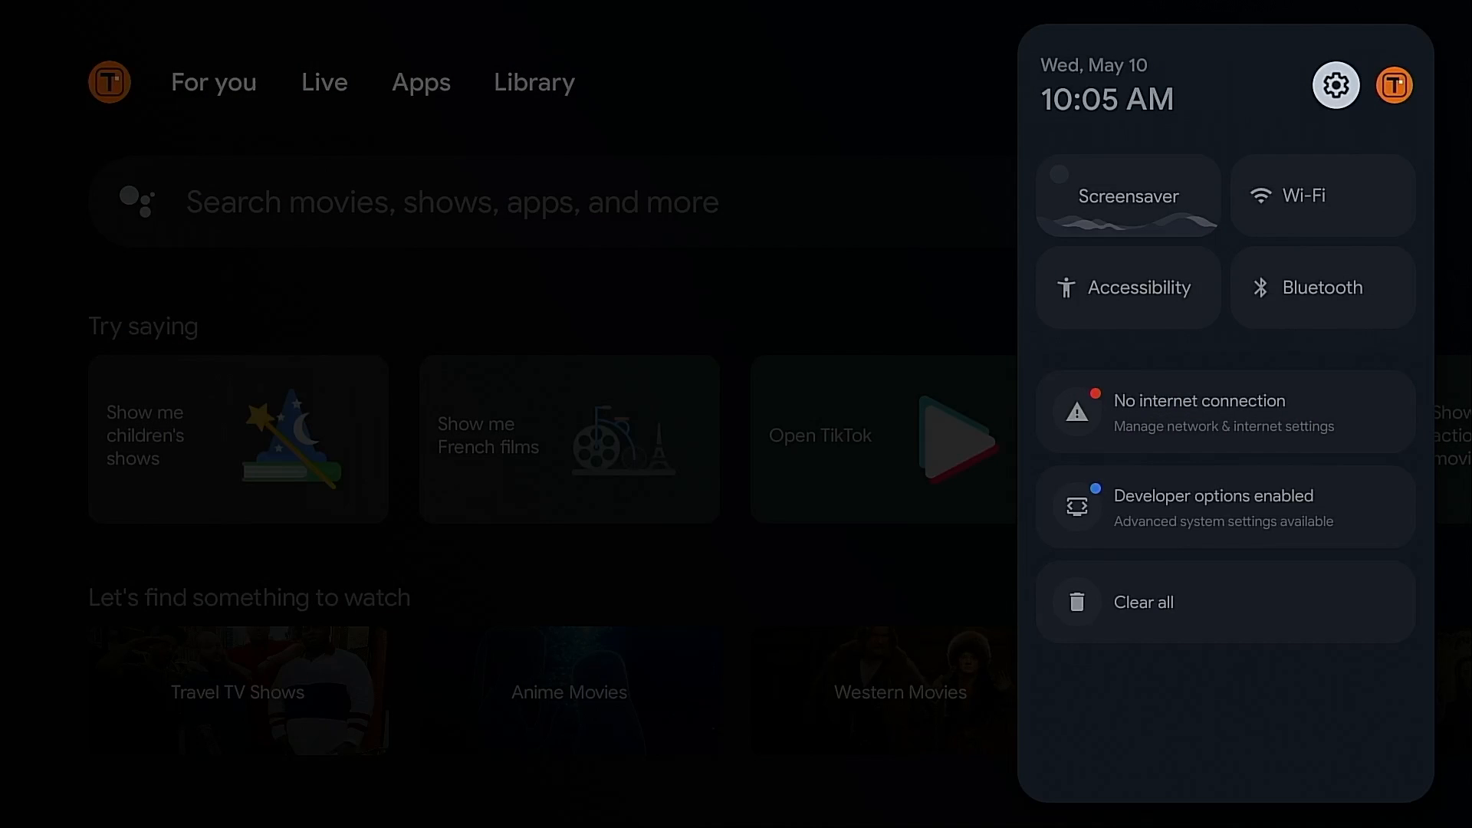
{"action": "left_click", "coordinate": [1336, 84]}
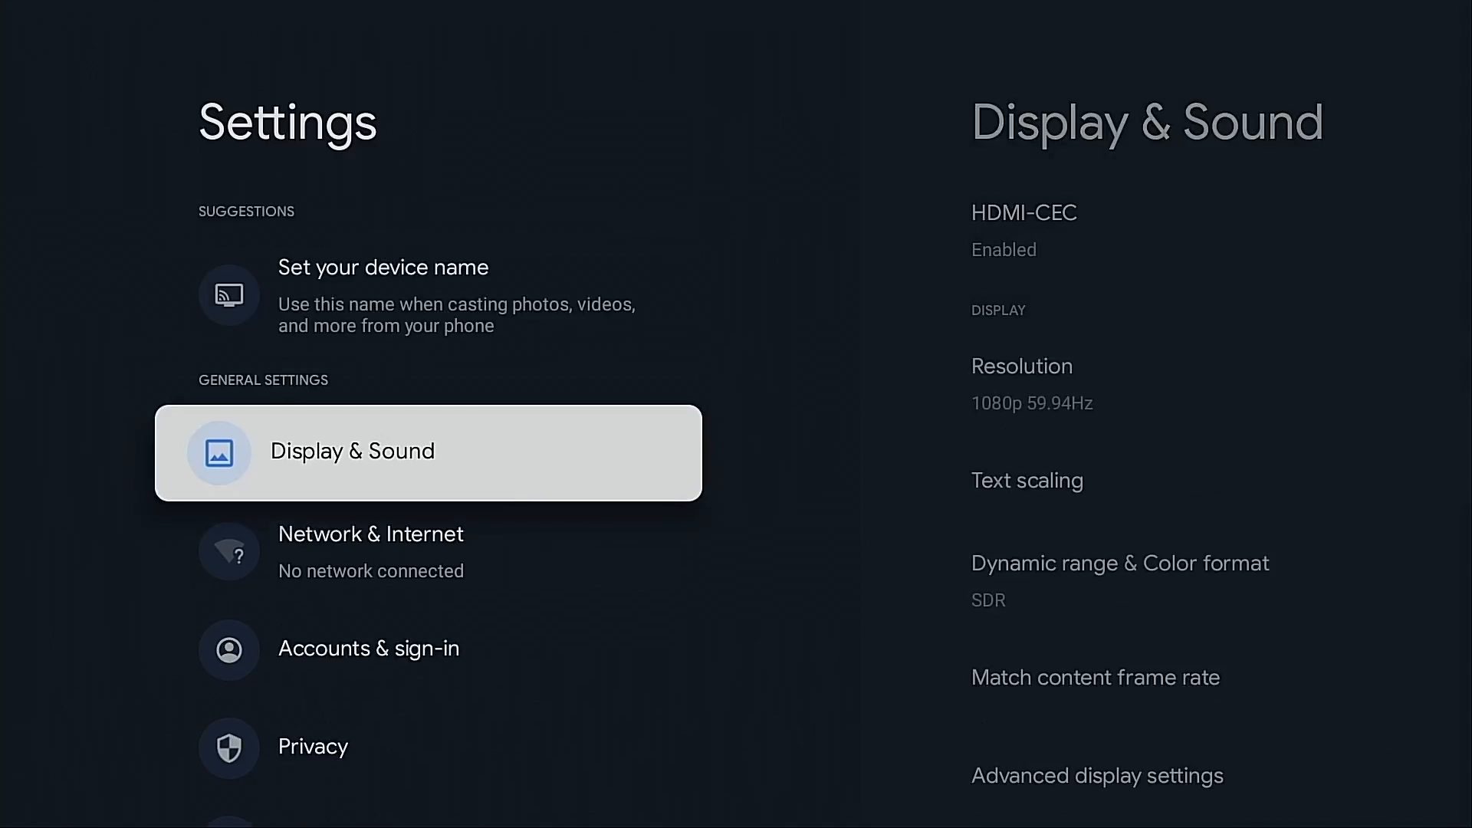
{"action": "scroll", "scroll_direction": "down", "scroll_amount": 3}
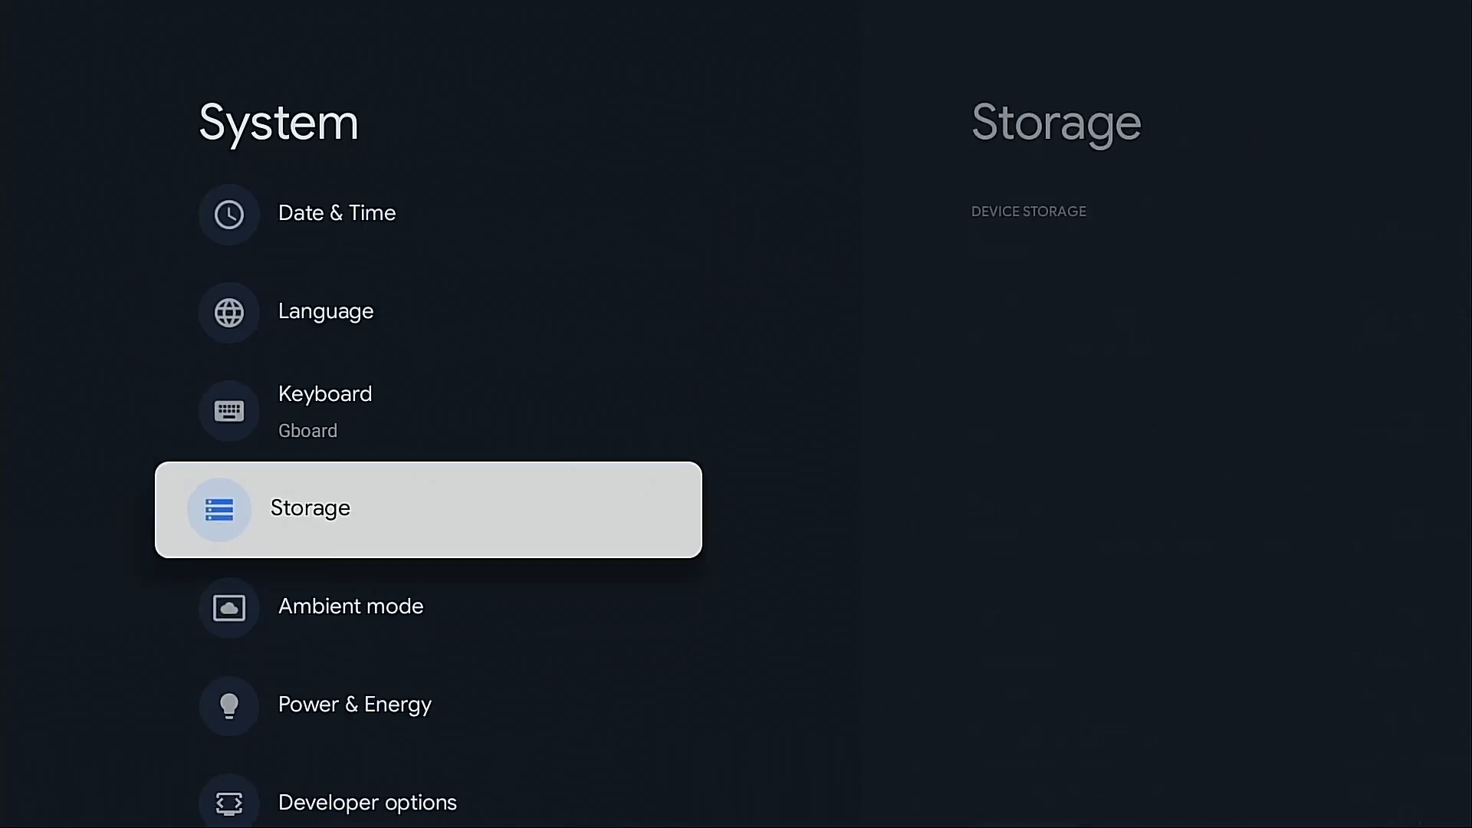
{"action": "left_click", "coordinate": [367, 802]}
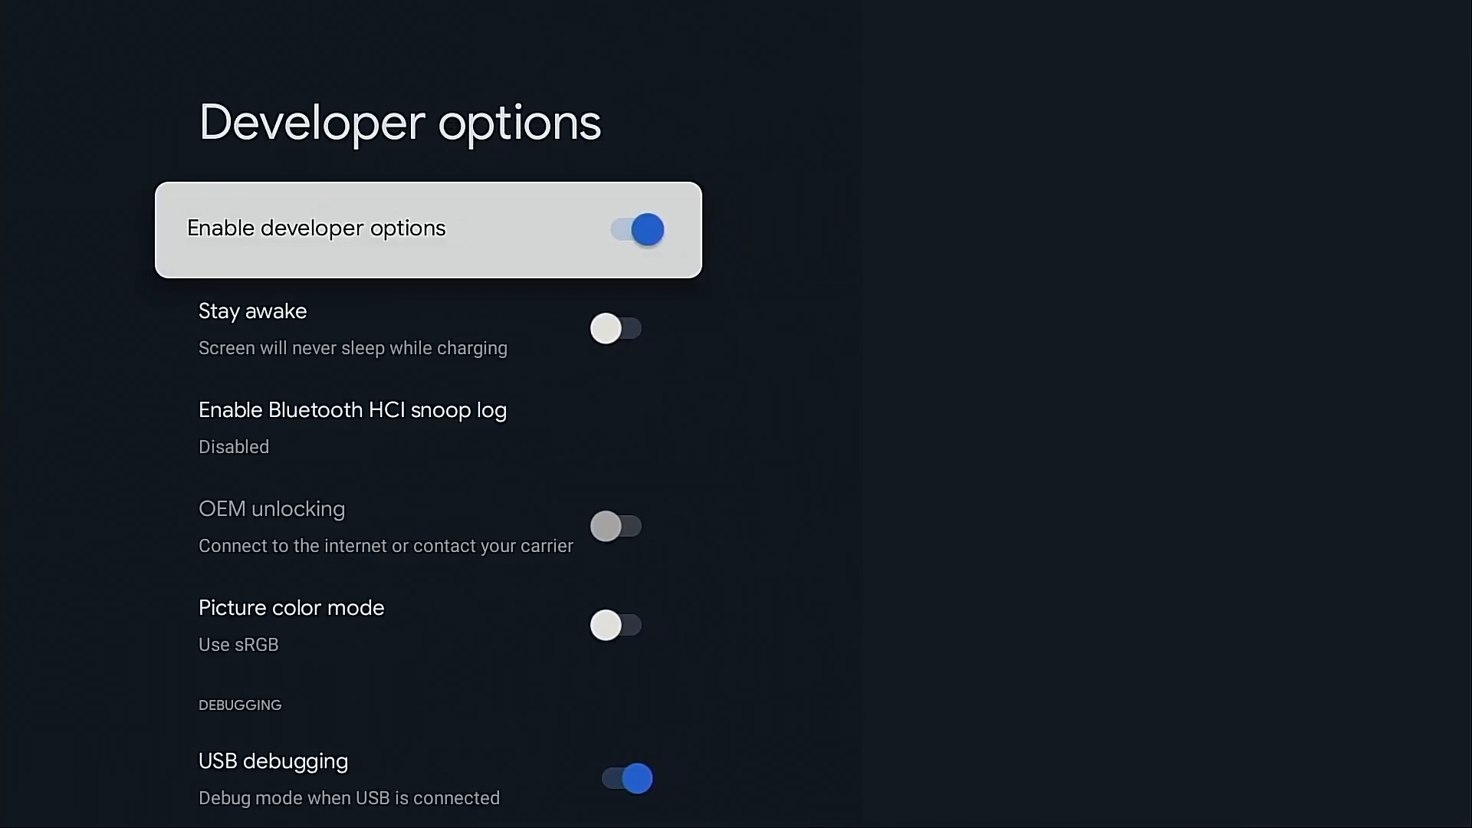
{"action": "scroll", "scroll_direction": "down", "scroll_amount": 3}
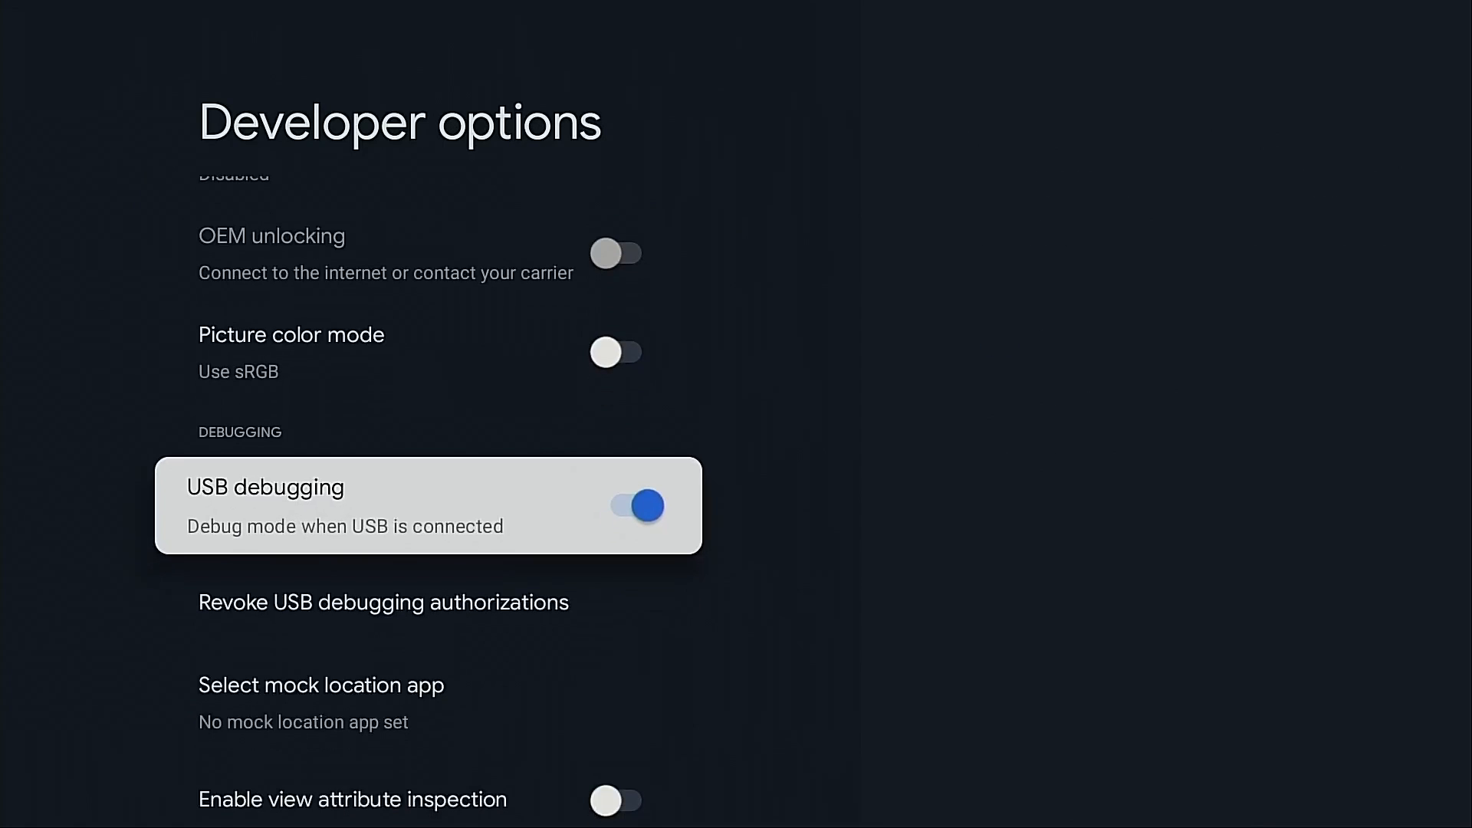